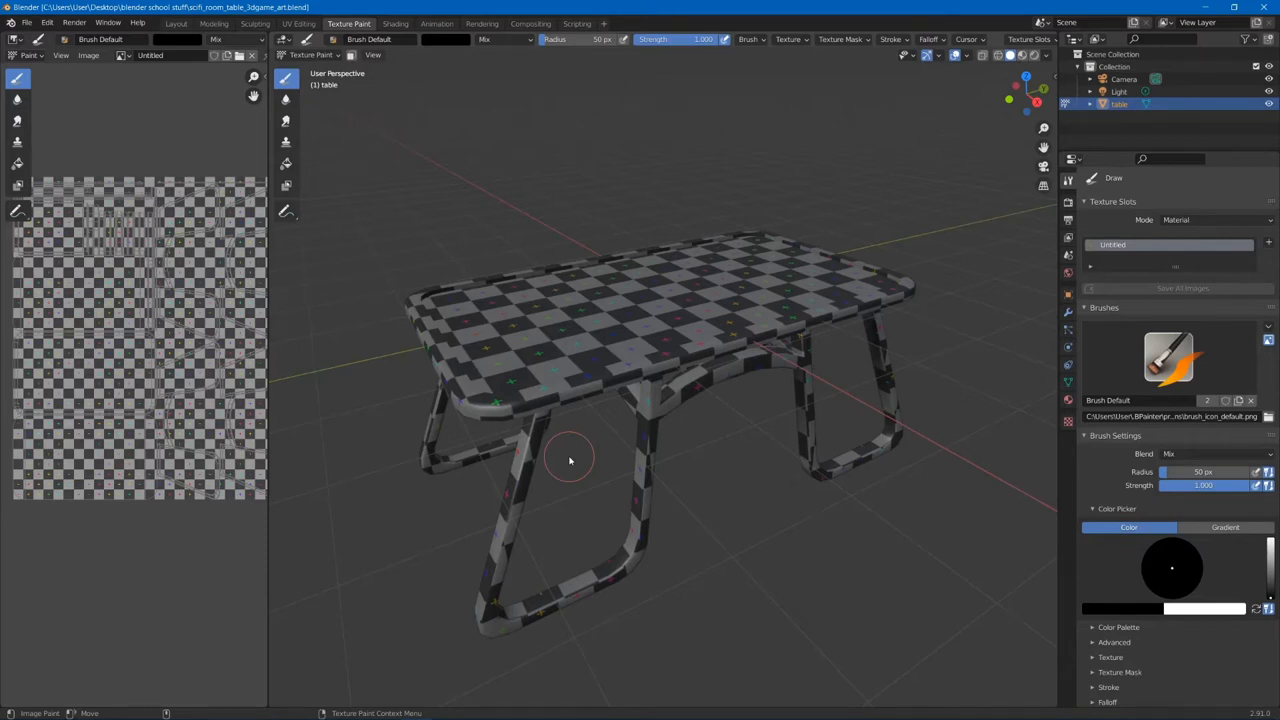
pyautogui.moveTo(603, 362)
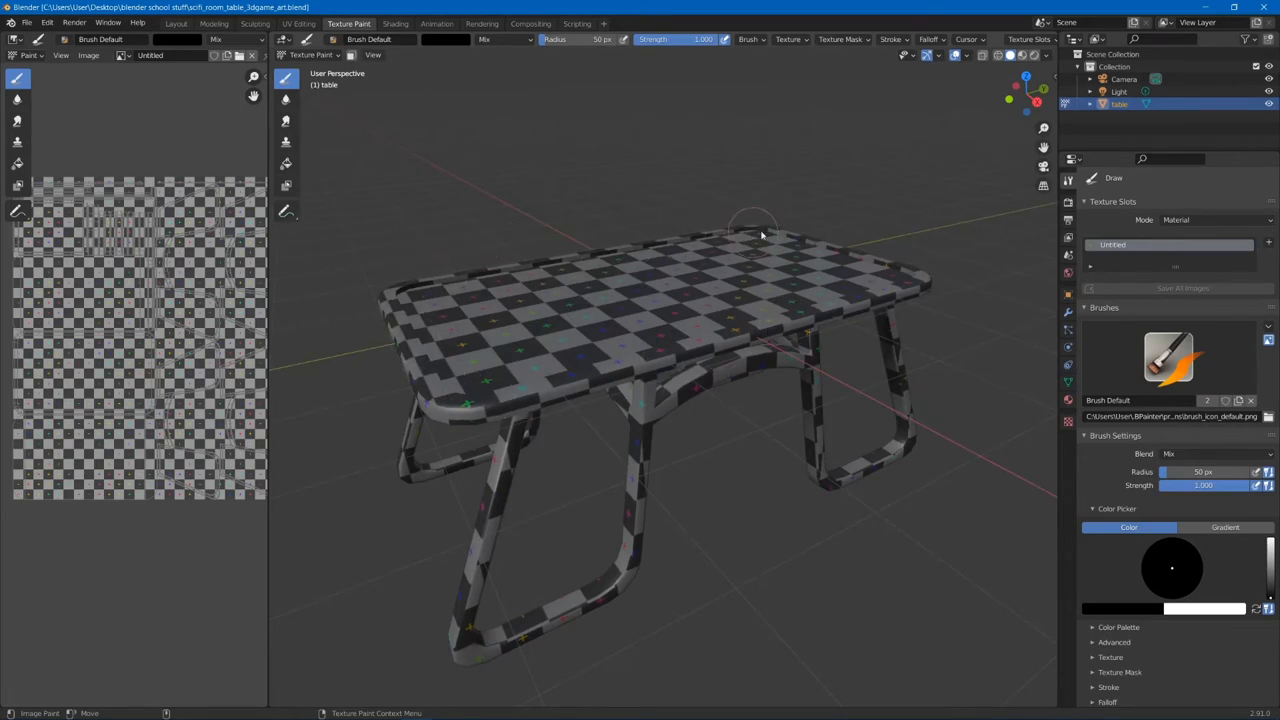
pyautogui.moveTo(815, 217)
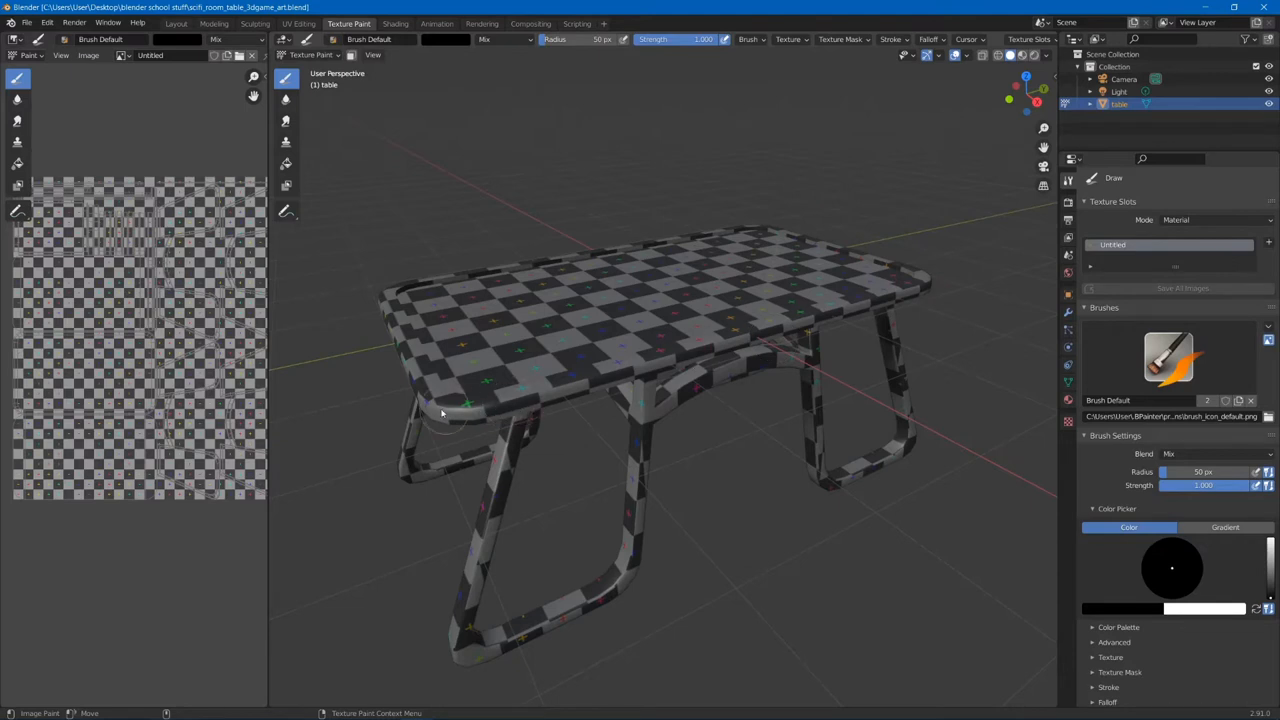
pyautogui.moveTo(903, 271)
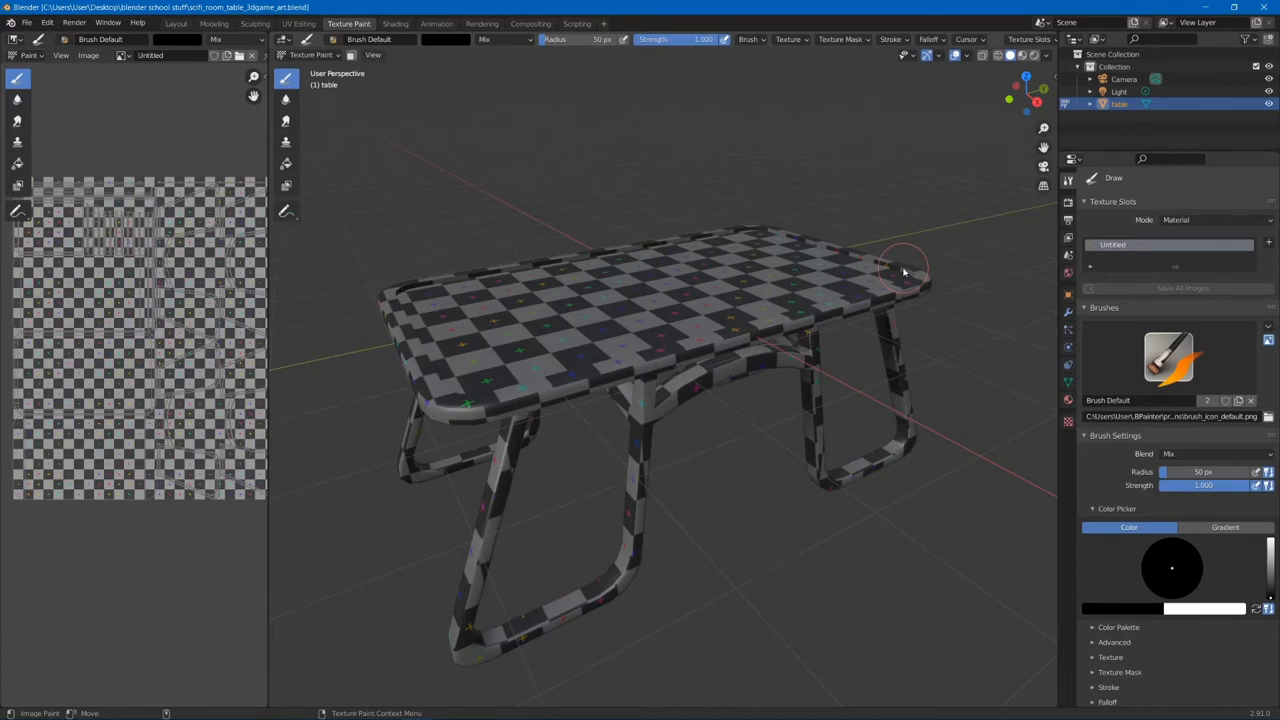
pyautogui.moveTo(860, 288)
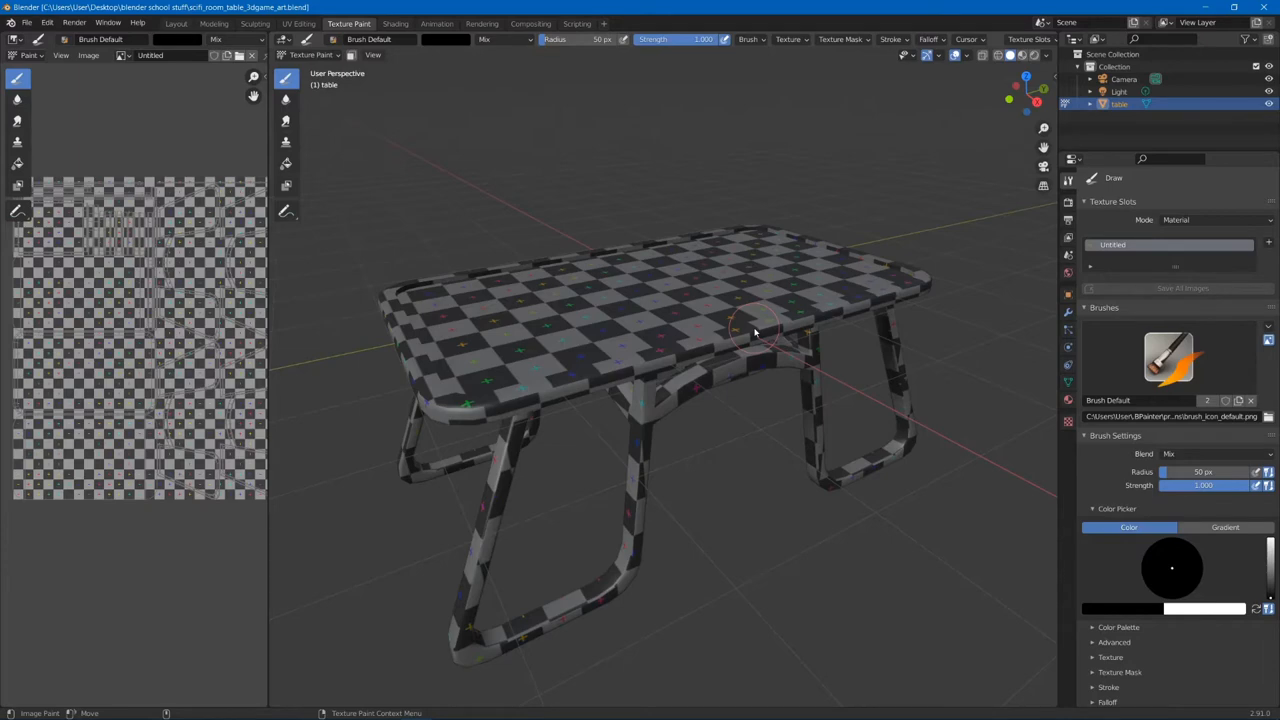
pyautogui.moveTo(395, 23)
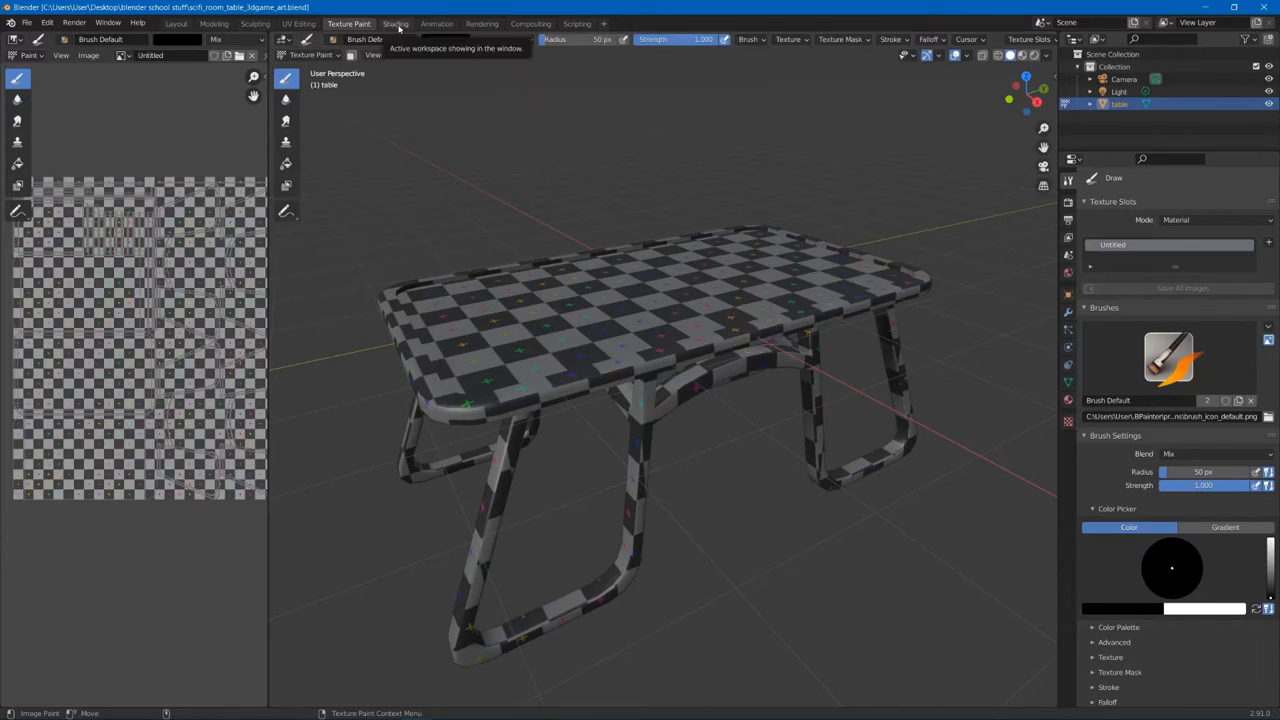
# Step: Delete the Untitled Image Texture node in Shading, then return to Texture Paint
pyautogui.click(395, 23)
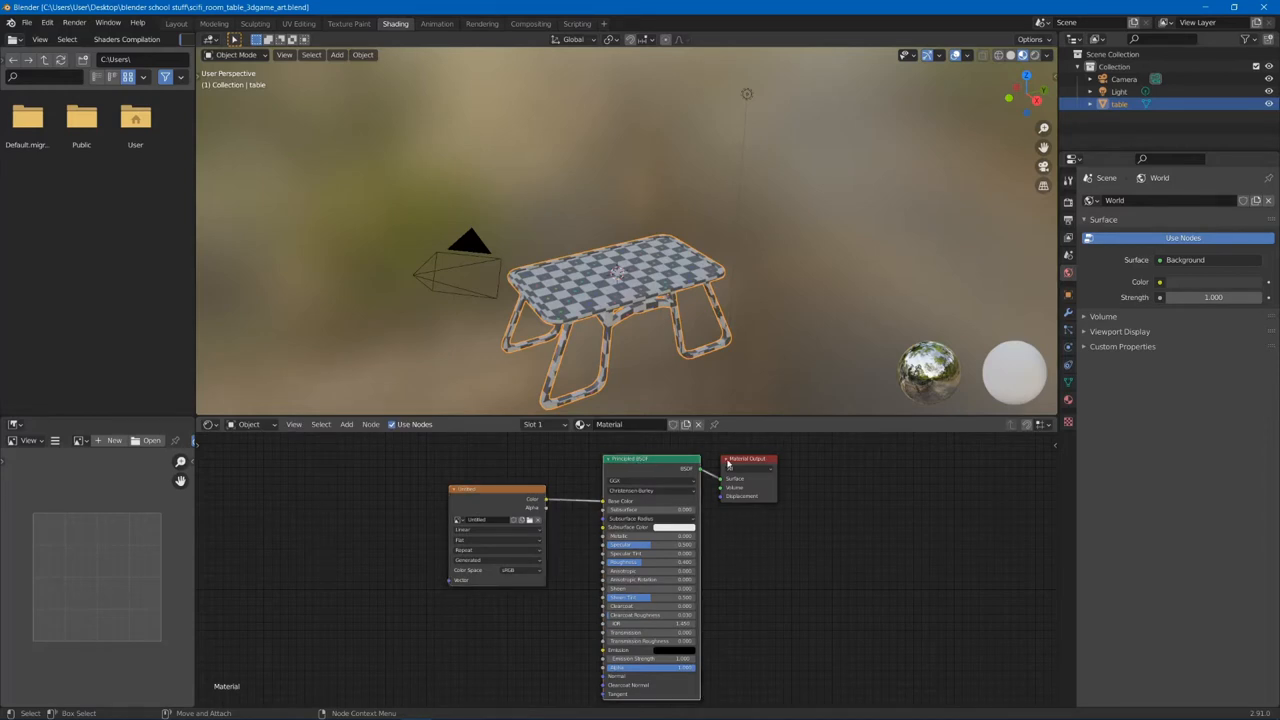
pyautogui.click(747, 459)
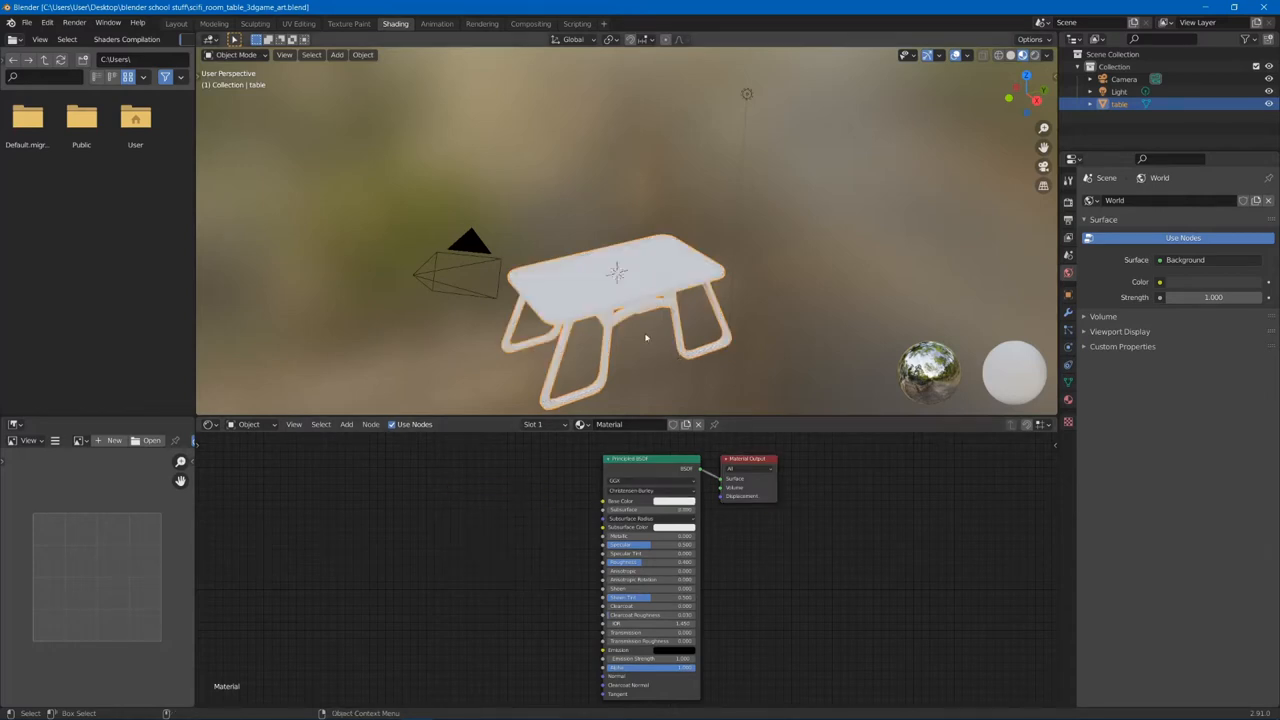
pyautogui.click(348, 23)
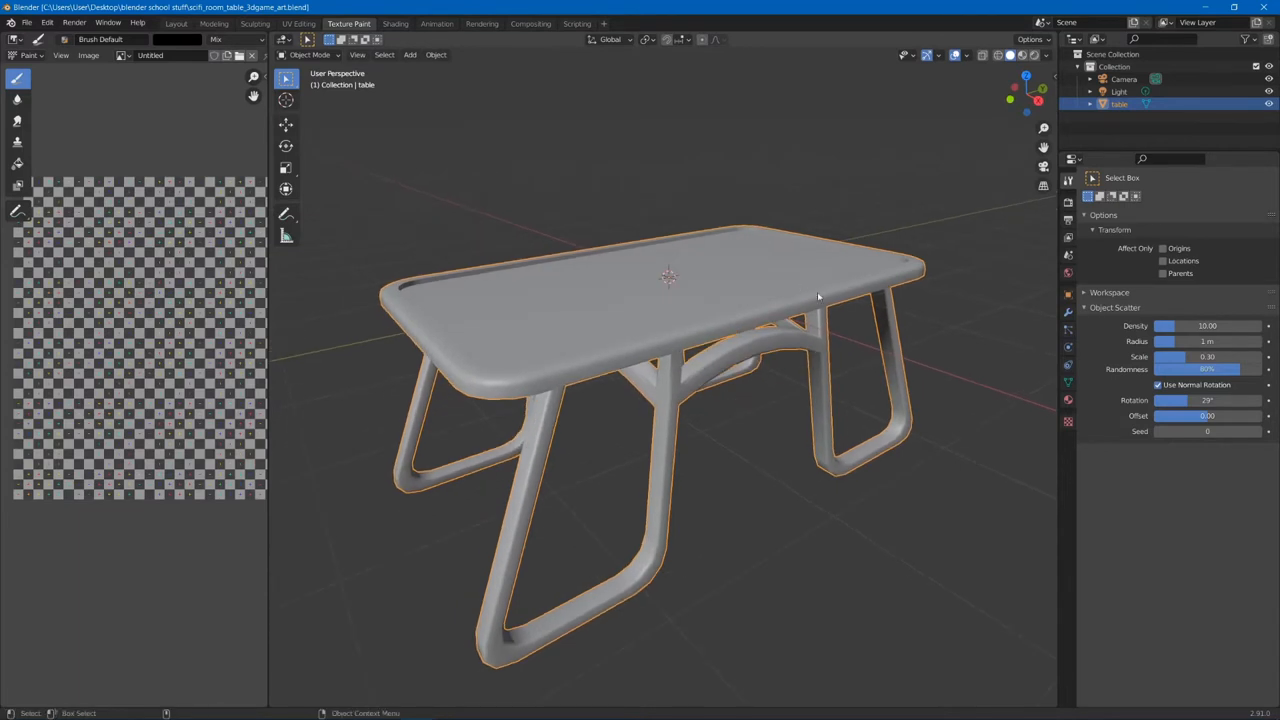
pyautogui.moveTo(1068, 400)
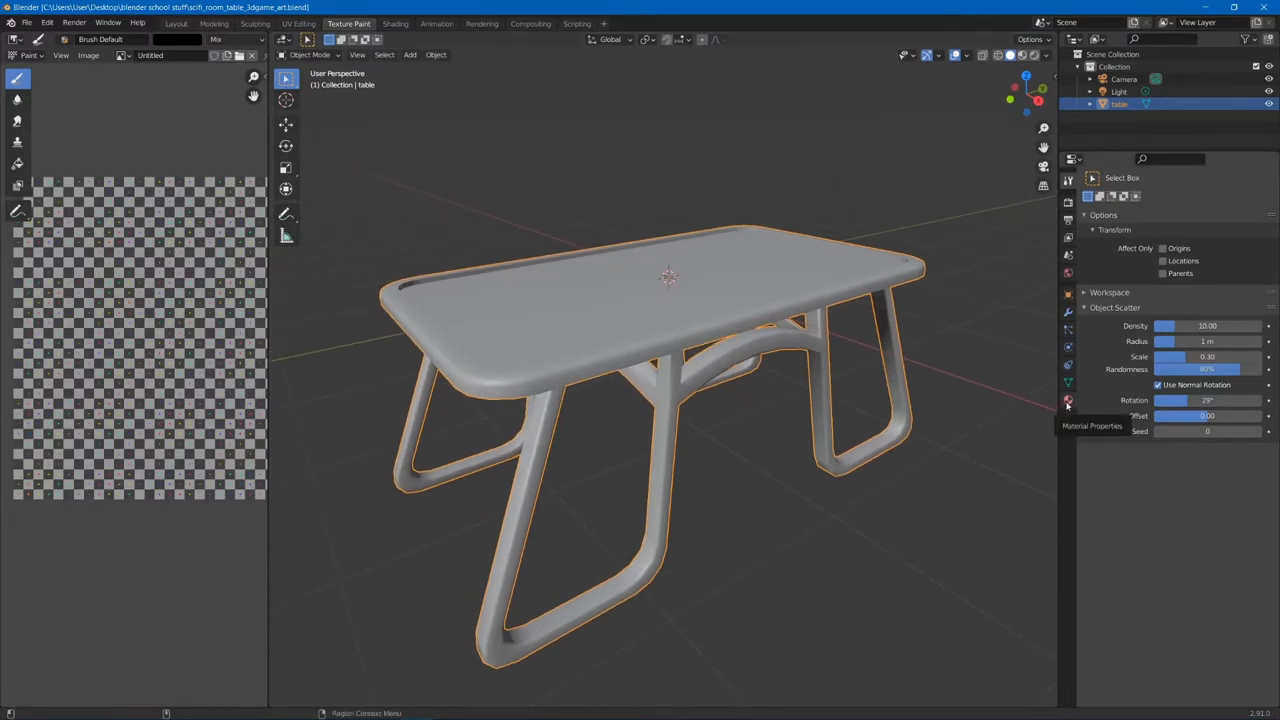
# Step: Show the table's Principled BSDF surface values in the Material Properties tab
pyautogui.click(1067, 401)
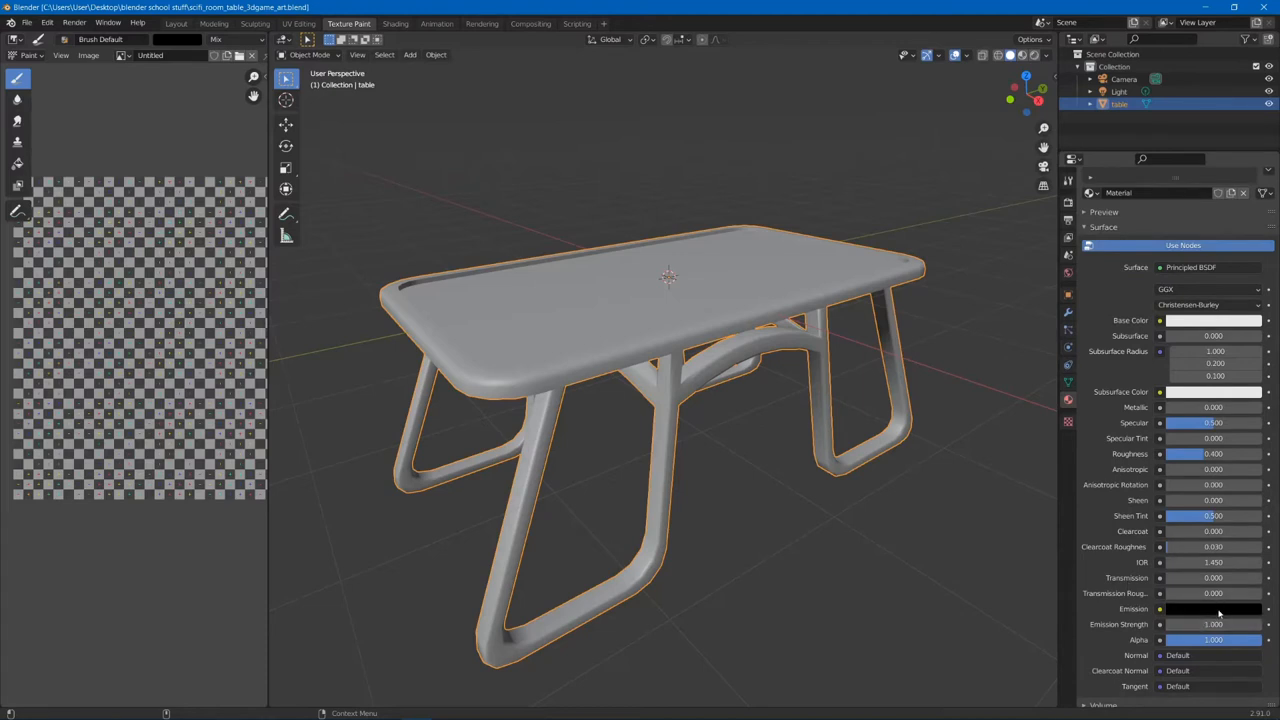
pyautogui.moveTo(1213, 608)
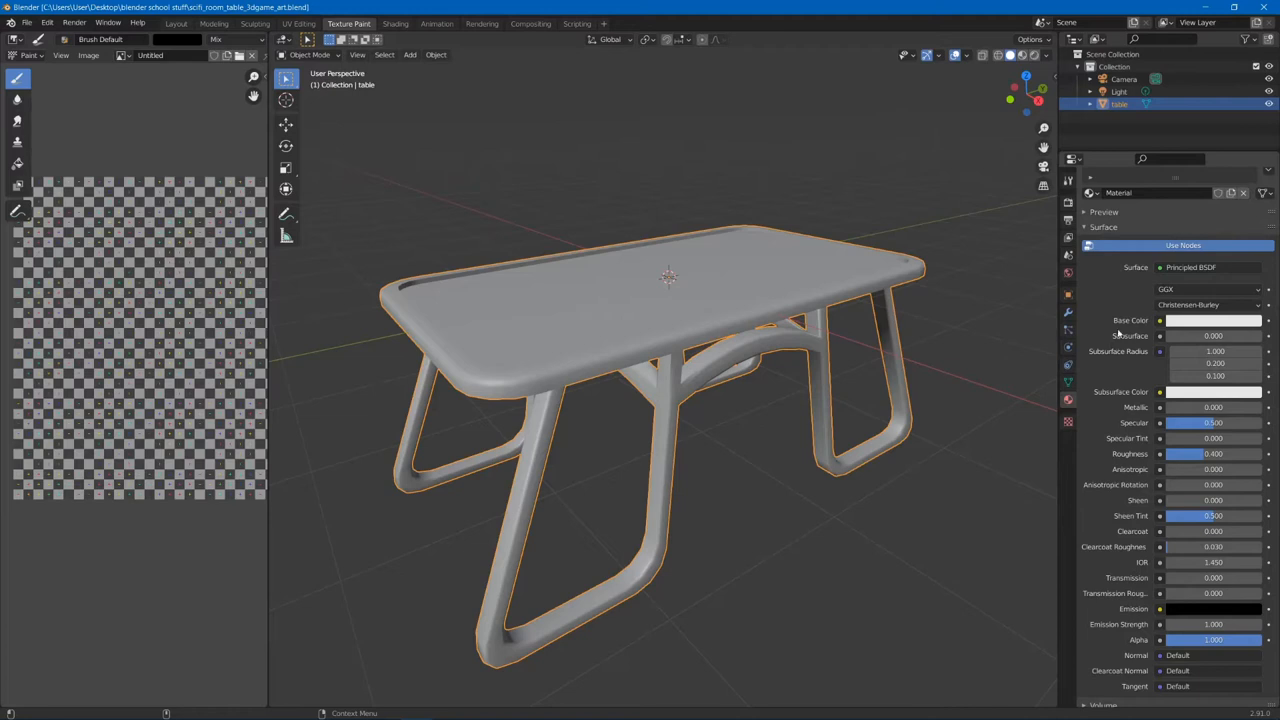
pyautogui.moveTo(1162, 381)
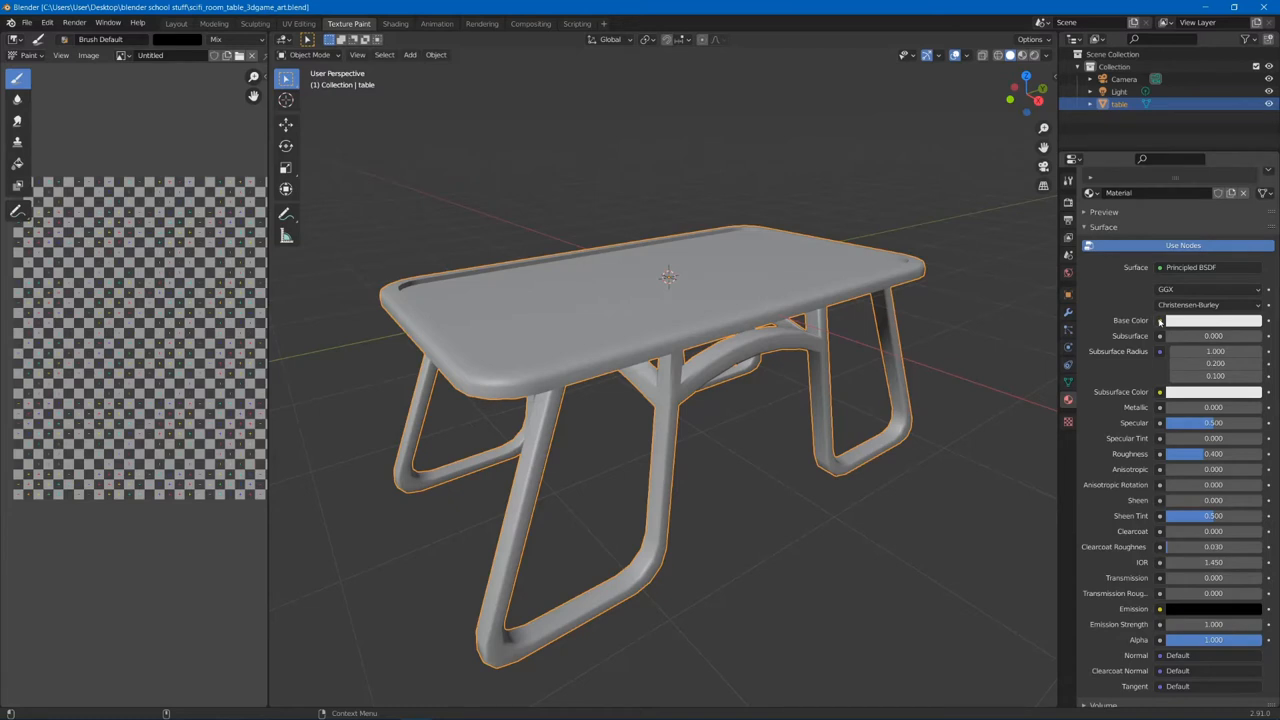
pyautogui.moveTo(1143, 330)
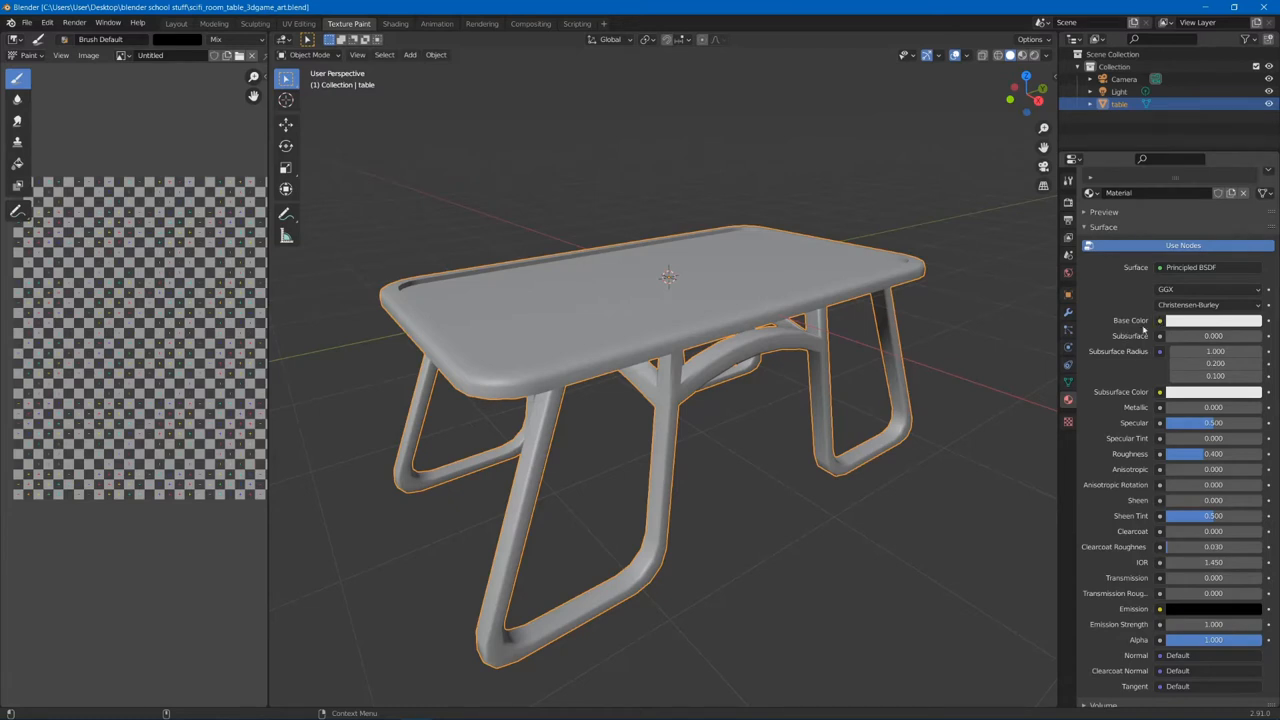
pyautogui.moveTo(1213, 320)
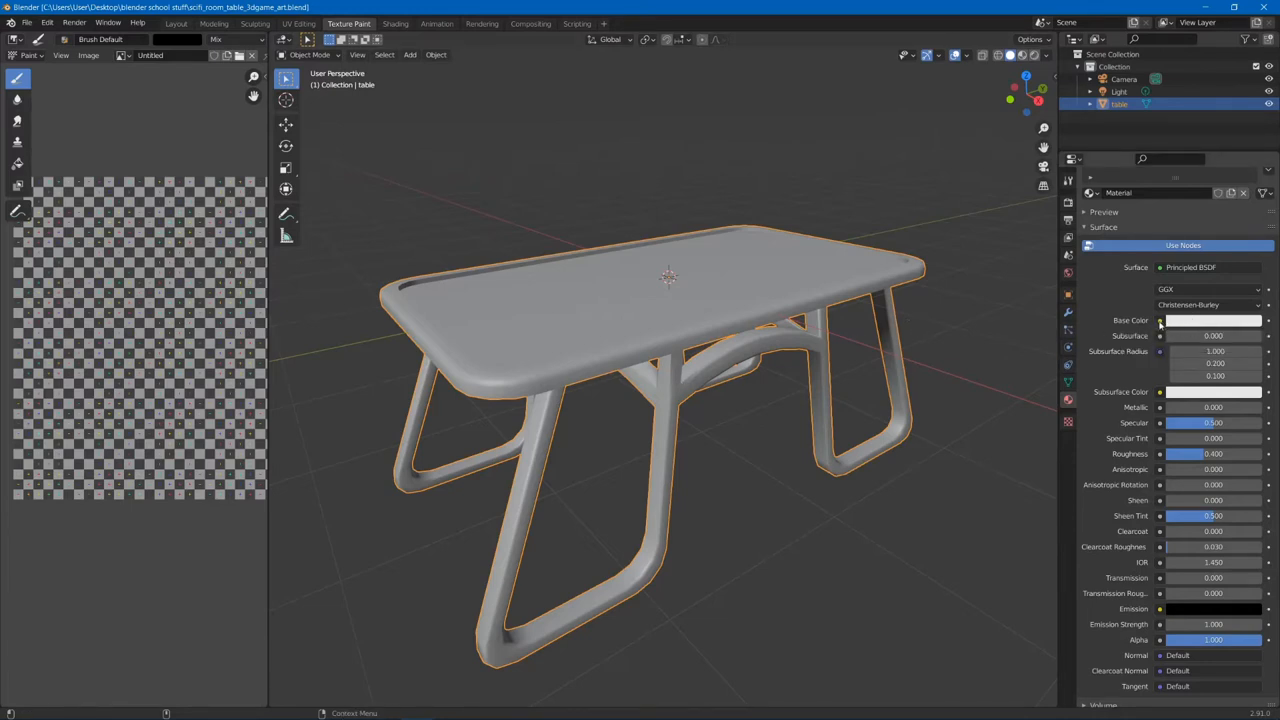
# Step: Link an Image Texture to the material's Base Color socket
pyautogui.click(1160, 320)
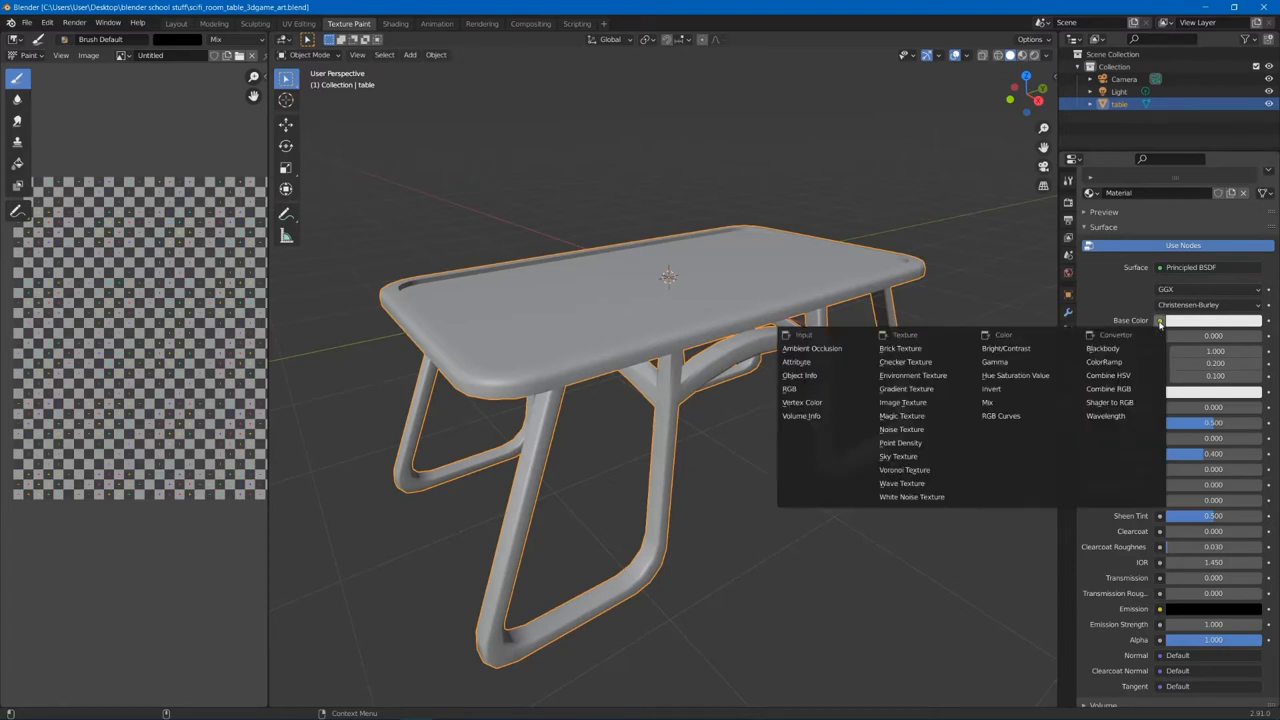
pyautogui.moveTo(902, 402)
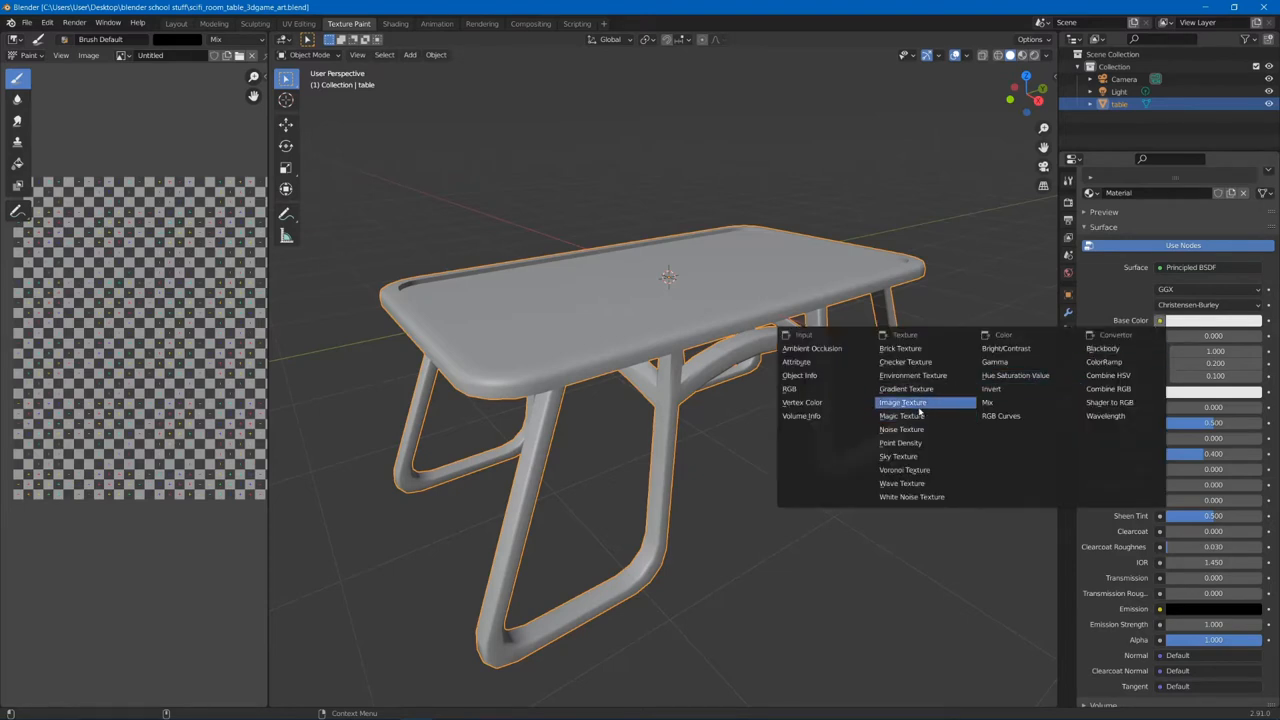
pyautogui.click(902, 402)
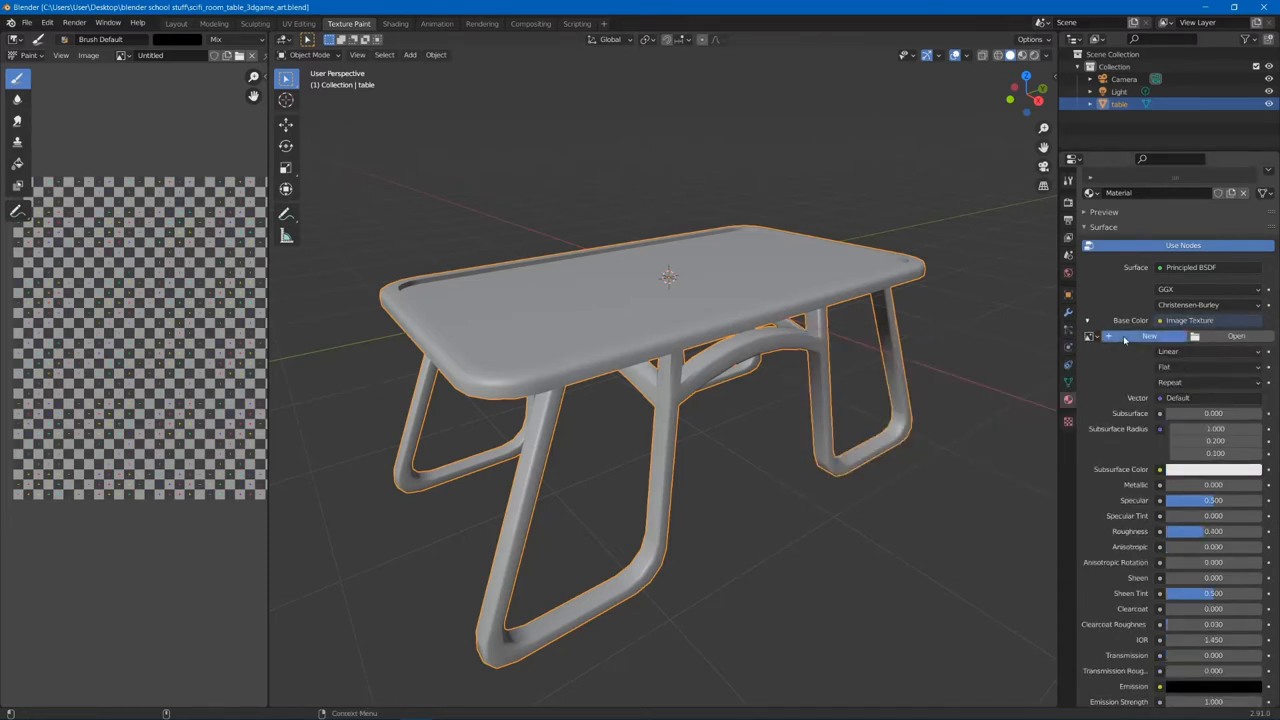
# Step: Create a new image 'table color' sized 2048 × 2048 for the Base Color texture
pyautogui.click(1149, 335)
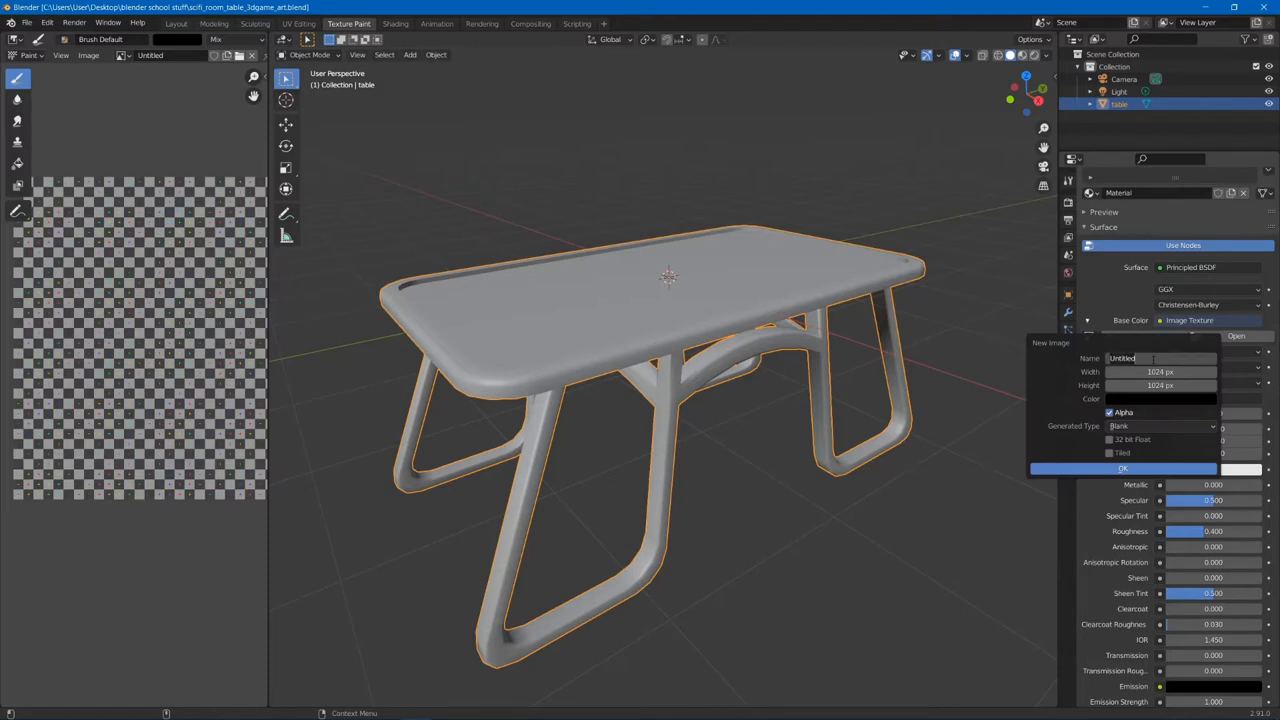
pyautogui.write('table color')
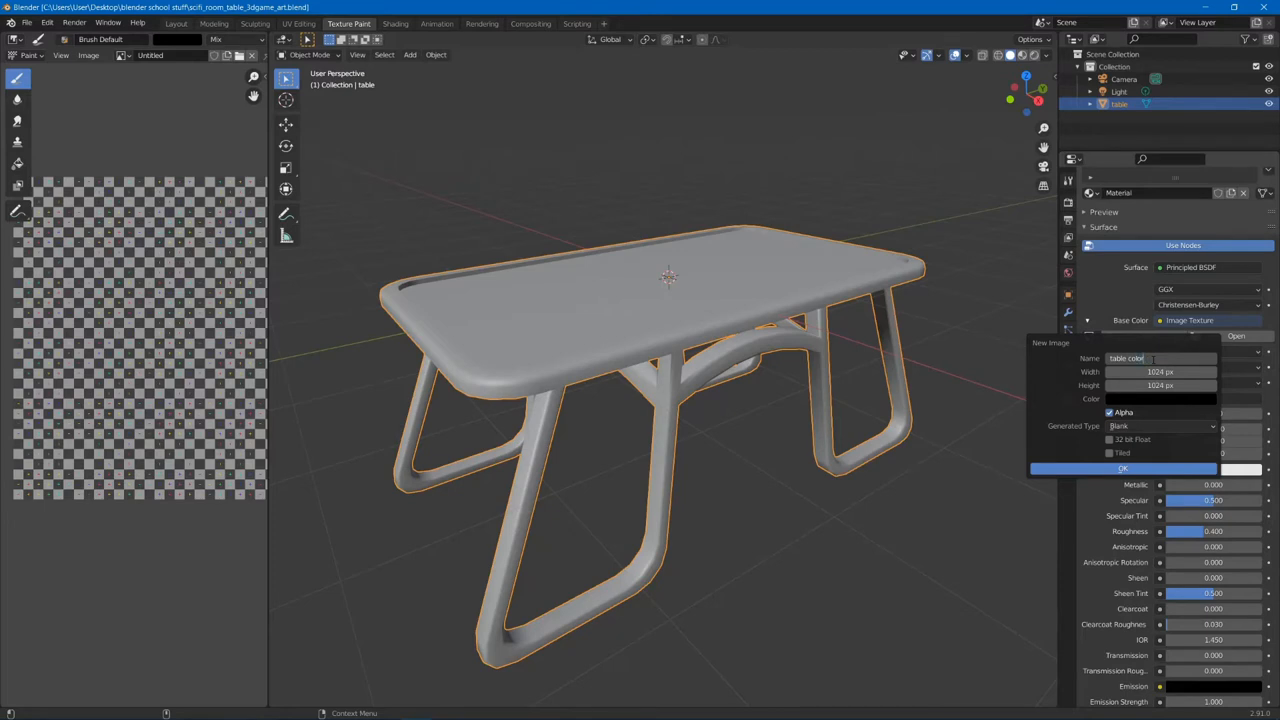
pyautogui.click(1160, 371)
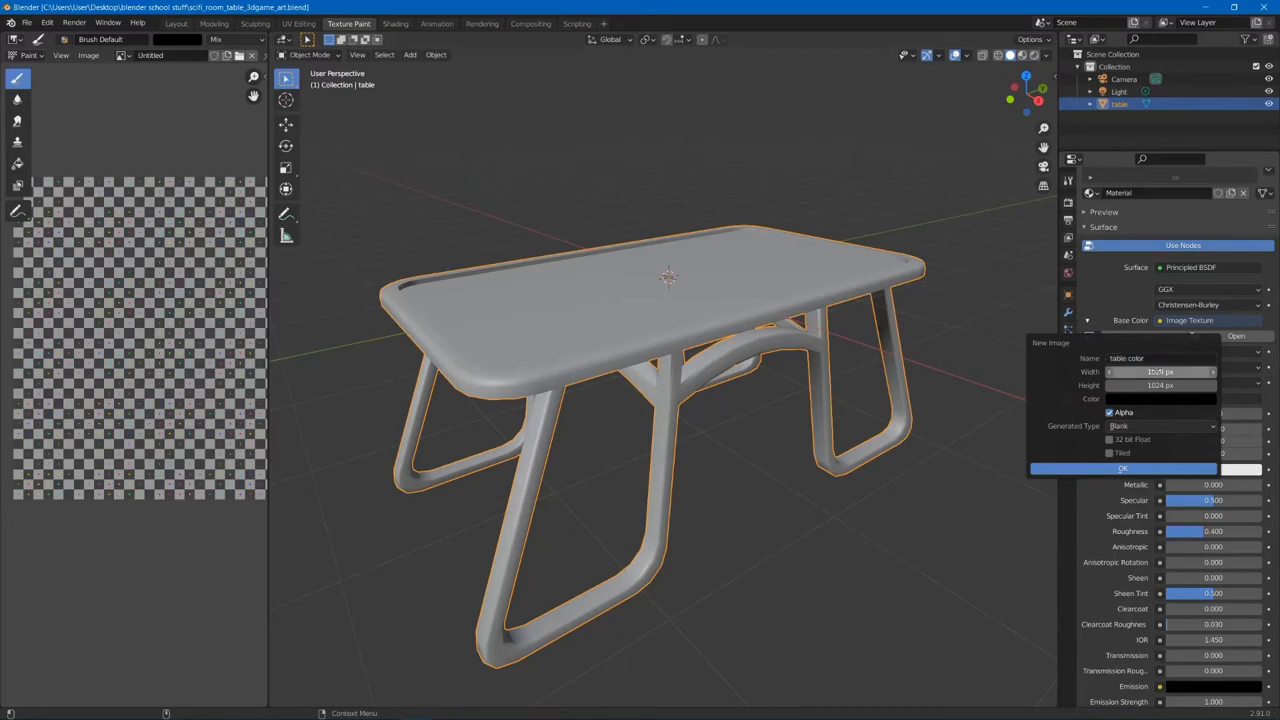
pyautogui.click(1160, 371)
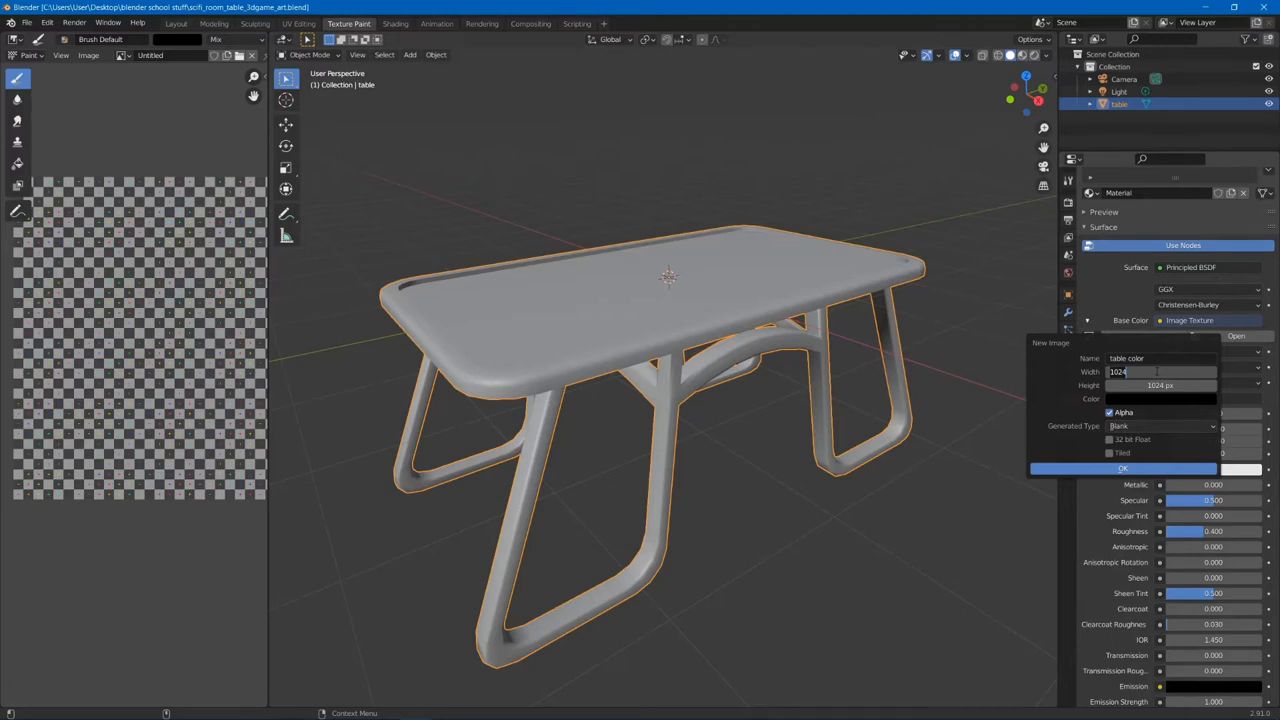
pyautogui.write('2048 px')
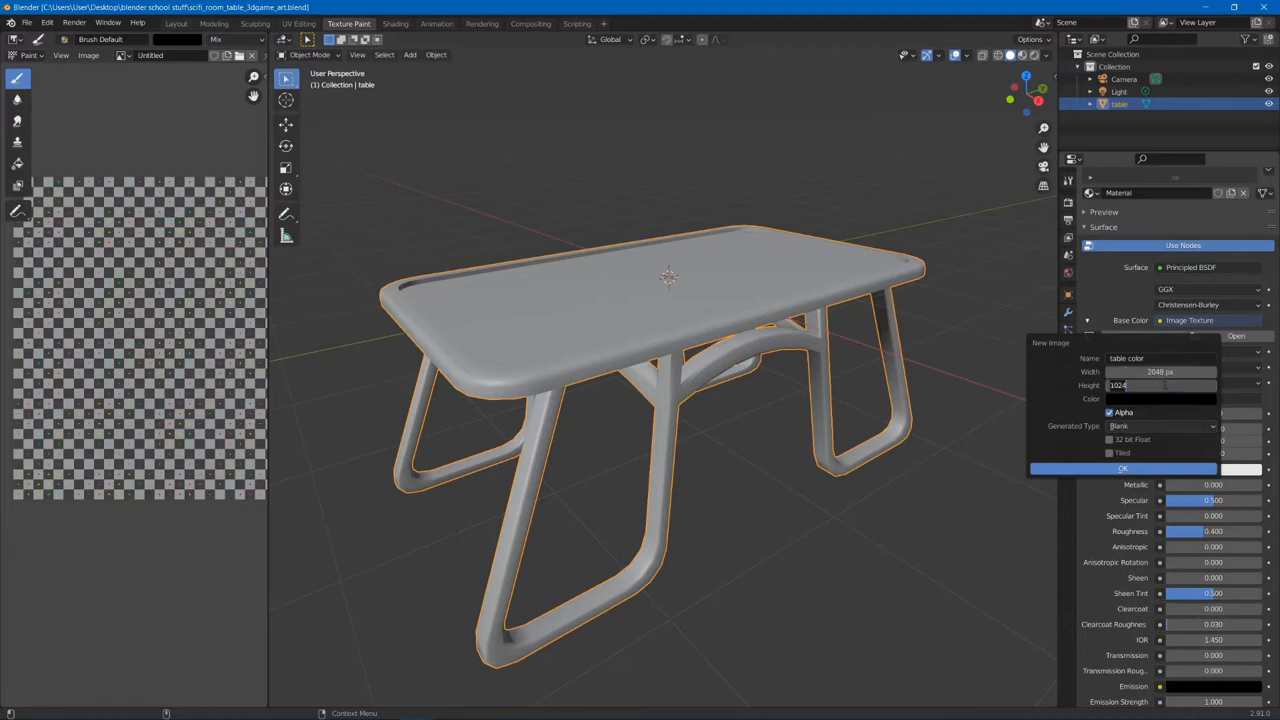
pyautogui.write('2048 px')
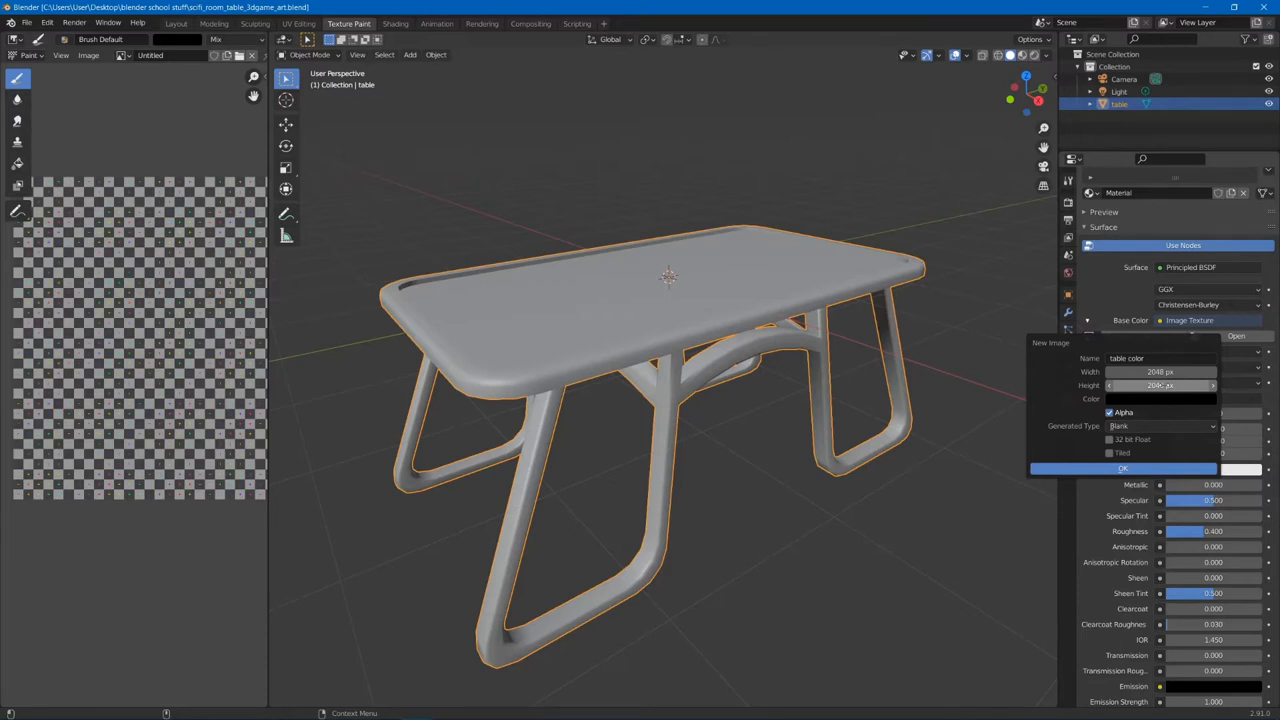
pyautogui.click(1160, 385)
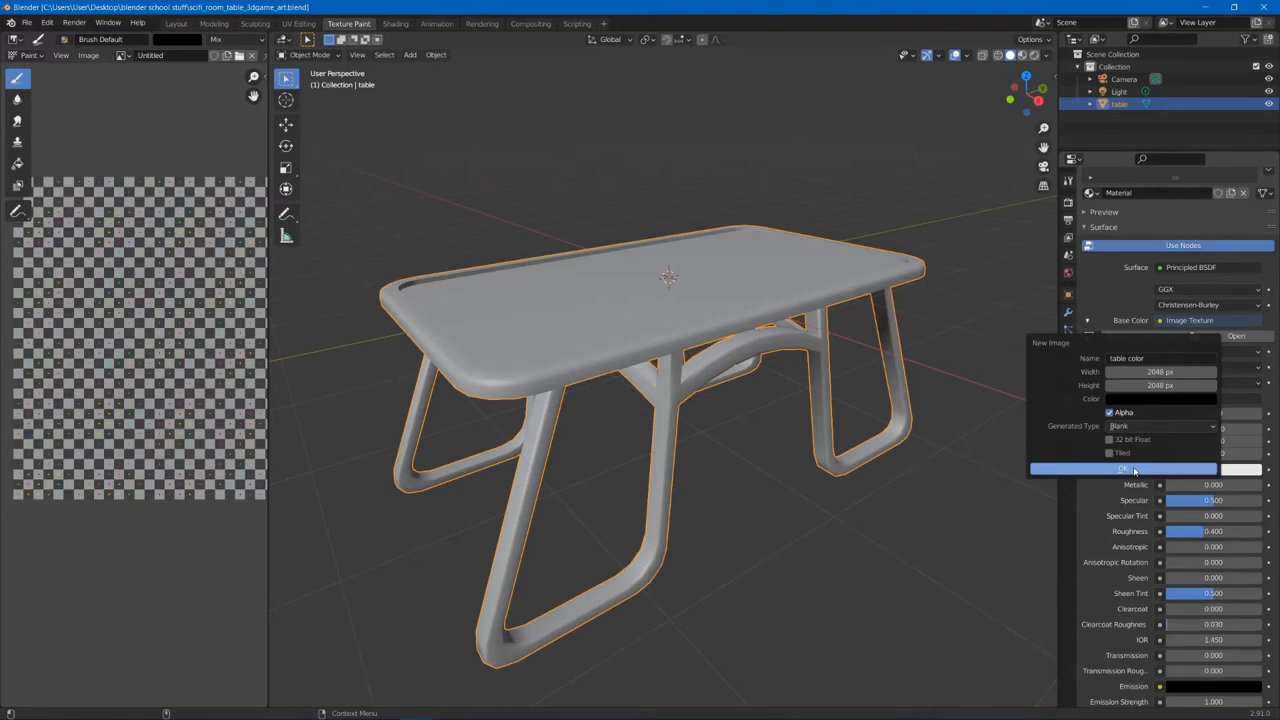
pyautogui.click(1122, 469)
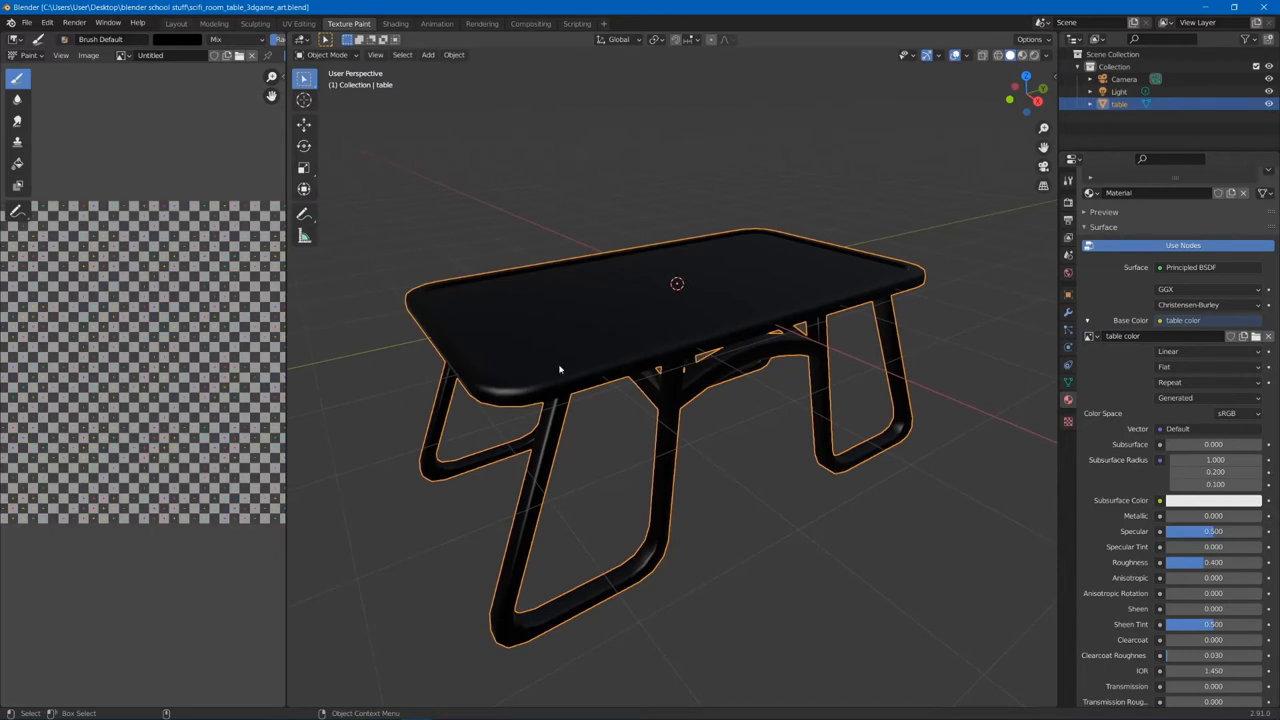
pyautogui.moveTo(1027, 439)
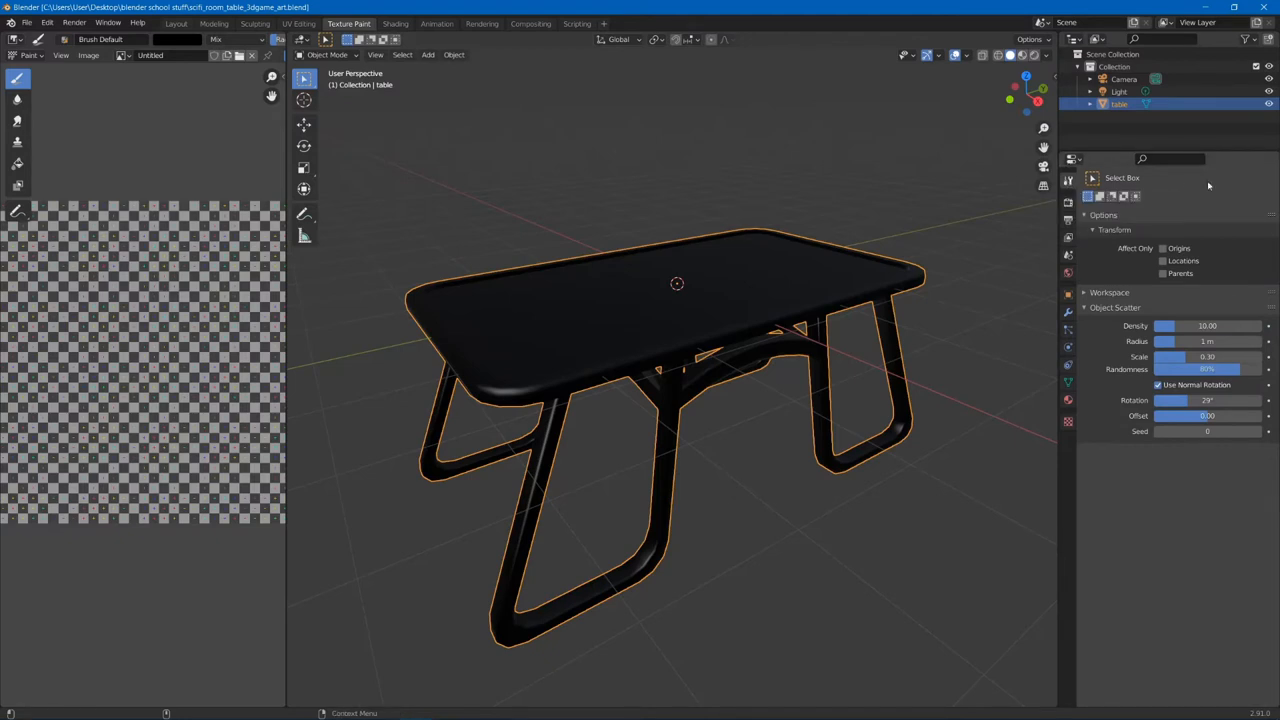
pyautogui.moveTo(1180, 273)
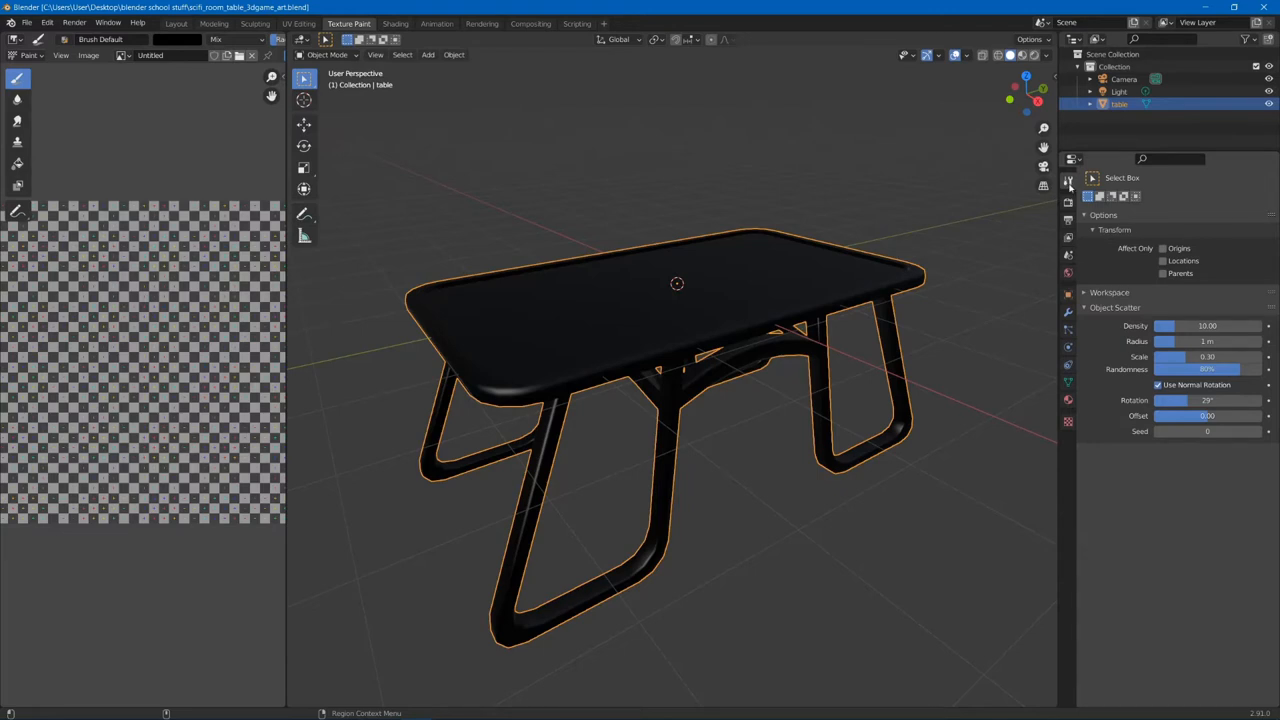
pyautogui.moveTo(1068, 180)
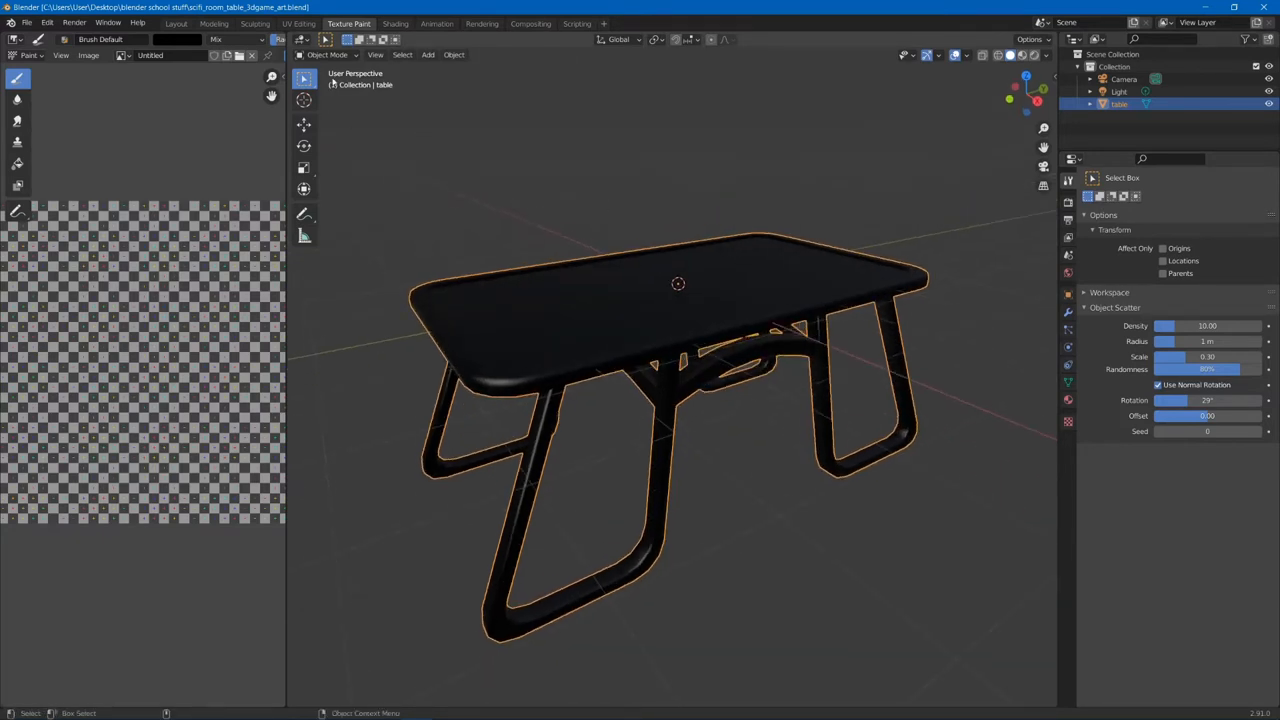
# Step: Switch the table's interaction mode to Texture Paint
pyautogui.click(330, 54)
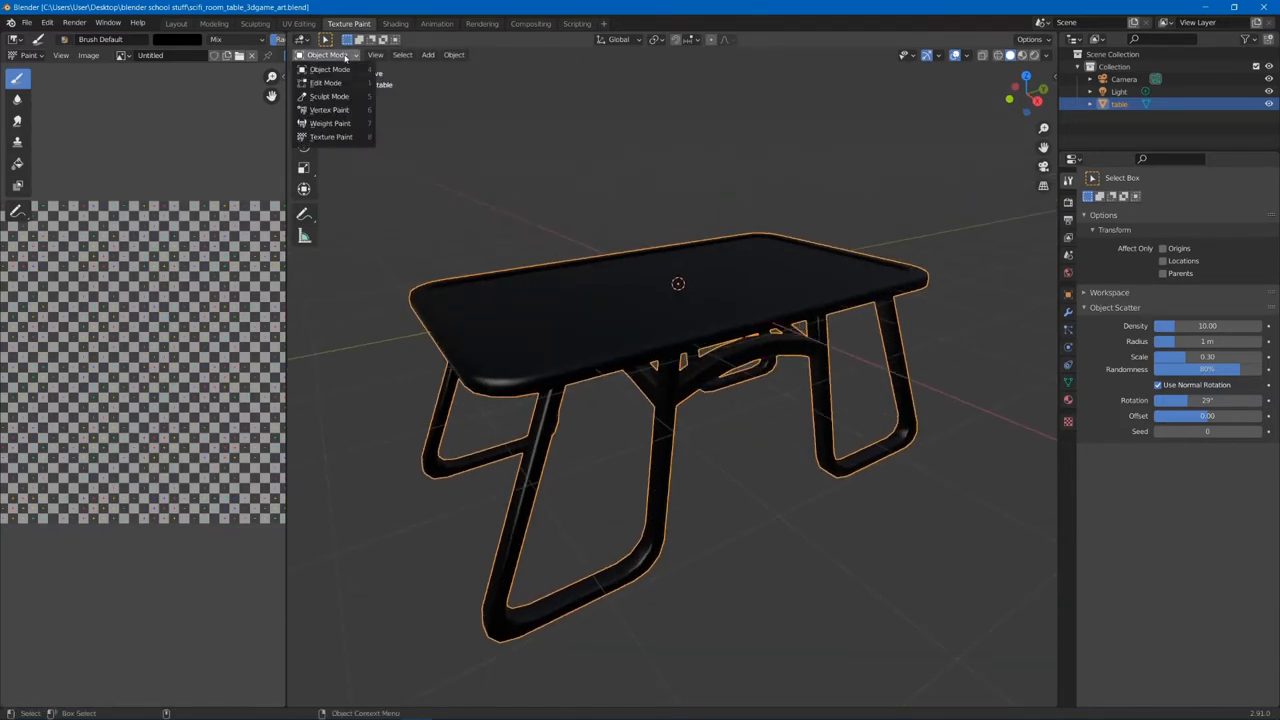
pyautogui.moveTo(326, 83)
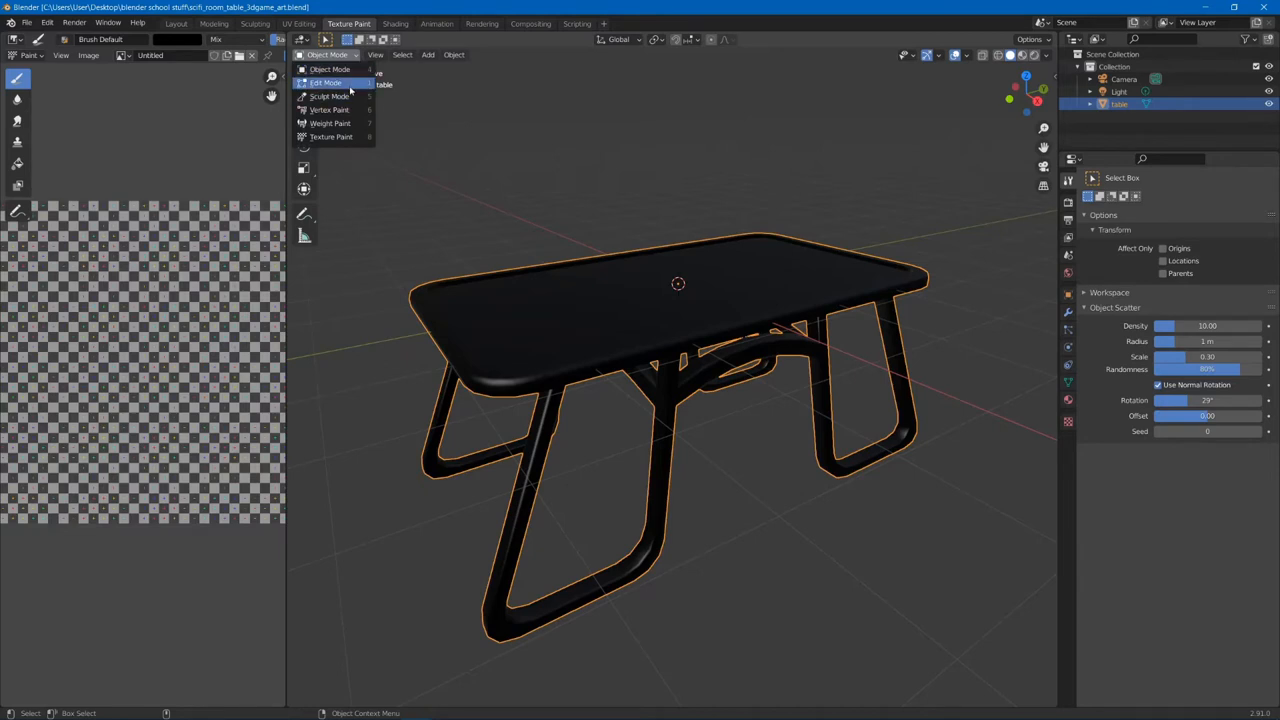
pyautogui.moveTo(360, 123)
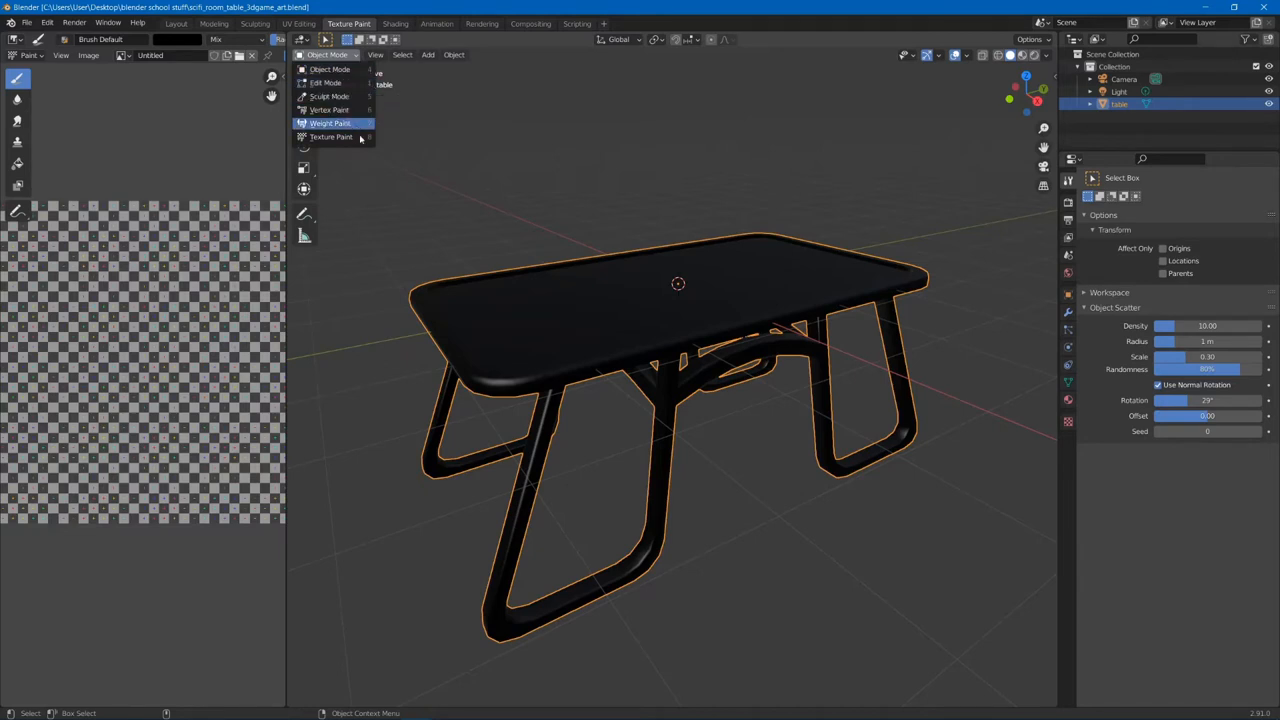
pyautogui.moveTo(331, 137)
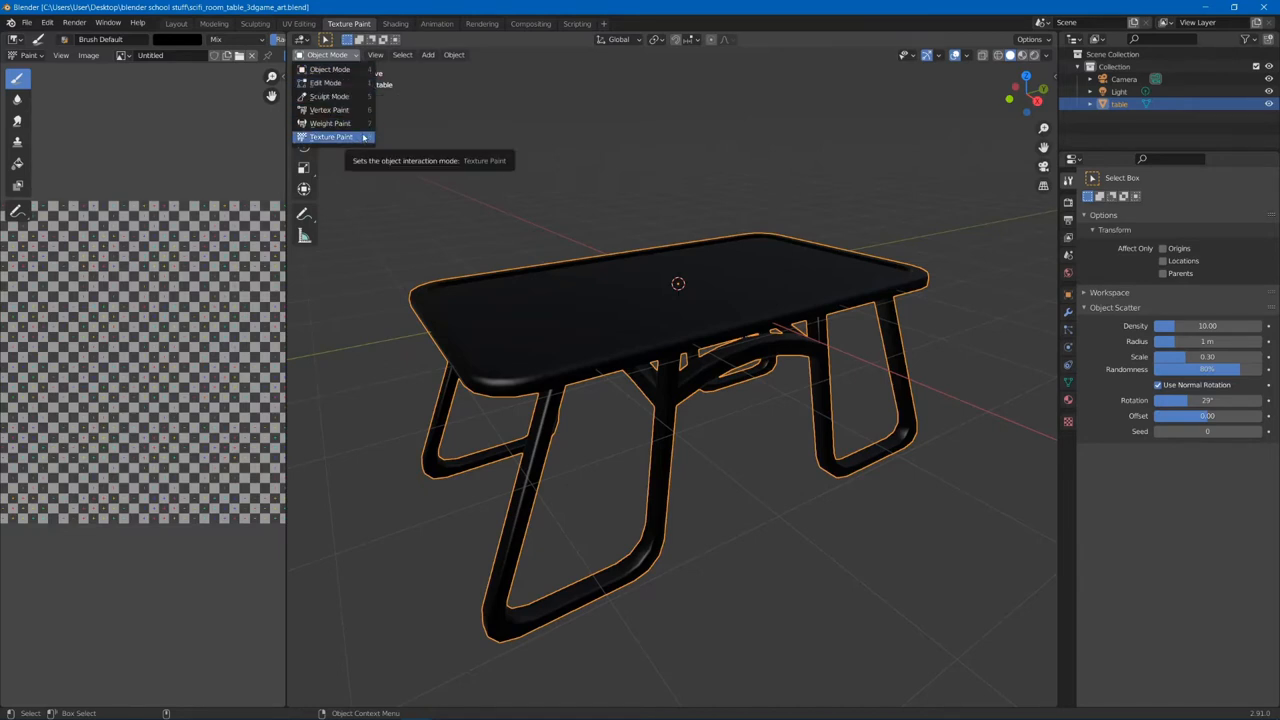
pyautogui.click(330, 136)
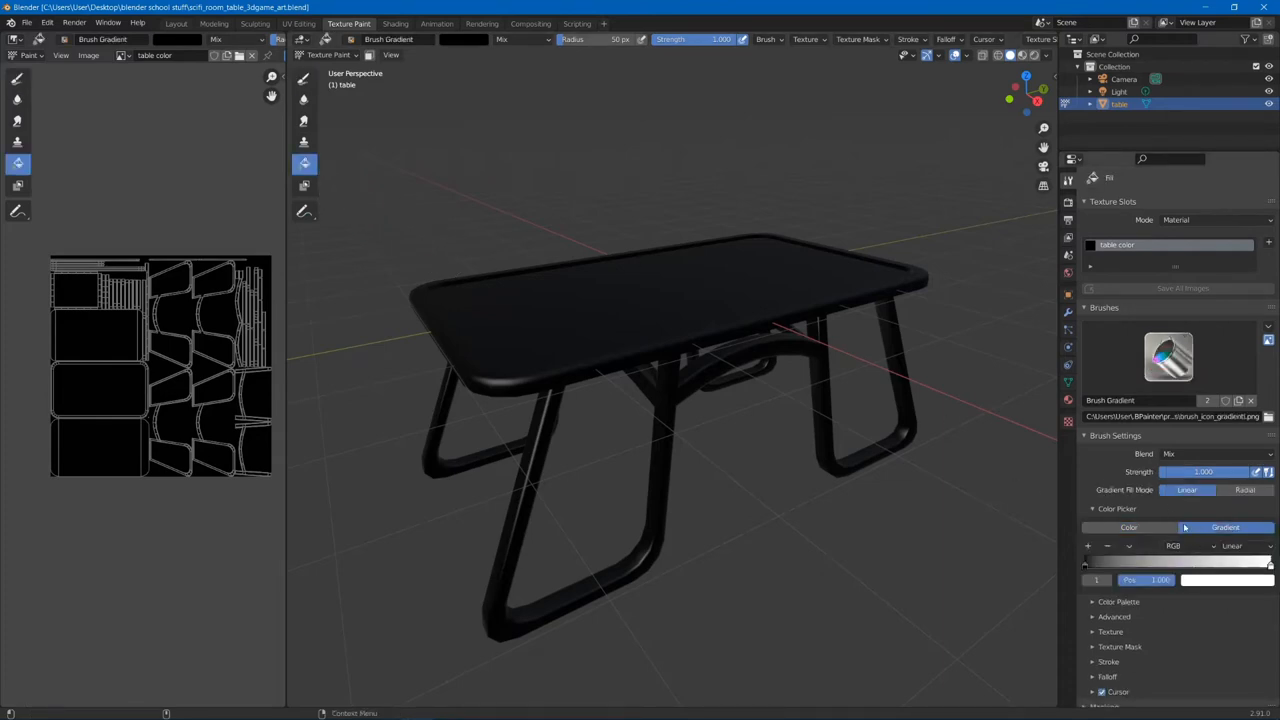
# Step: Set the Fill brush to a solid pale pink colour instead of a white gradient
pyautogui.click(1225, 527)
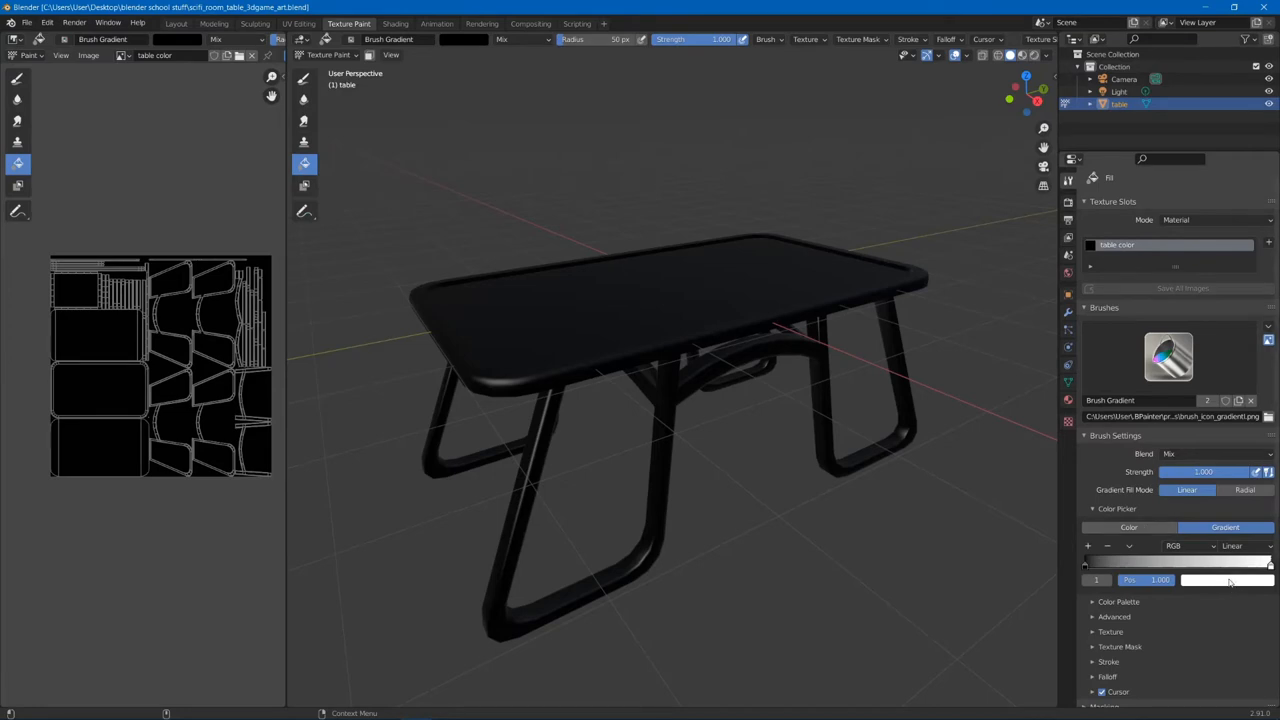
pyautogui.moveTo(1228, 580)
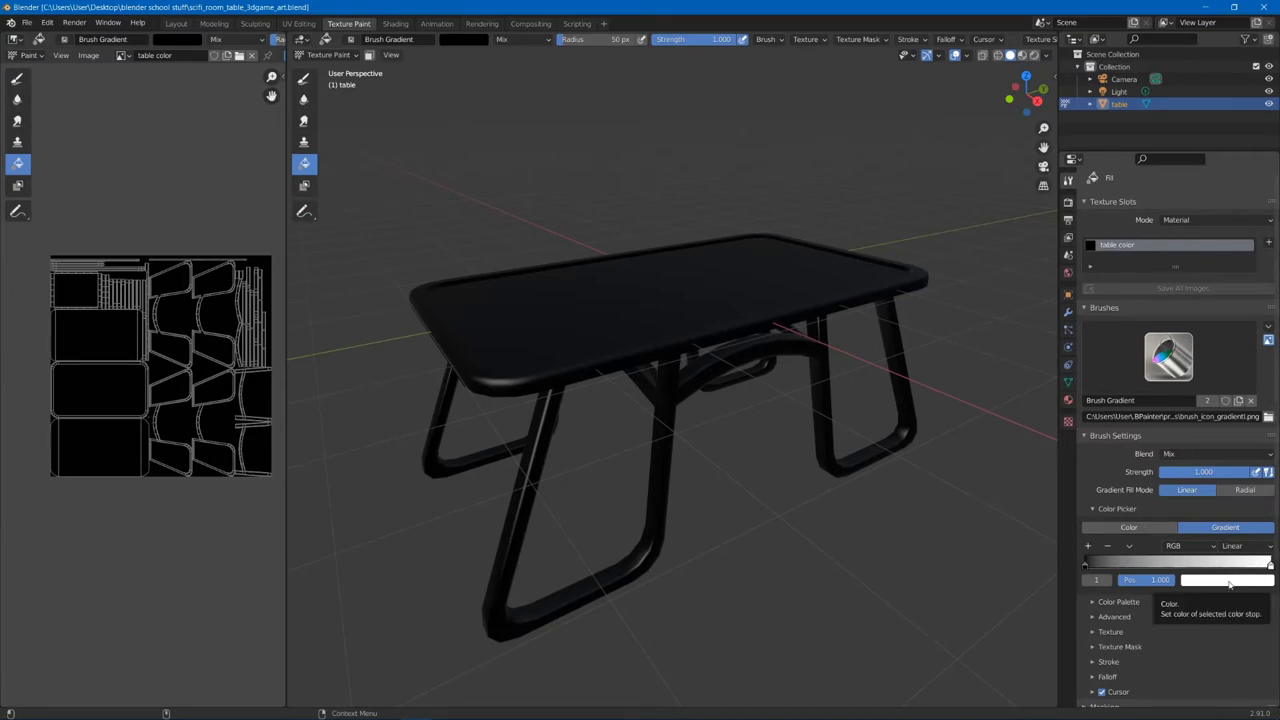
pyautogui.click(1227, 580)
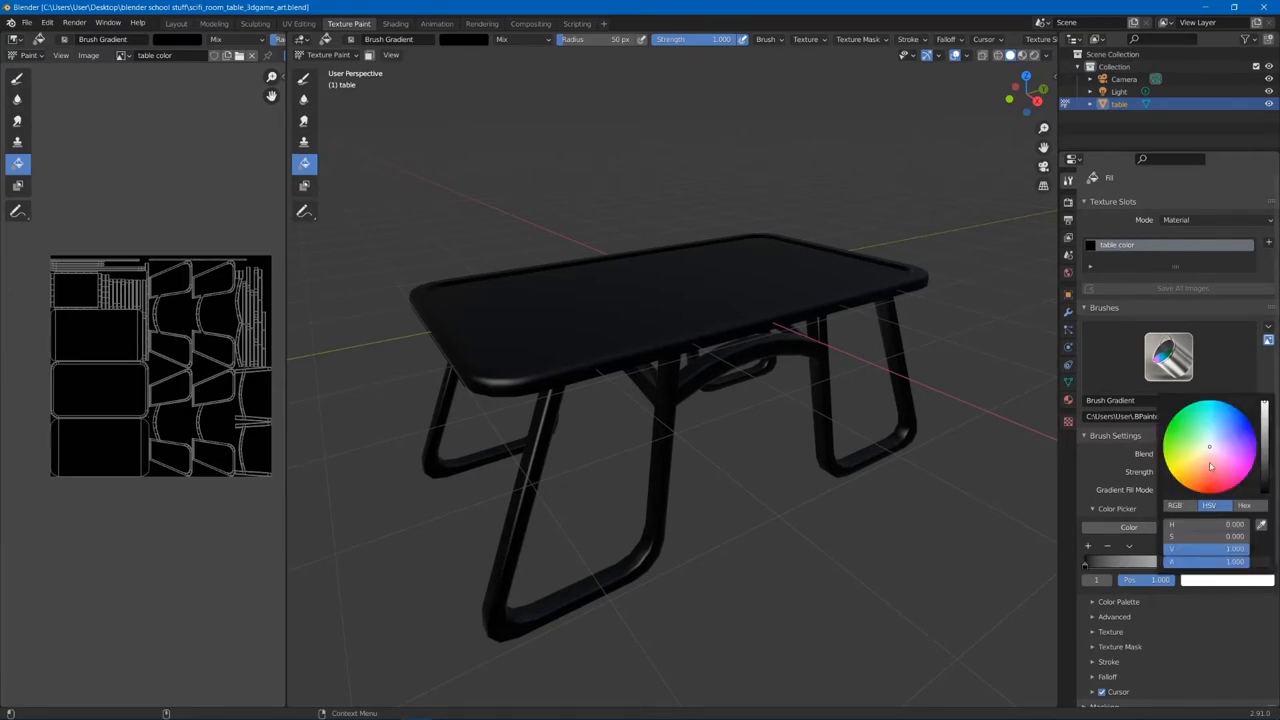
pyautogui.click(1195, 452)
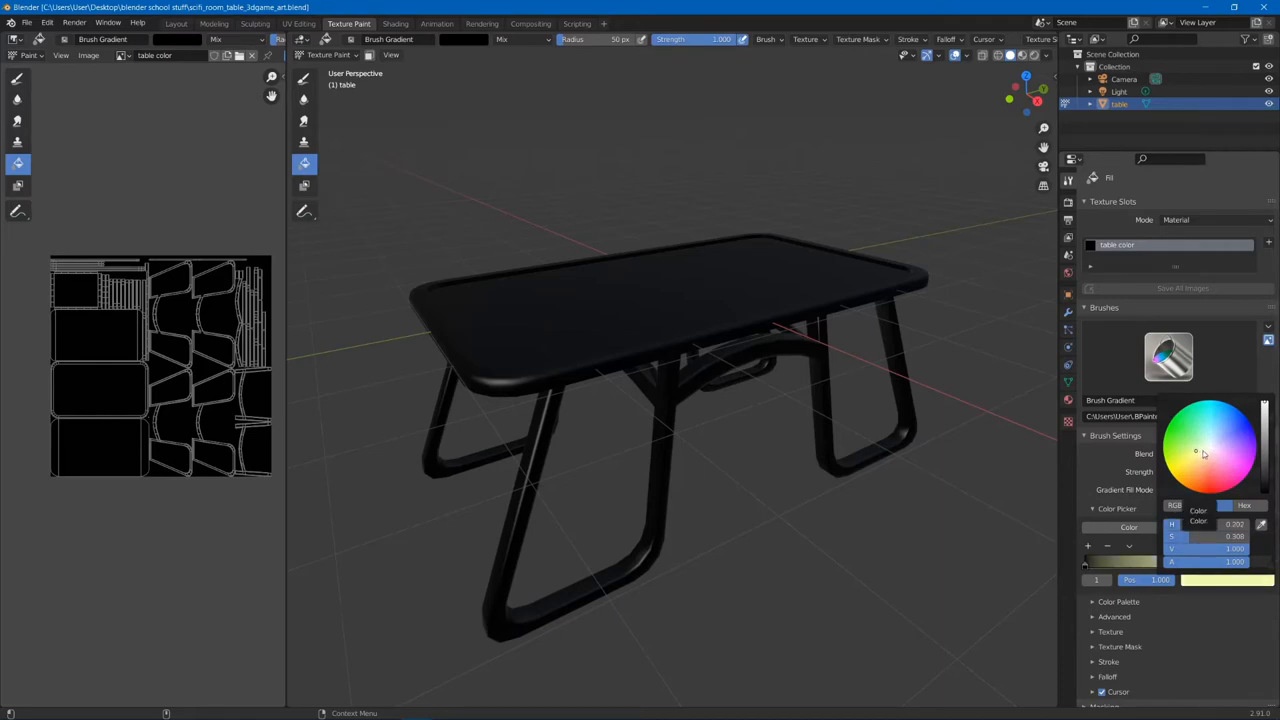
pyautogui.click(1208, 457)
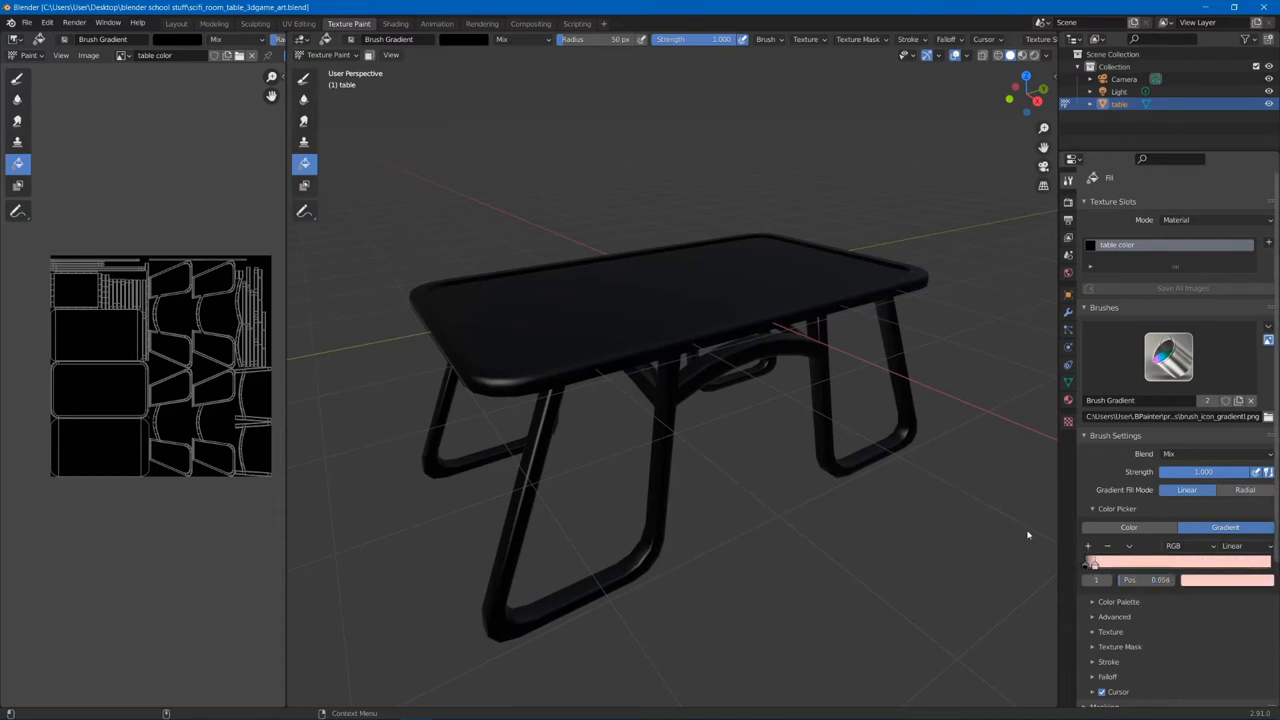
pyautogui.click(1128, 527)
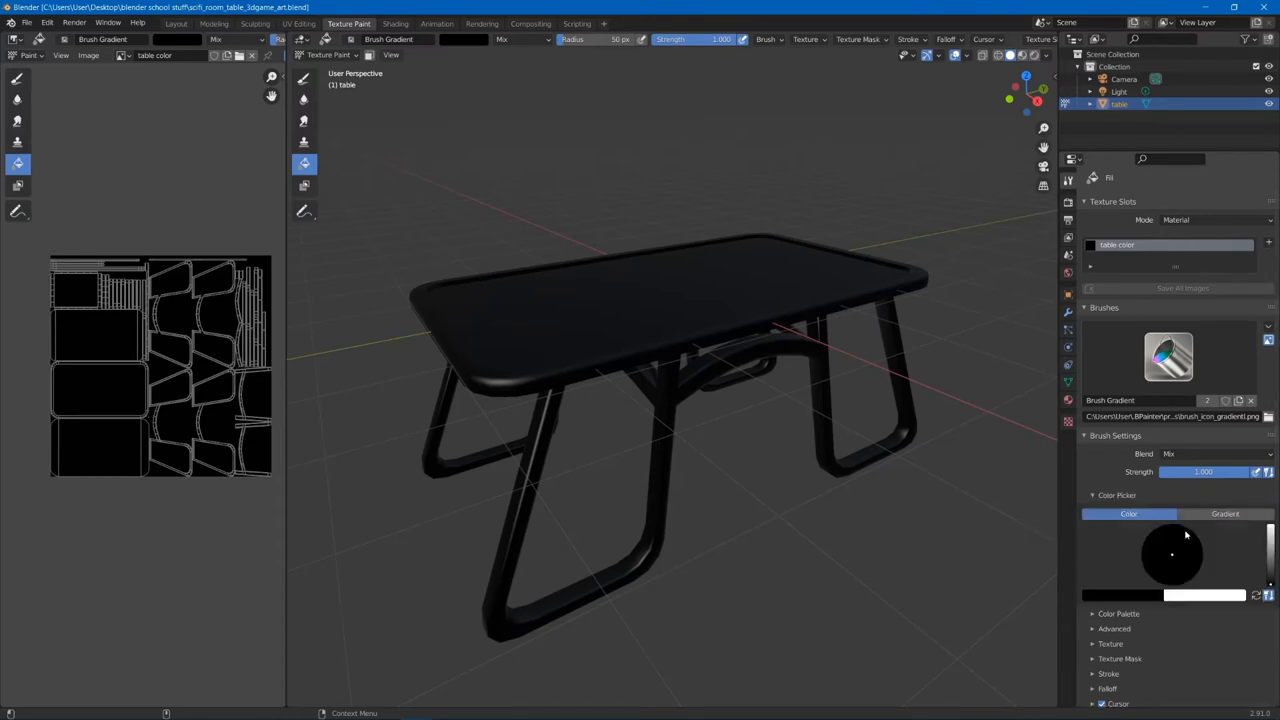
pyautogui.click(1225, 514)
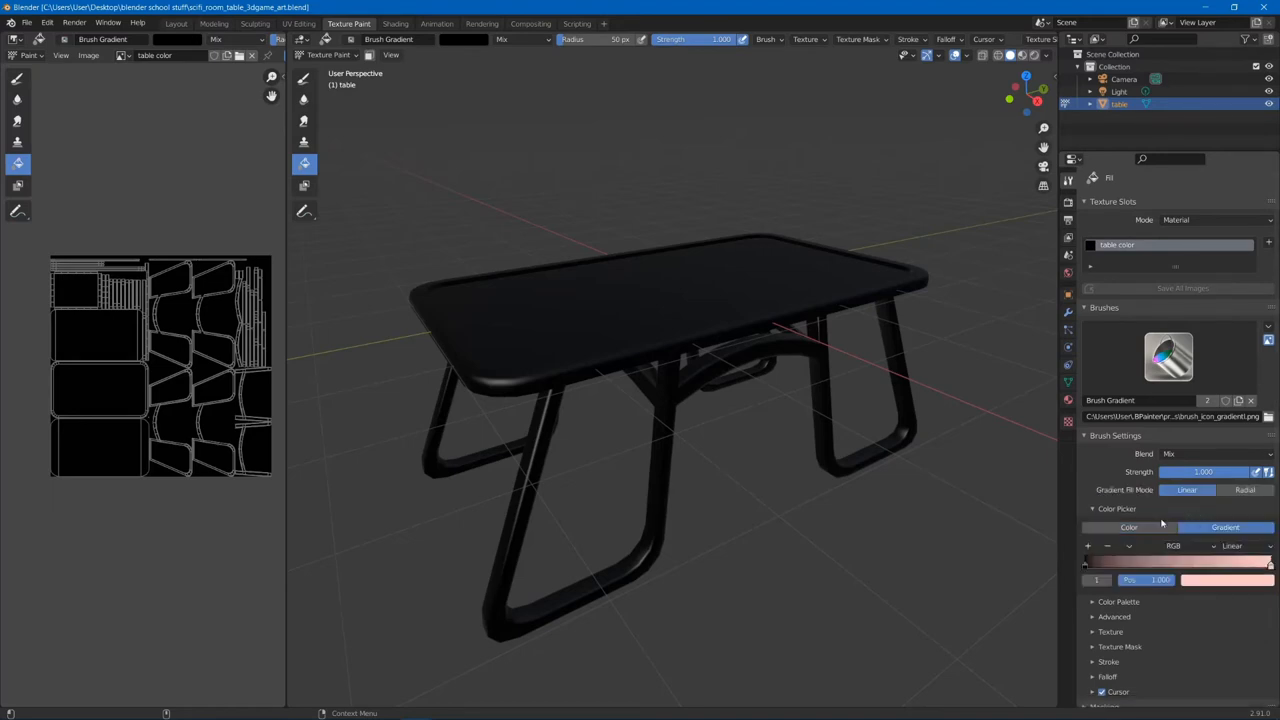
pyautogui.click(1128, 527)
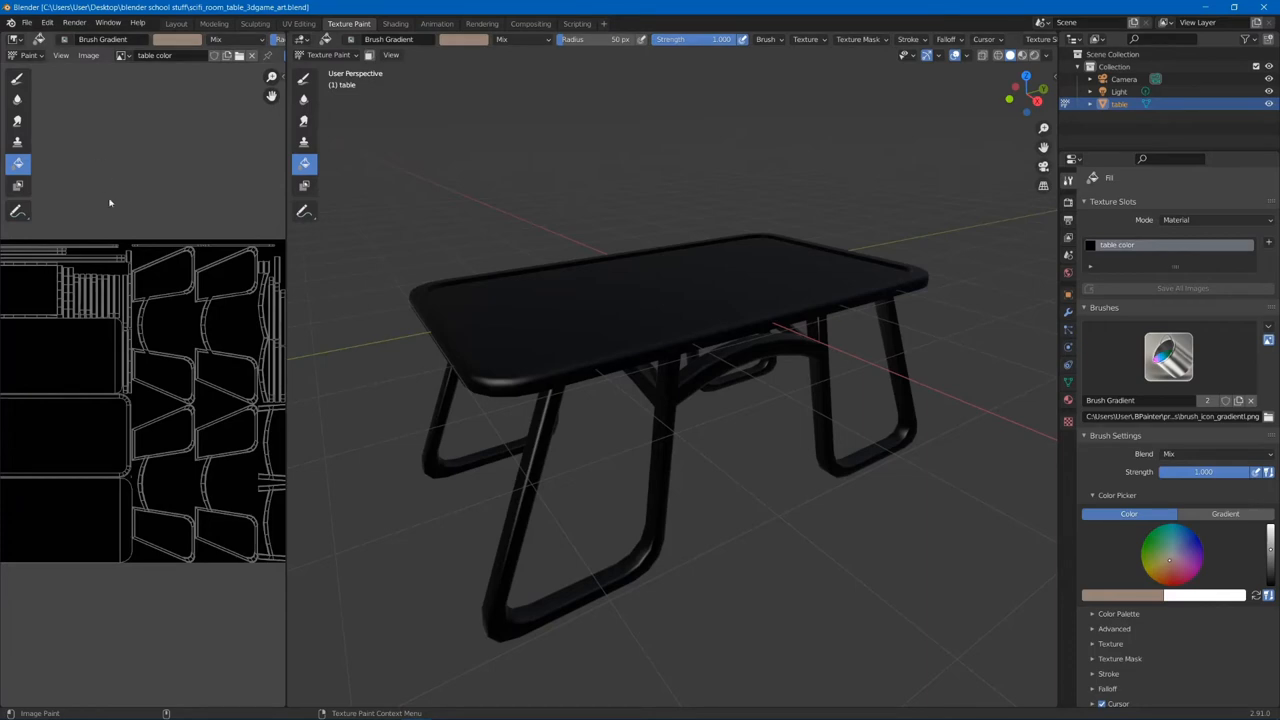
pyautogui.moveTo(151, 179)
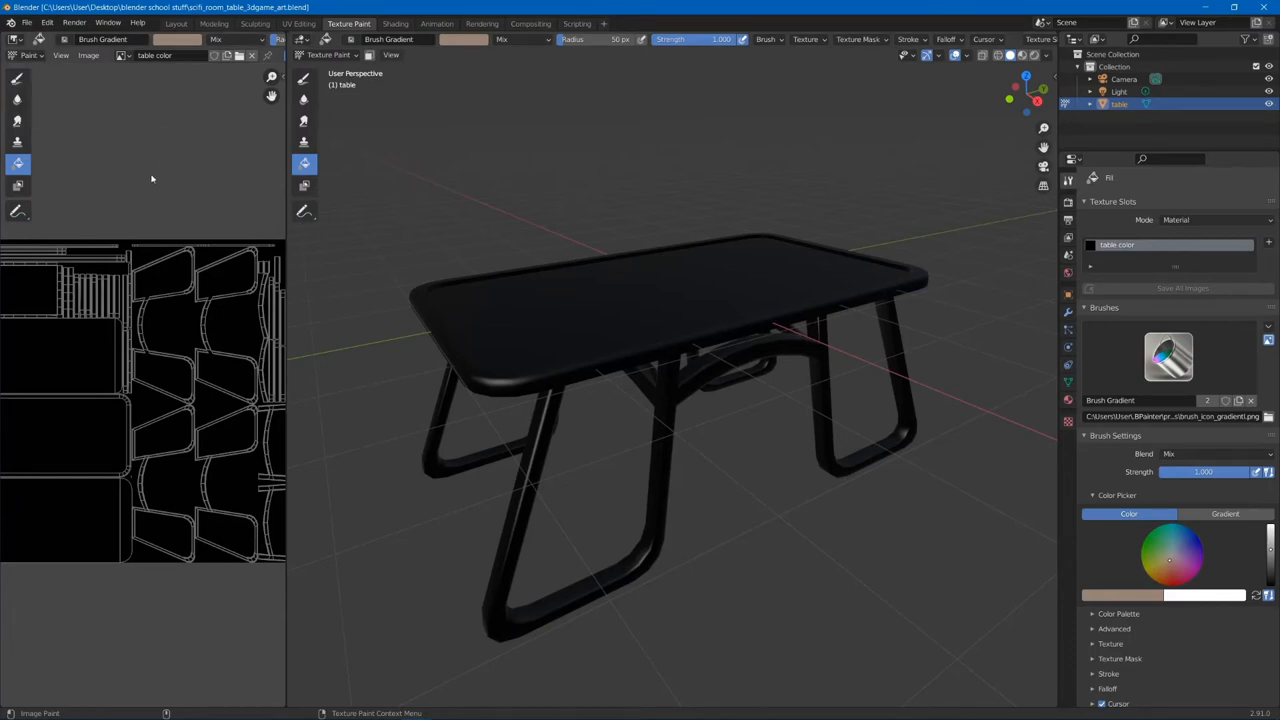
pyautogui.moveTo(168, 324)
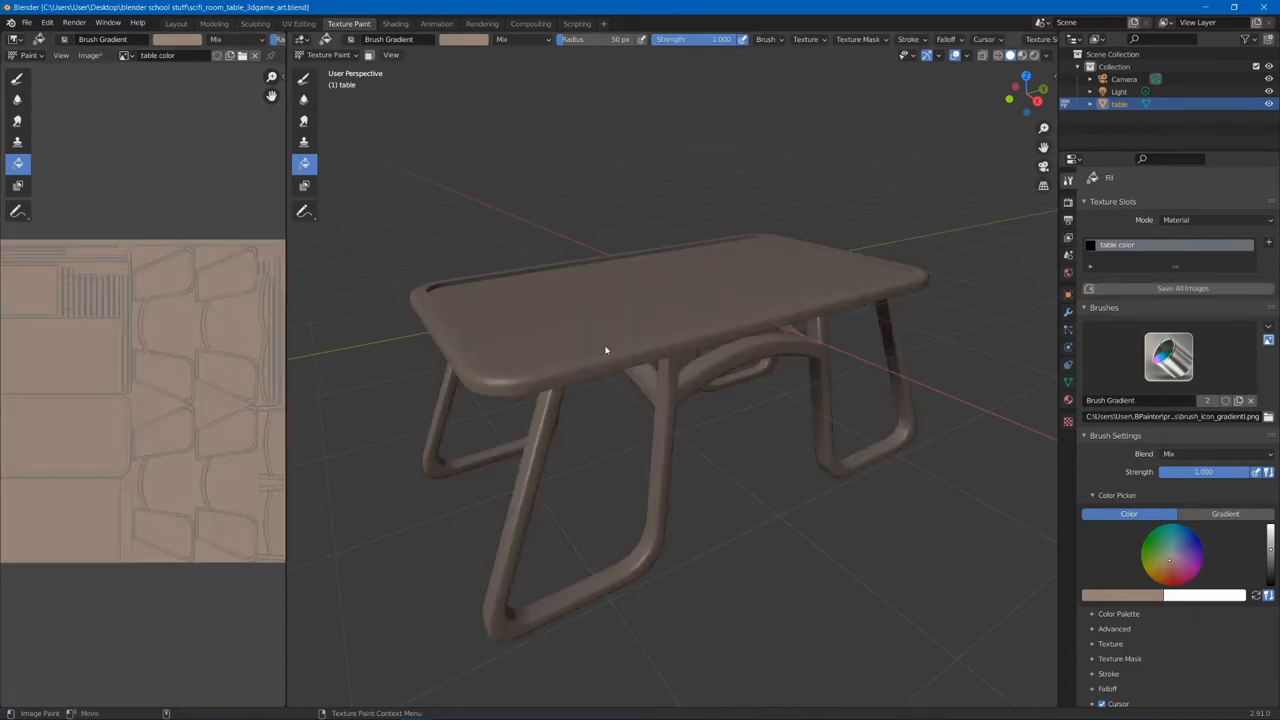
pyautogui.moveTo(304, 163)
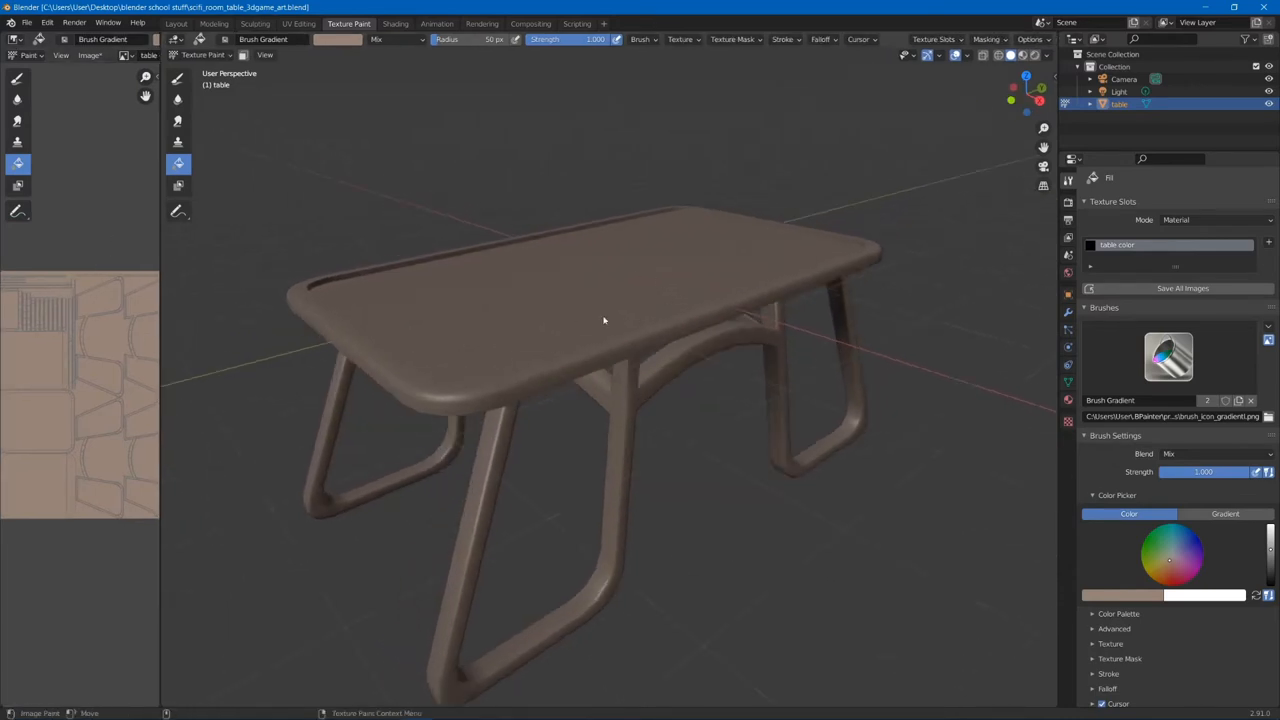
# Step: Resize the image editor area to give the 3D viewport more room
pyautogui.moveTo(603, 320); pyautogui.dragTo(615, 283)
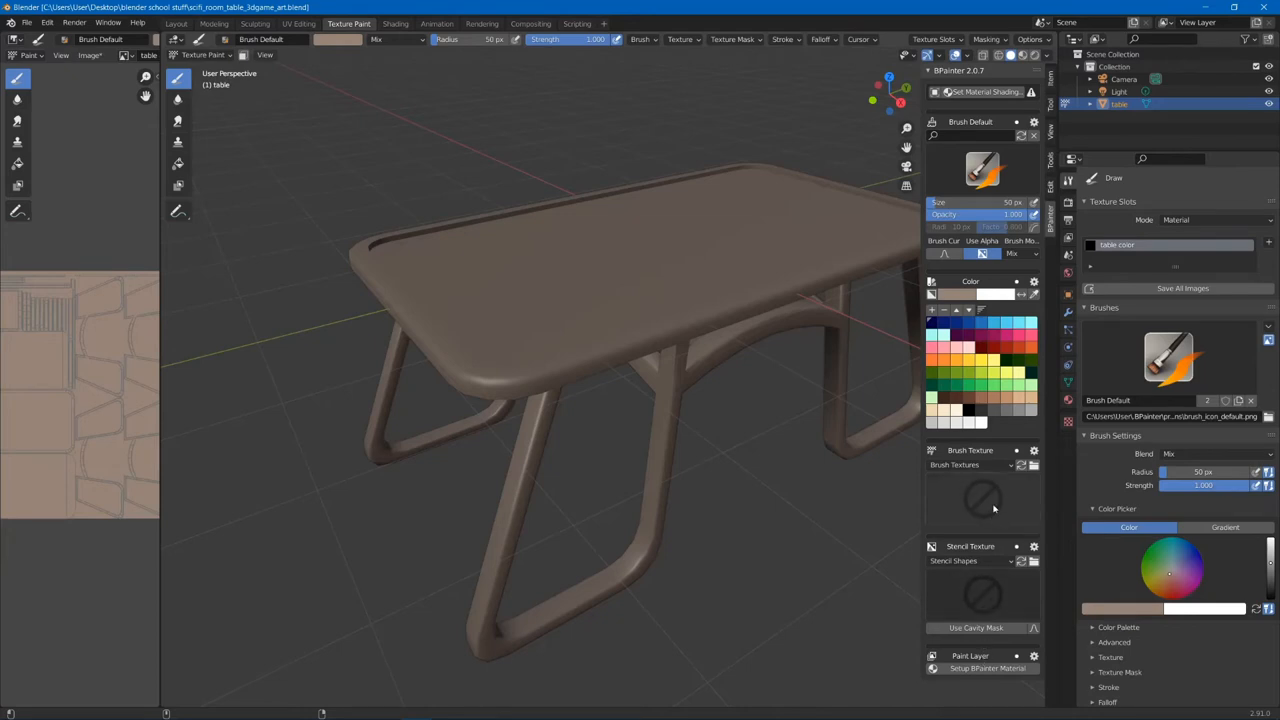
pyautogui.moveTo(982, 504)
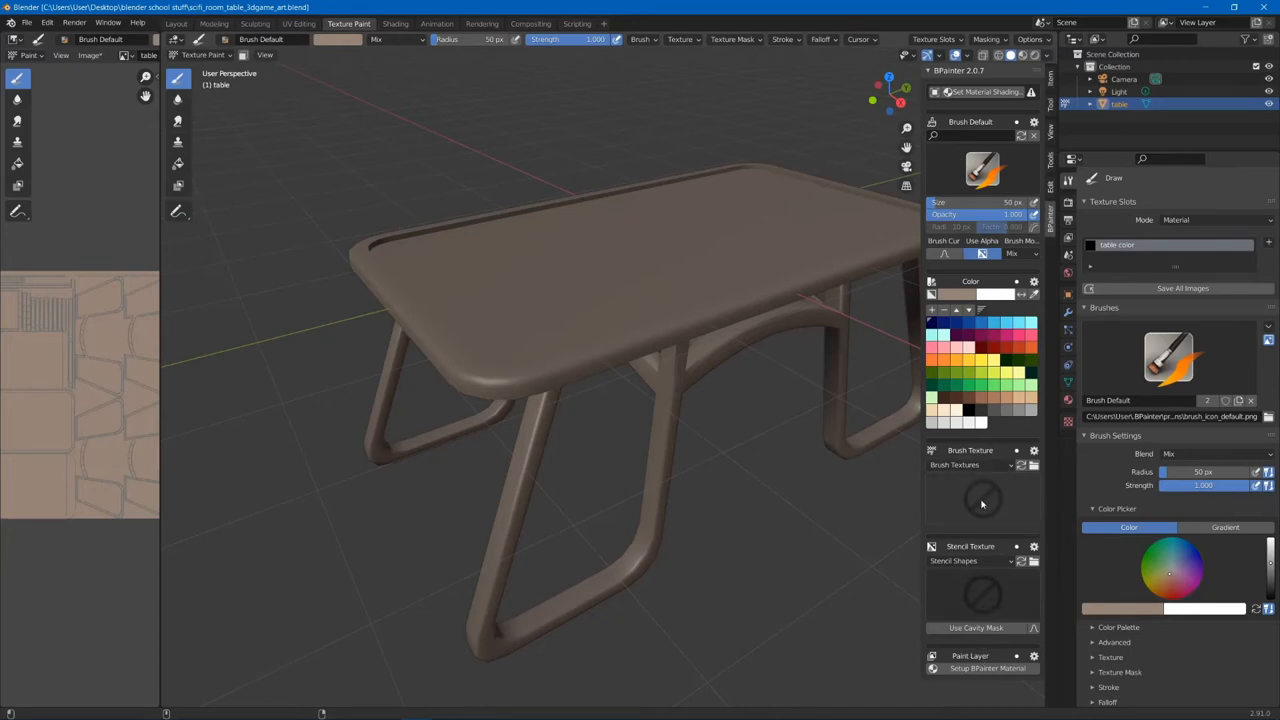
# Step: Select the Draw brush to switch to freehand painting
pyautogui.click(982, 170)
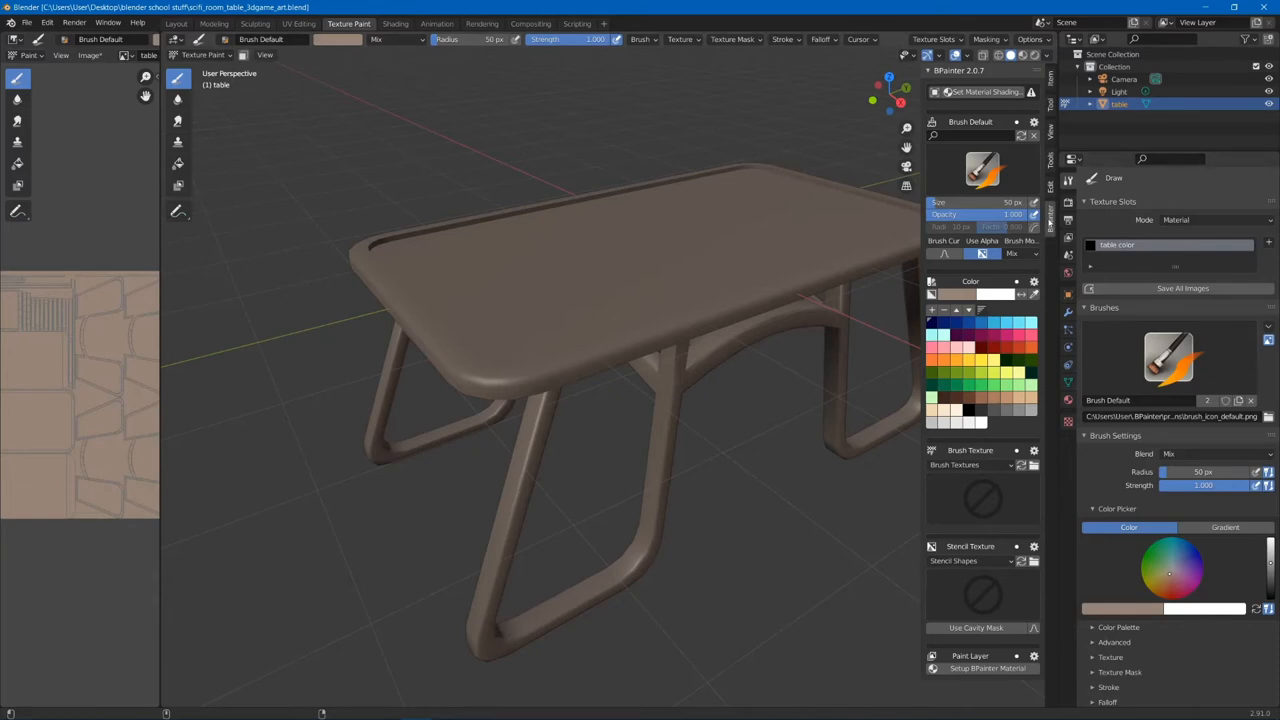
pyautogui.moveTo(1050, 223)
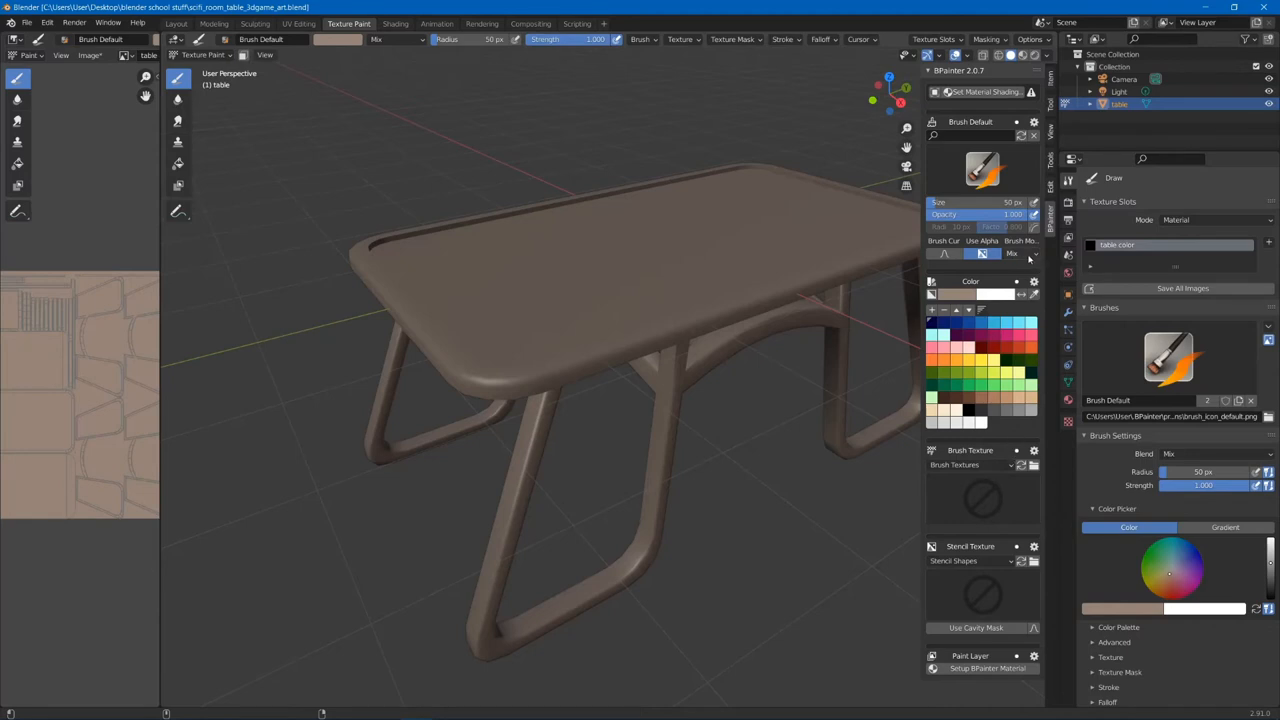
pyautogui.moveTo(1028, 258)
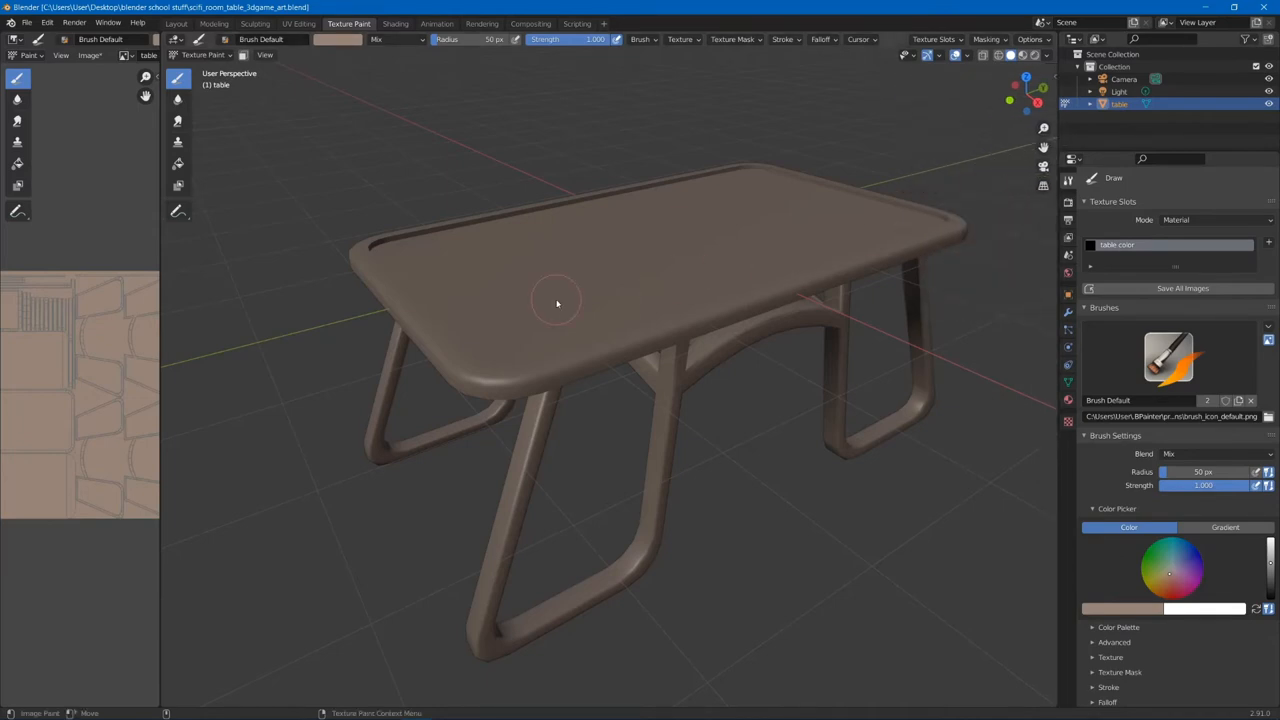
pyautogui.moveTo(728, 301)
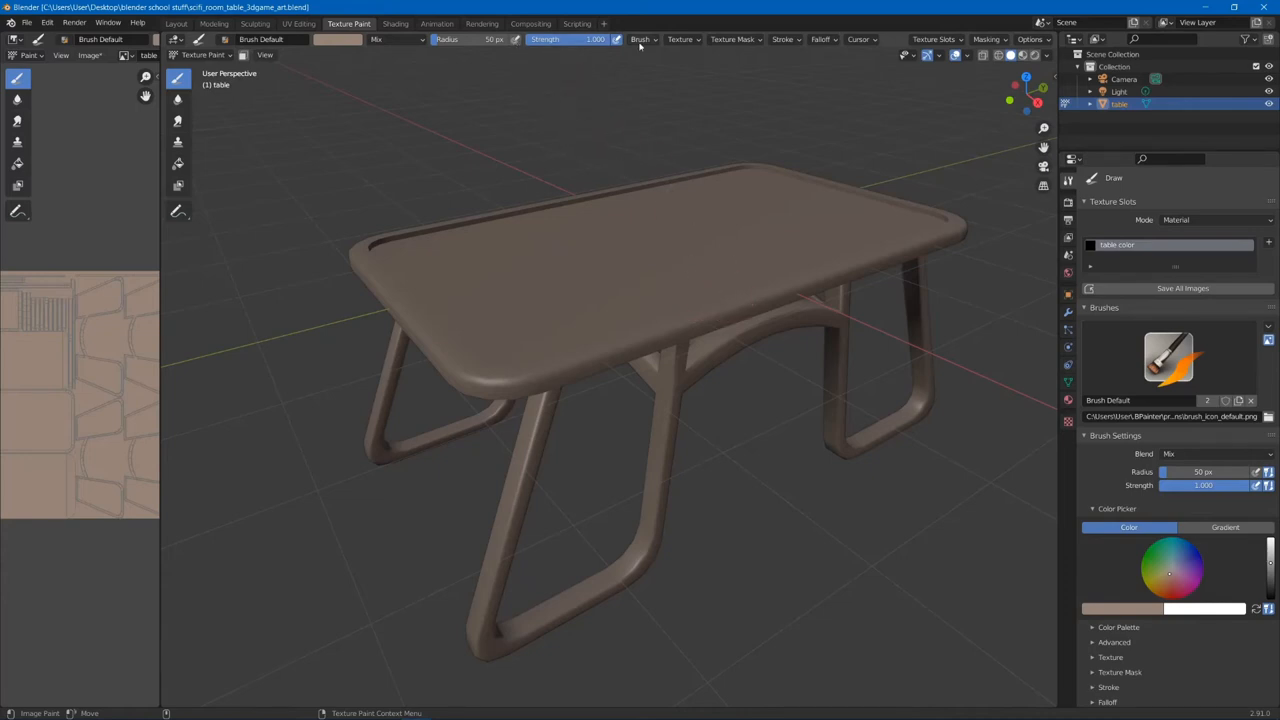
pyautogui.moveTo(678, 40)
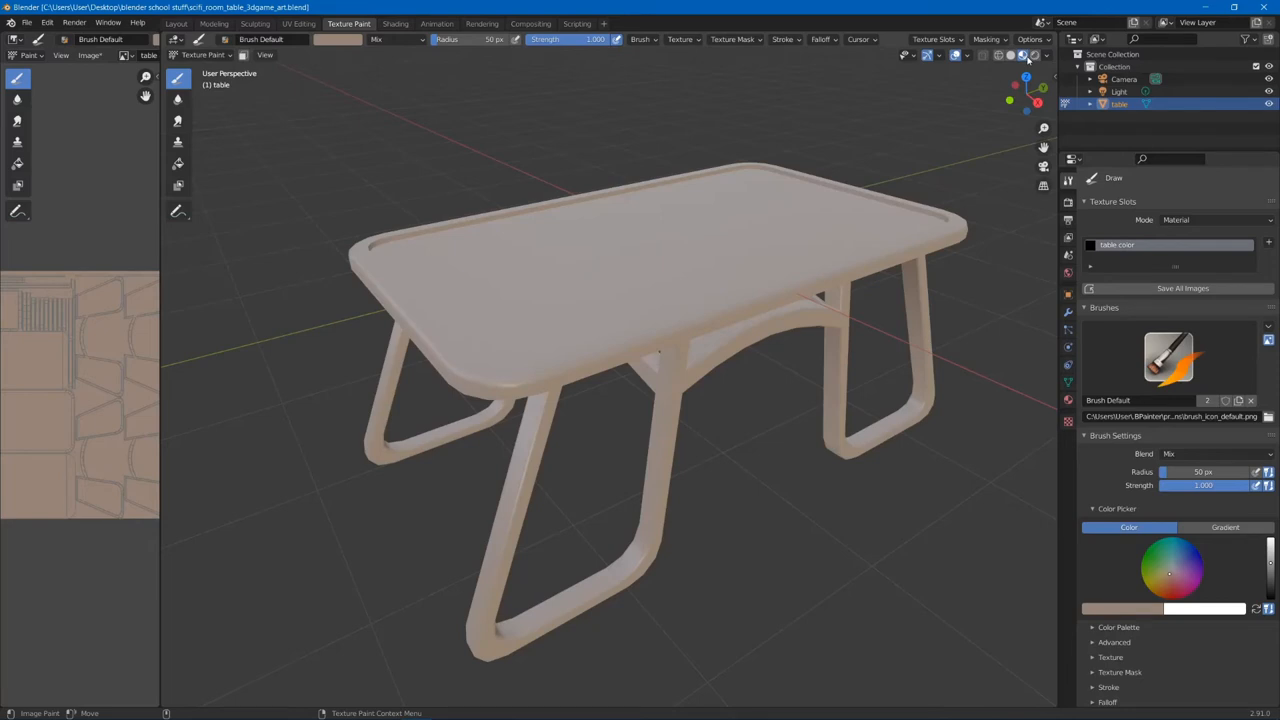
pyautogui.moveTo(1011, 55)
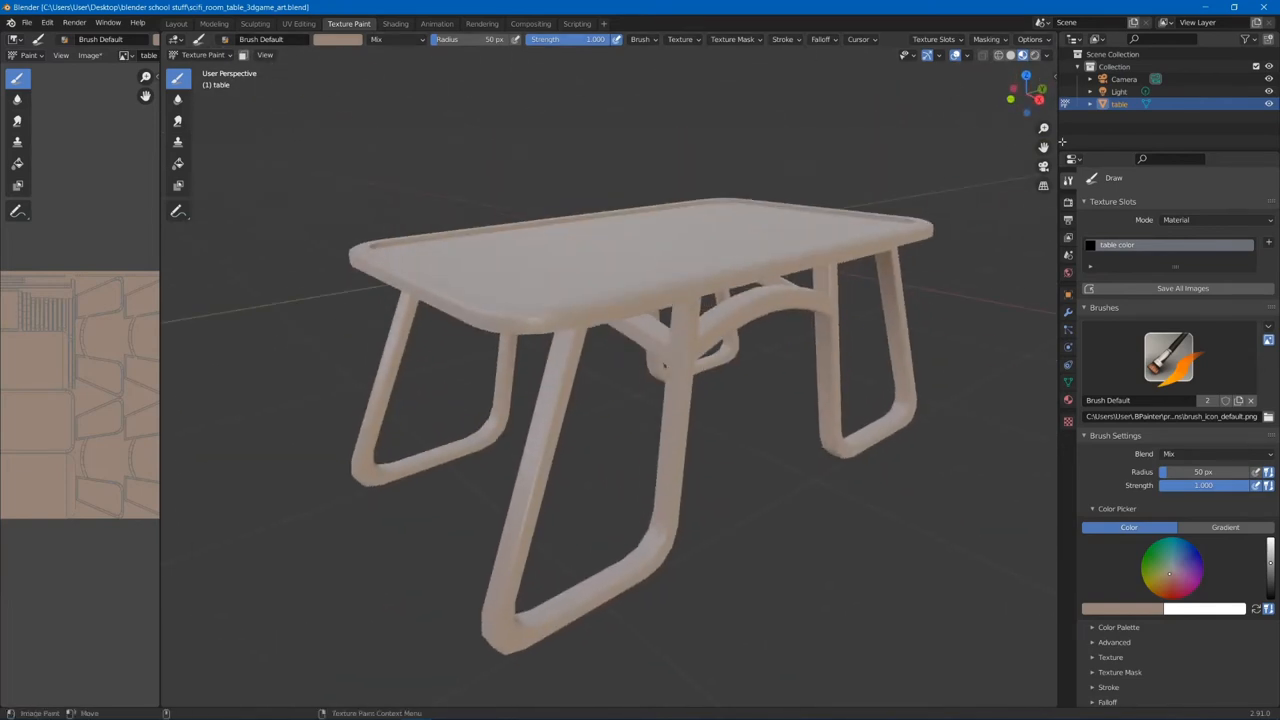
# Step: Review the Viewport Shading HDRI lighting options, then close the popover
pyautogui.click(1048, 55)
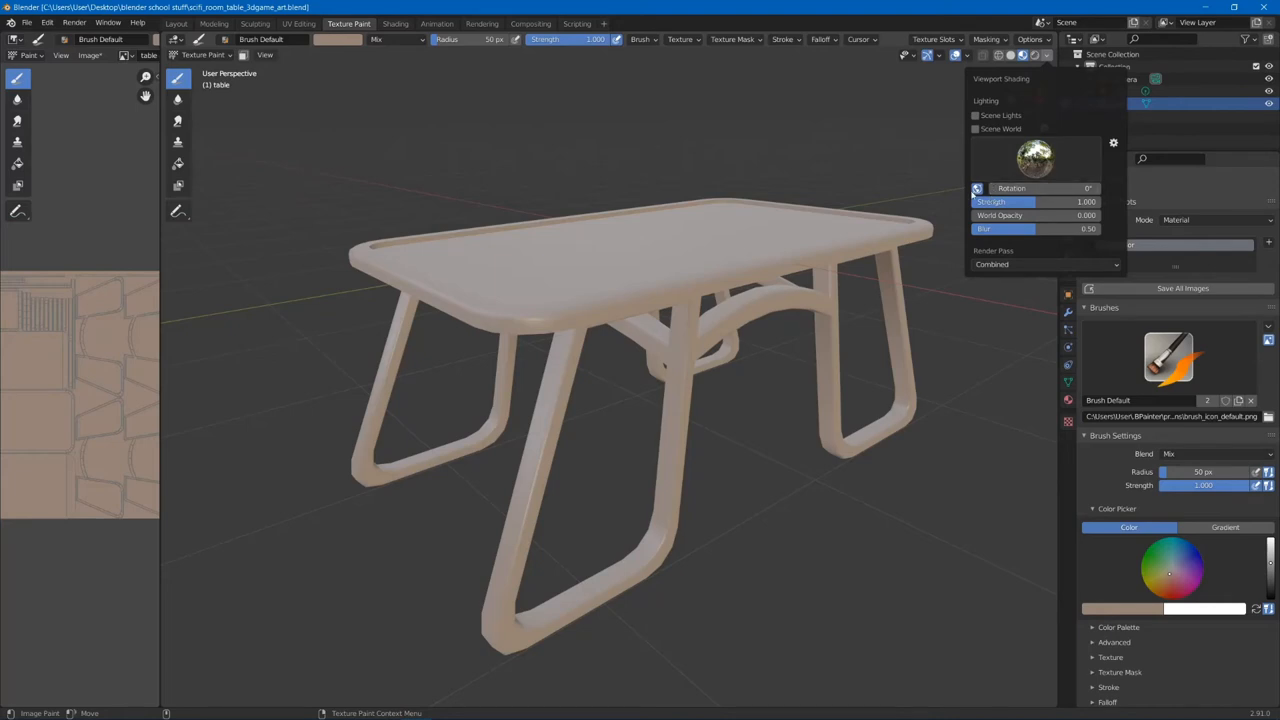
pyautogui.moveTo(977, 188)
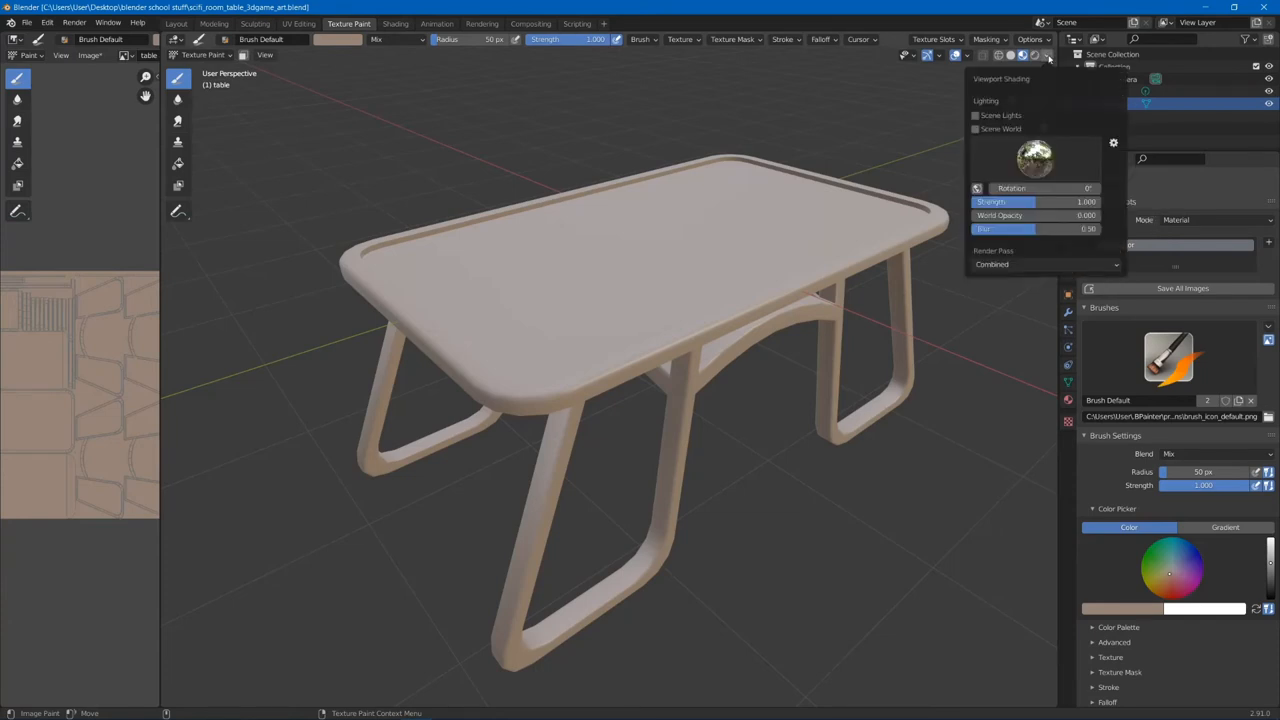
pyautogui.click(1047, 55)
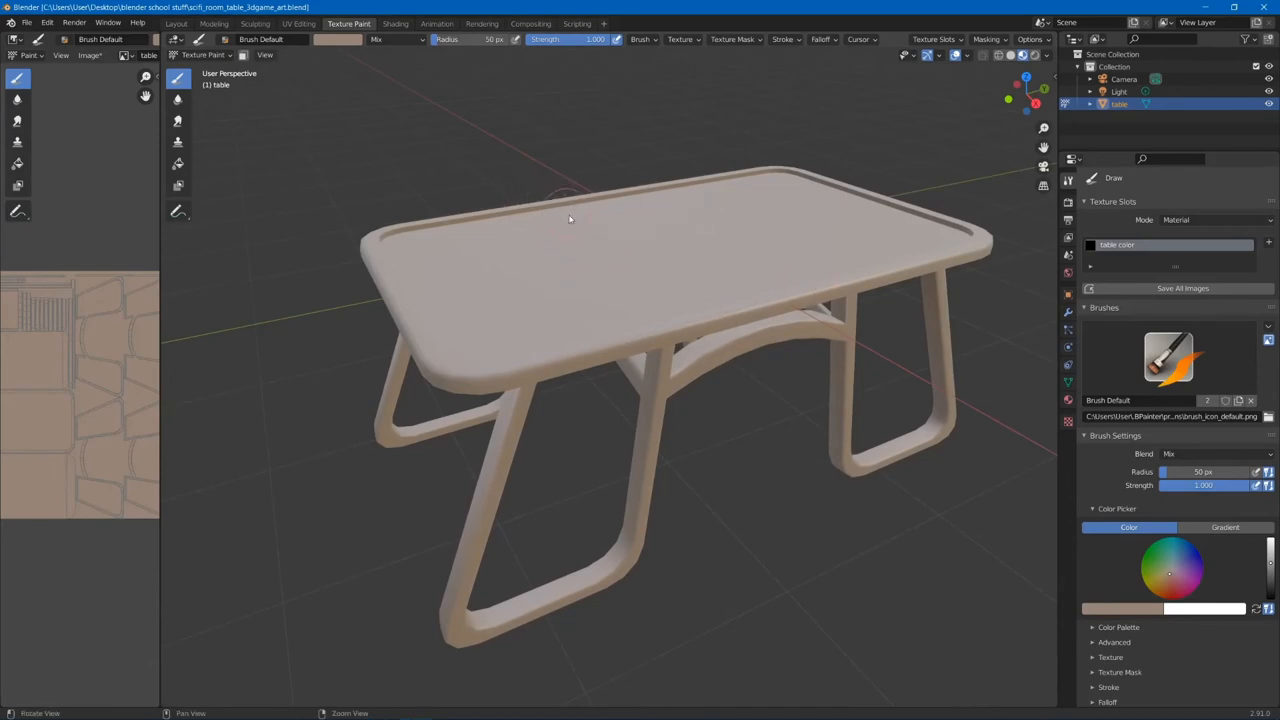
# Step: Orbit and tilt the view to look down onto the tabletop
pyautogui.moveTo(570, 220); pyautogui.dragTo(820, 240)
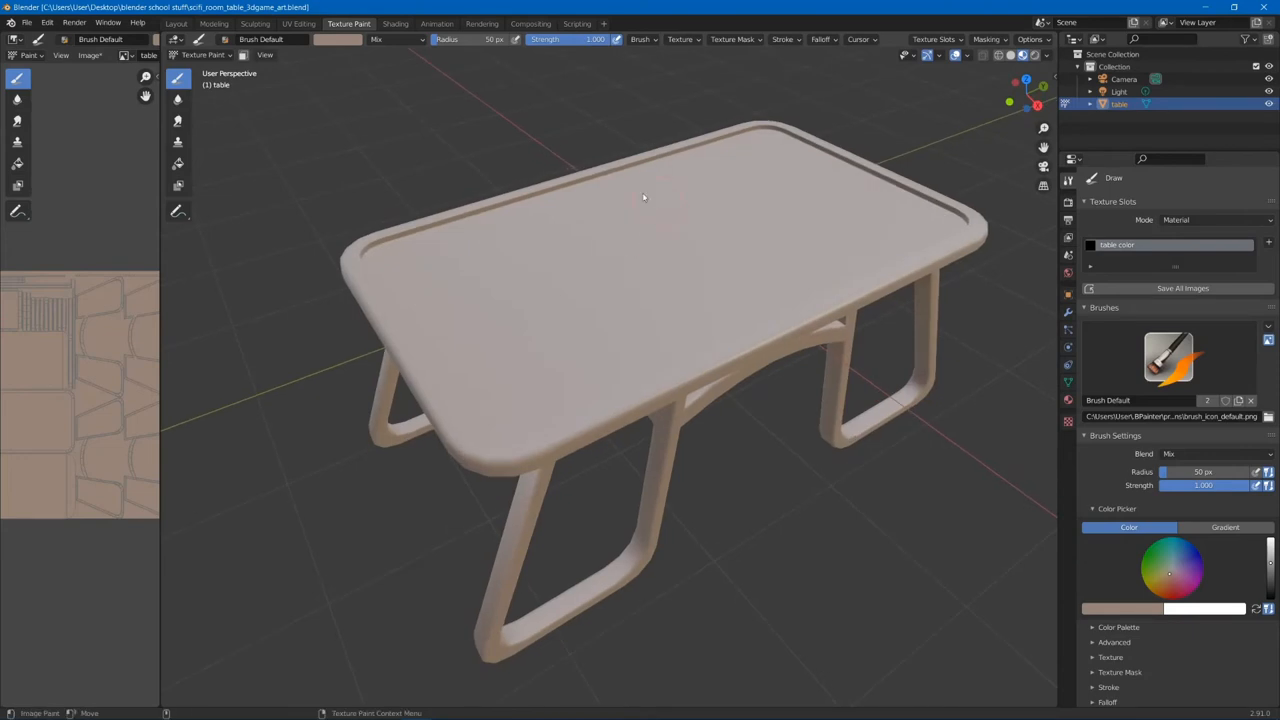
pyautogui.moveTo(854, 298)
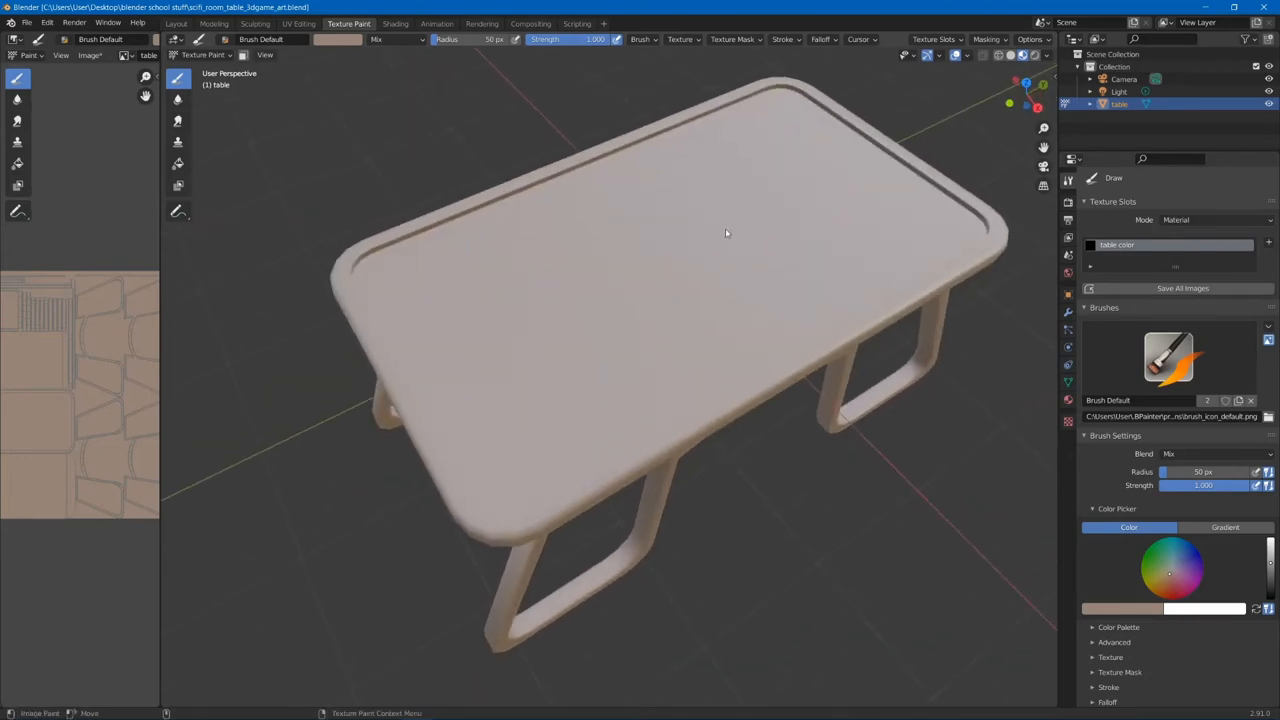
pyautogui.moveTo(727, 233); pyautogui.dragTo(800, 200)
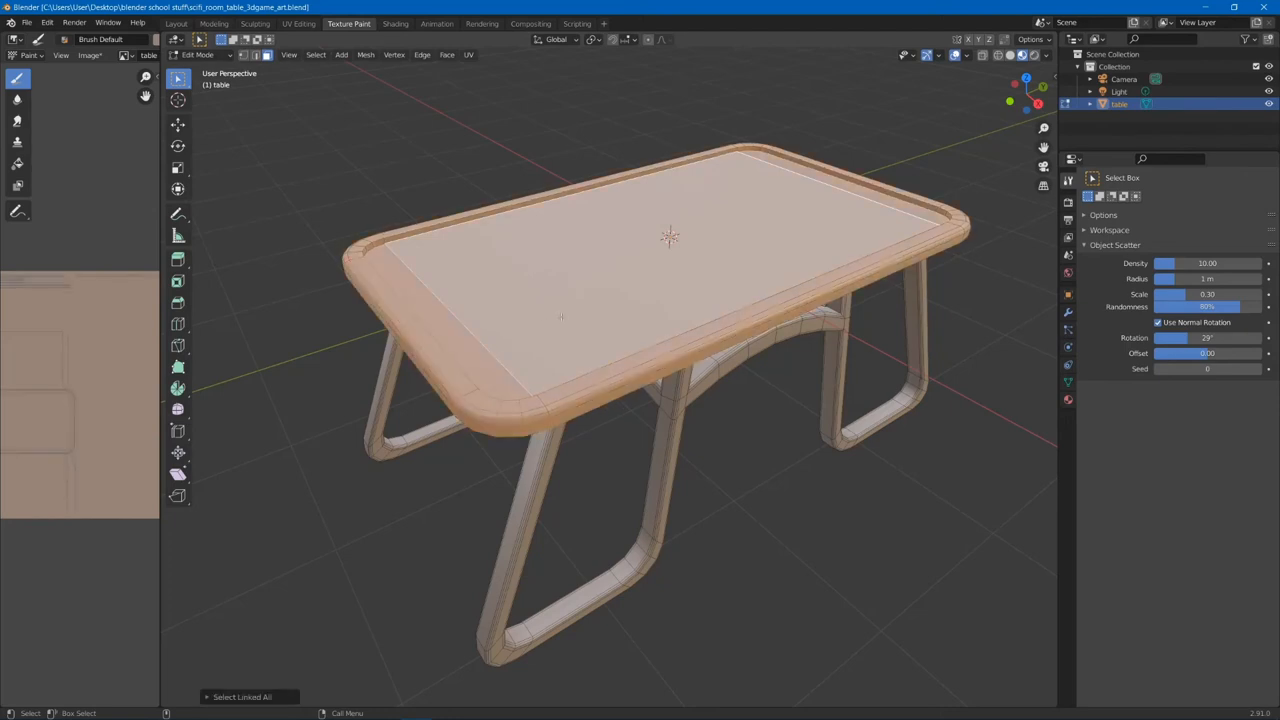
# Step: Select the linked tabletop and rim faces from the mesh Select menu, leaving the legs out
pyautogui.click(315, 54)
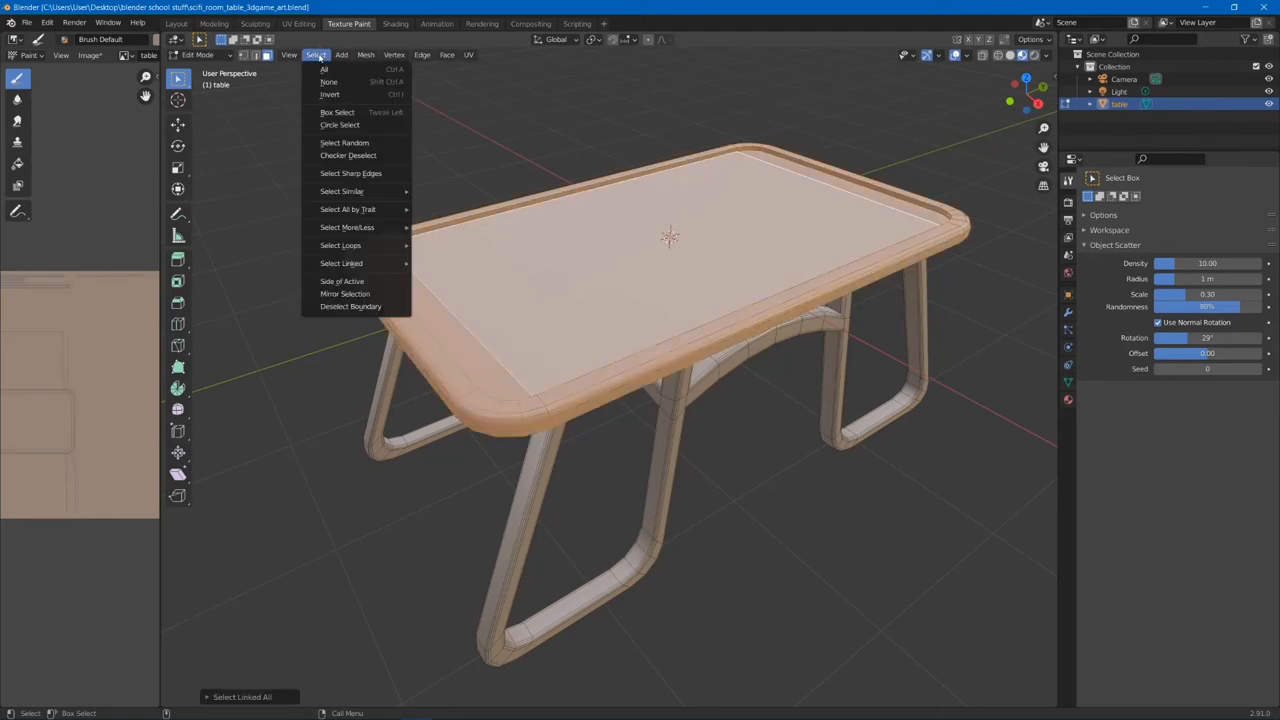
pyautogui.moveTo(341, 263)
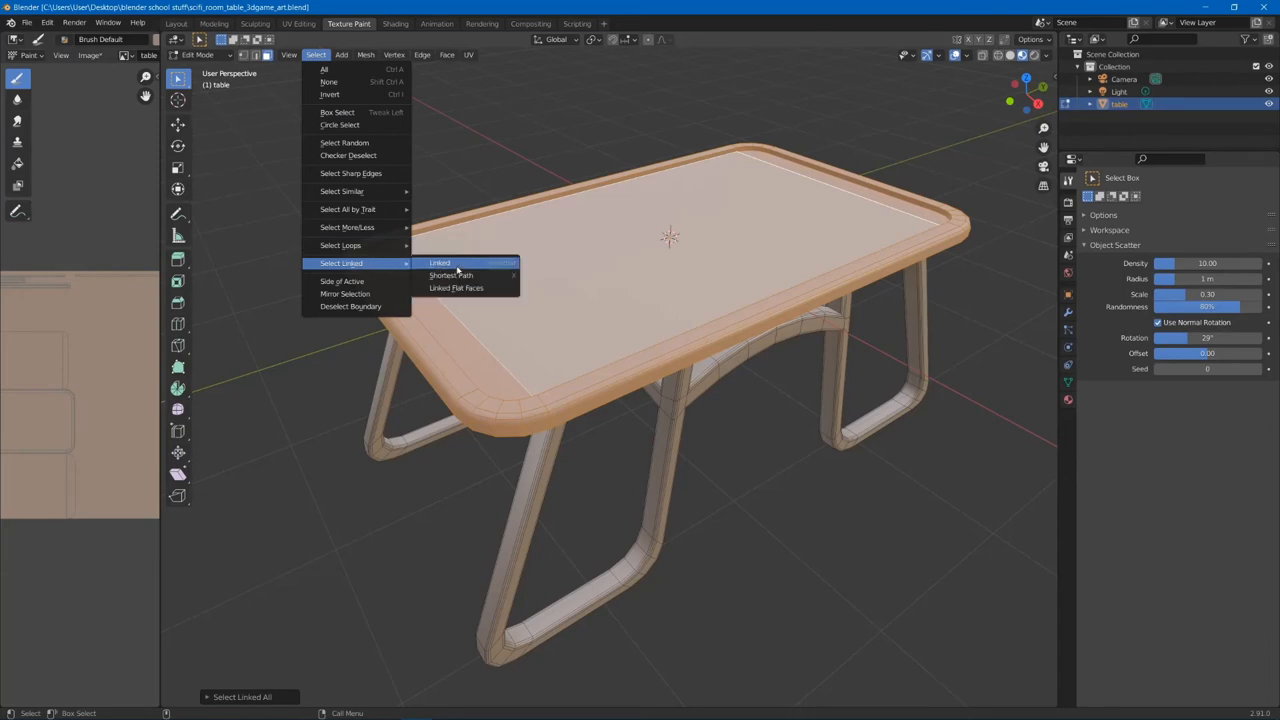
pyautogui.moveTo(440, 263)
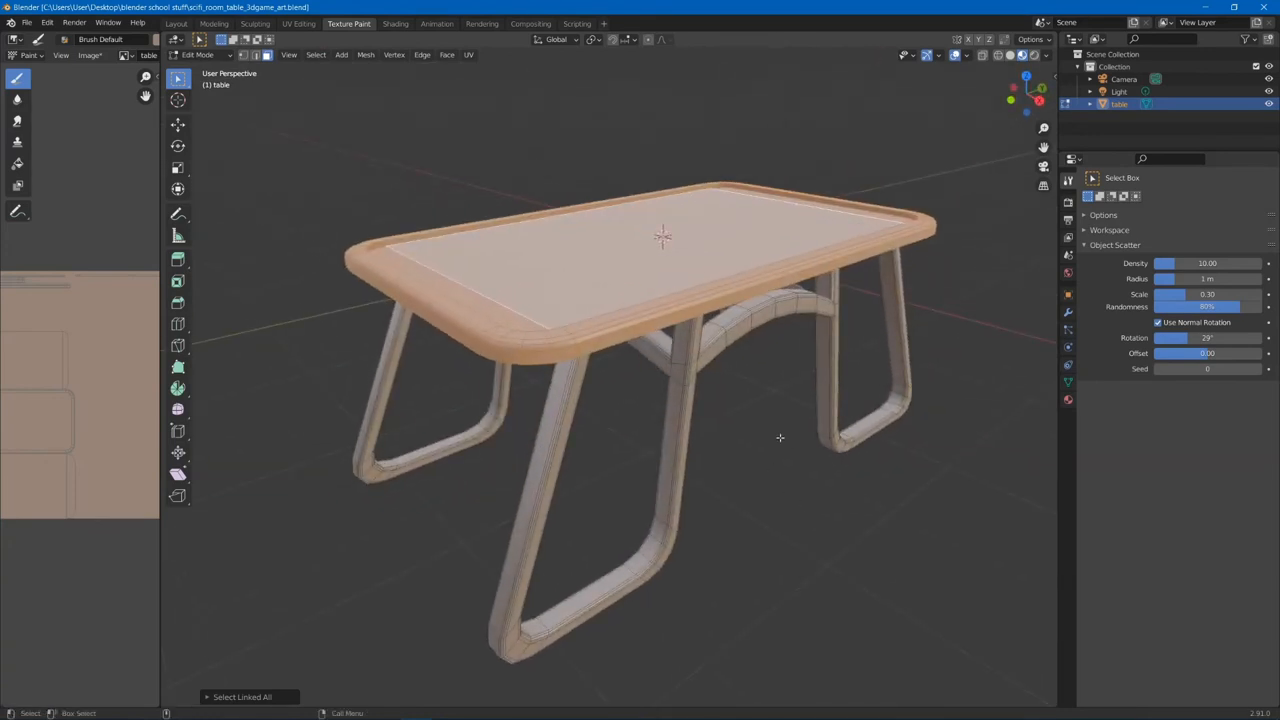
# Step: Fill the tabletop and rim with dark brown using the Fill brush in Texture Paint
pyautogui.click(199, 54)
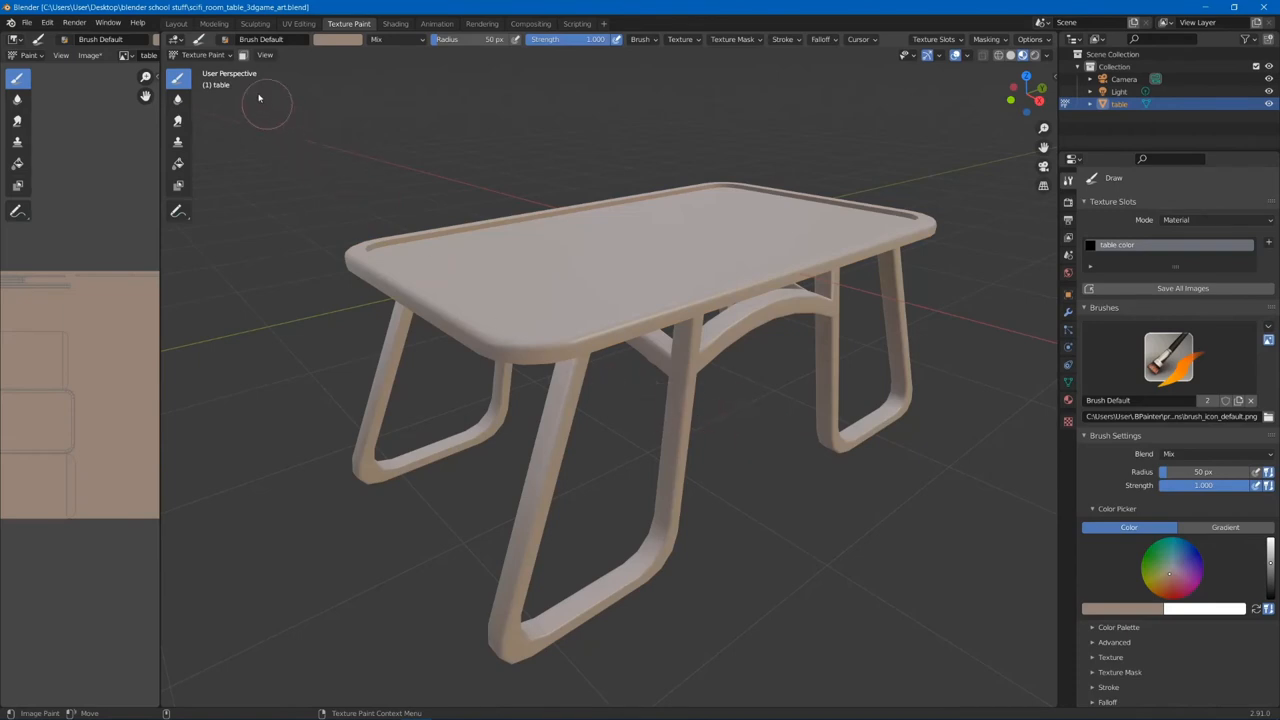
pyautogui.moveTo(242, 55)
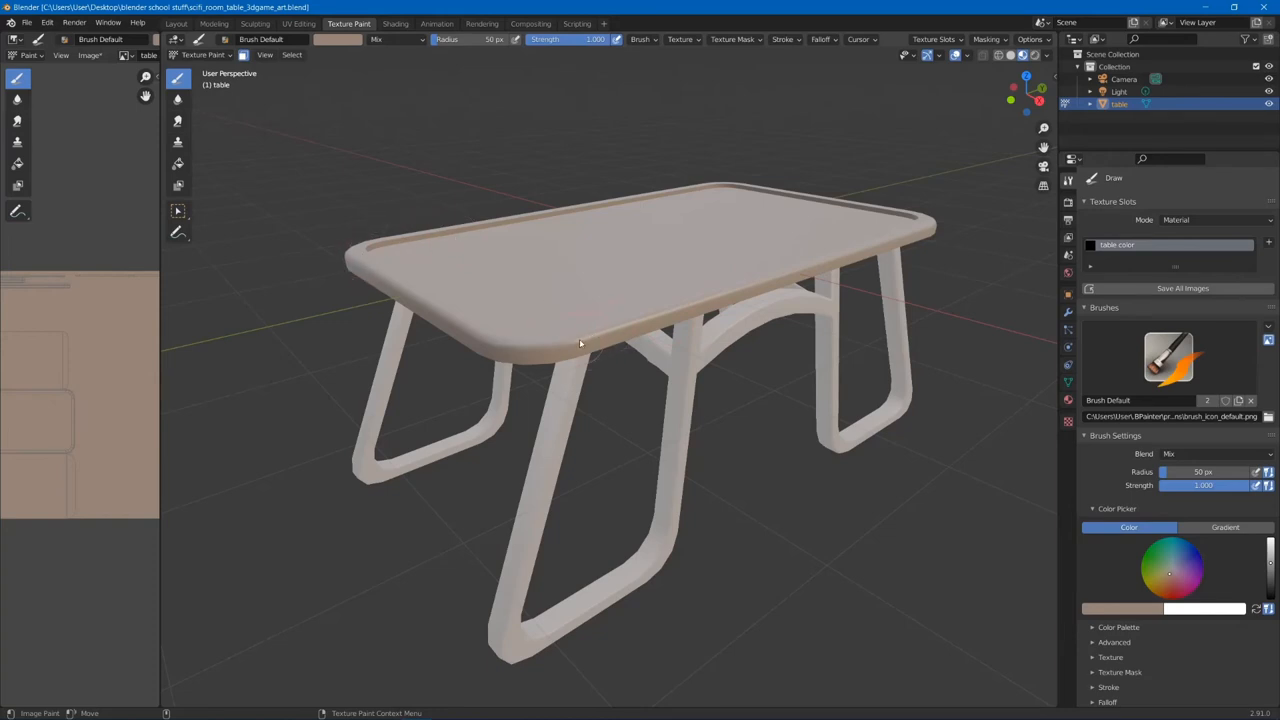
pyautogui.click(17, 164)
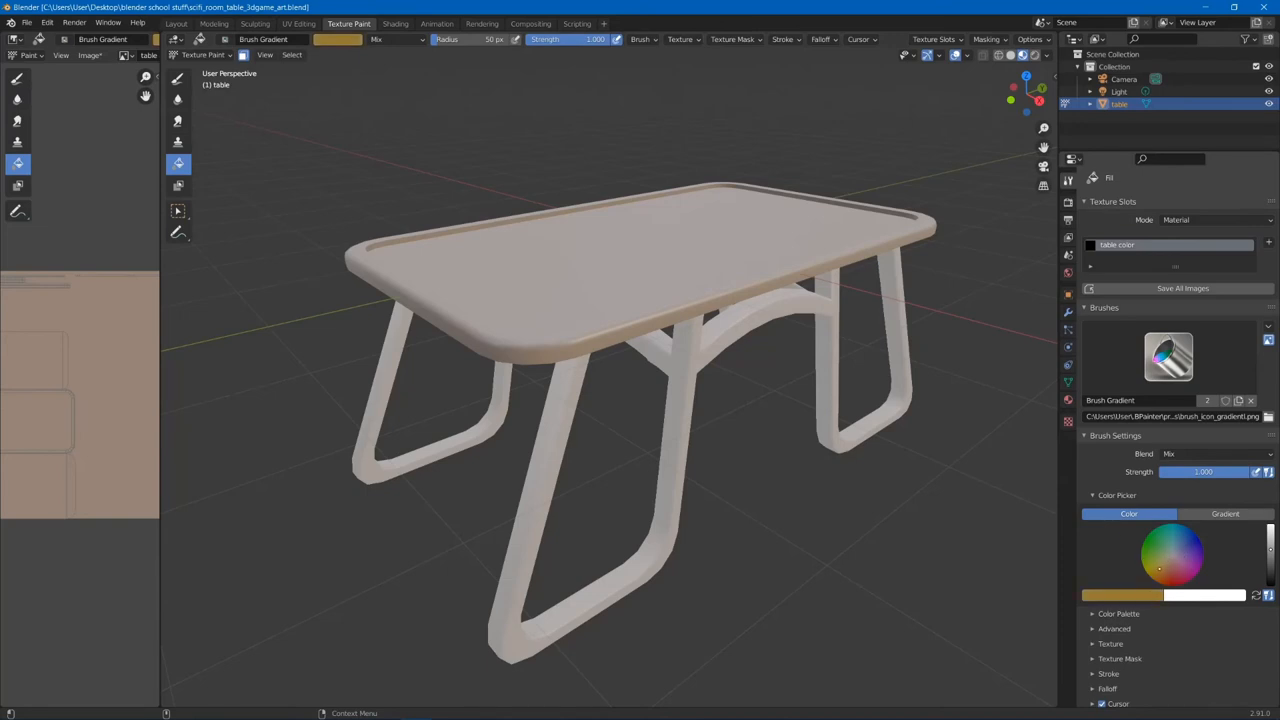
pyautogui.moveTo(1164, 565)
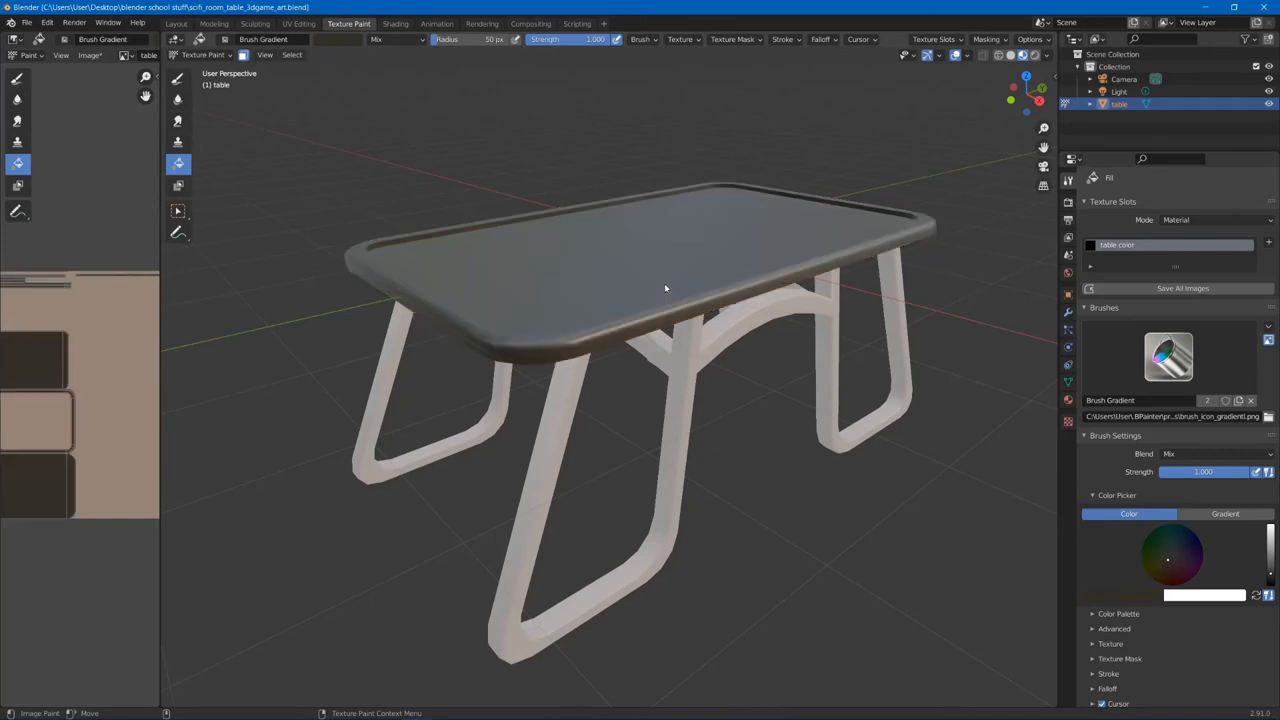
pyautogui.moveTo(665, 290); pyautogui.dragTo(730, 415)
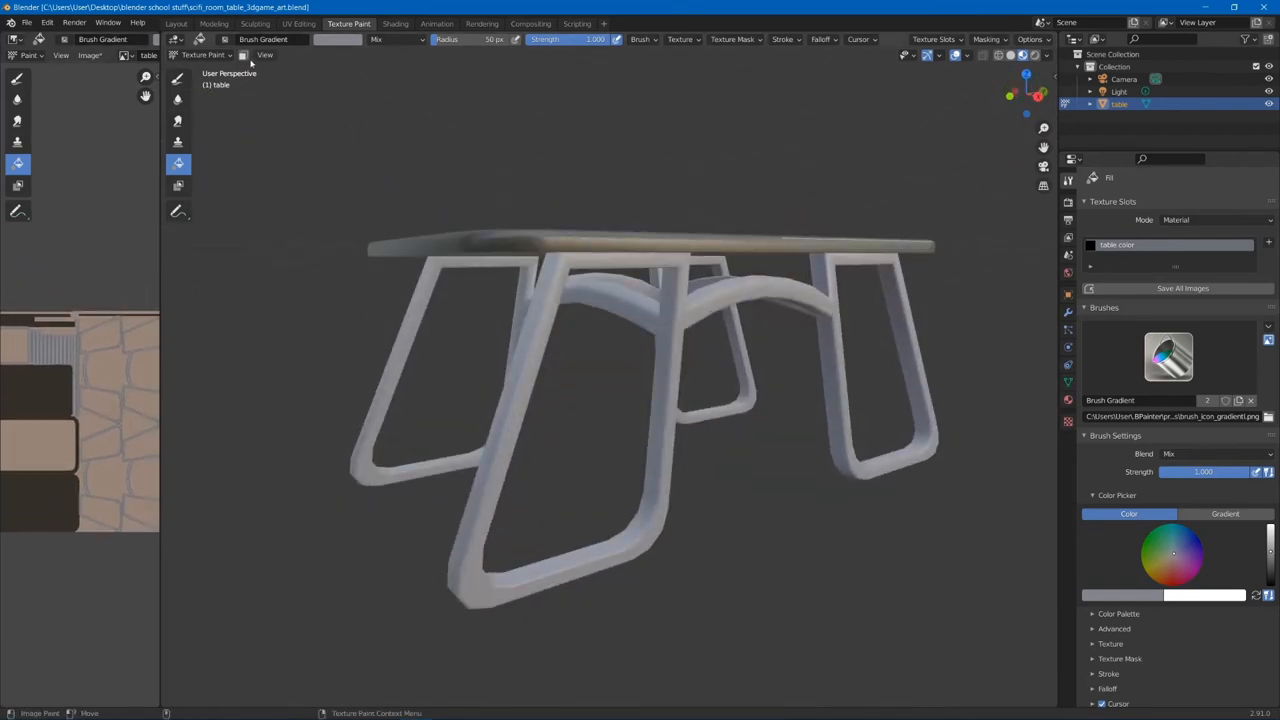
pyautogui.moveTo(244, 54)
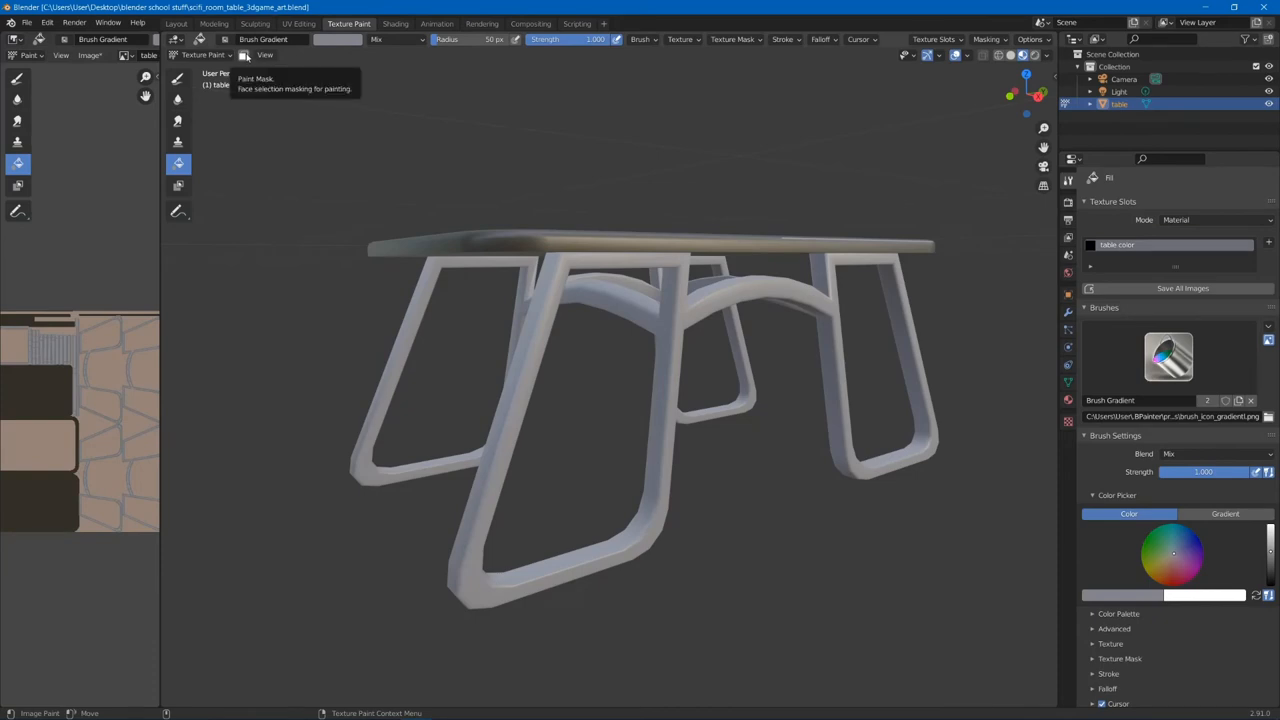
pyautogui.moveTo(548, 226)
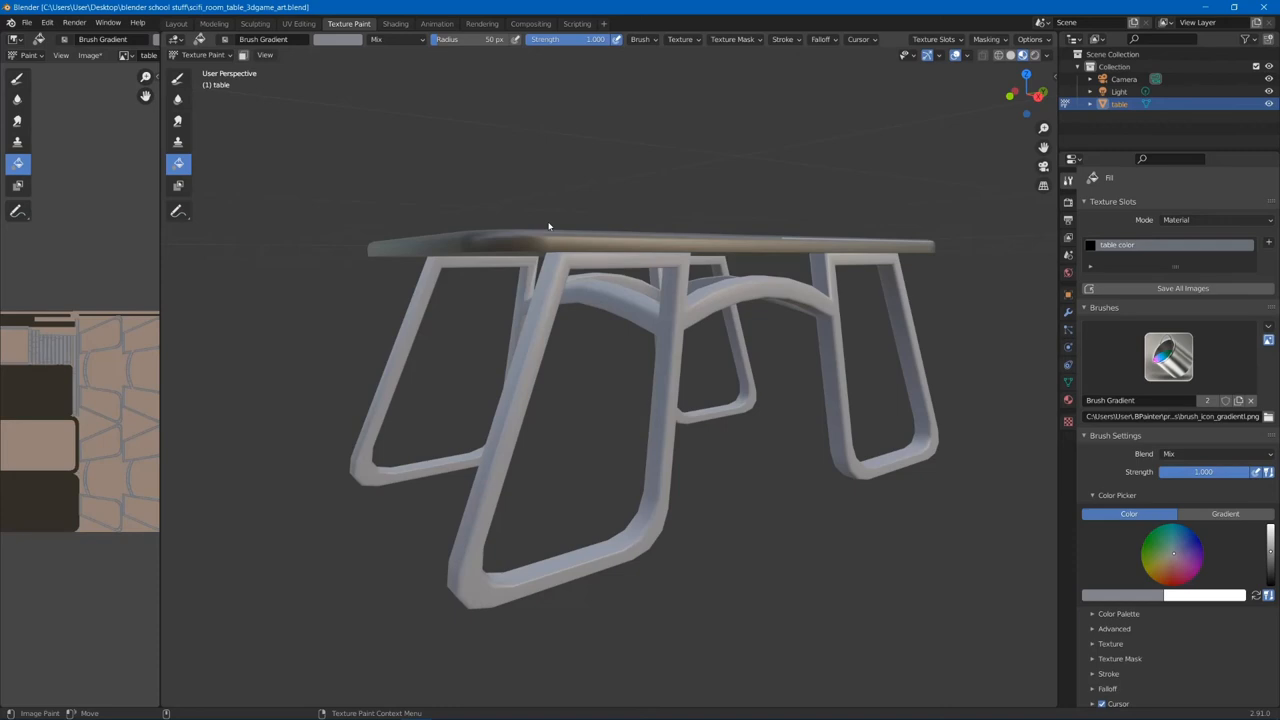
pyautogui.moveTo(579, 208)
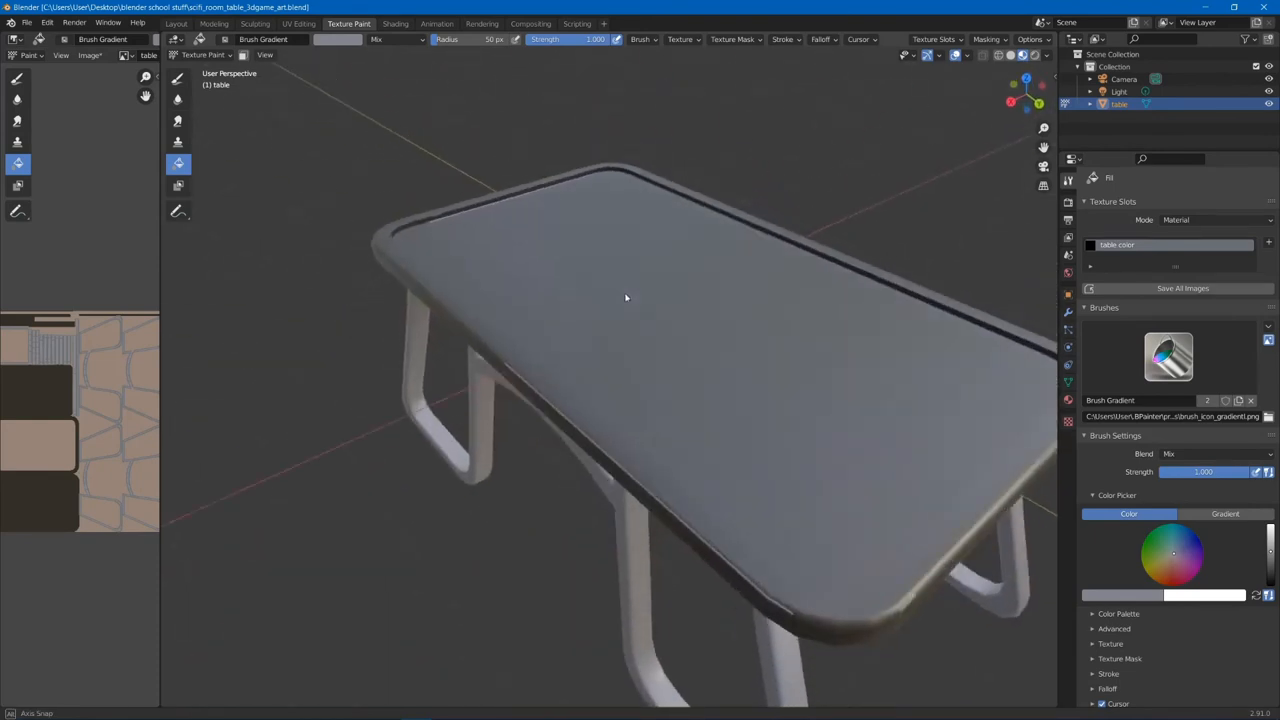
# Step: Orbit back to the full table and save the painted texture image
pyautogui.moveTo(625, 297); pyautogui.dragTo(767, 281)
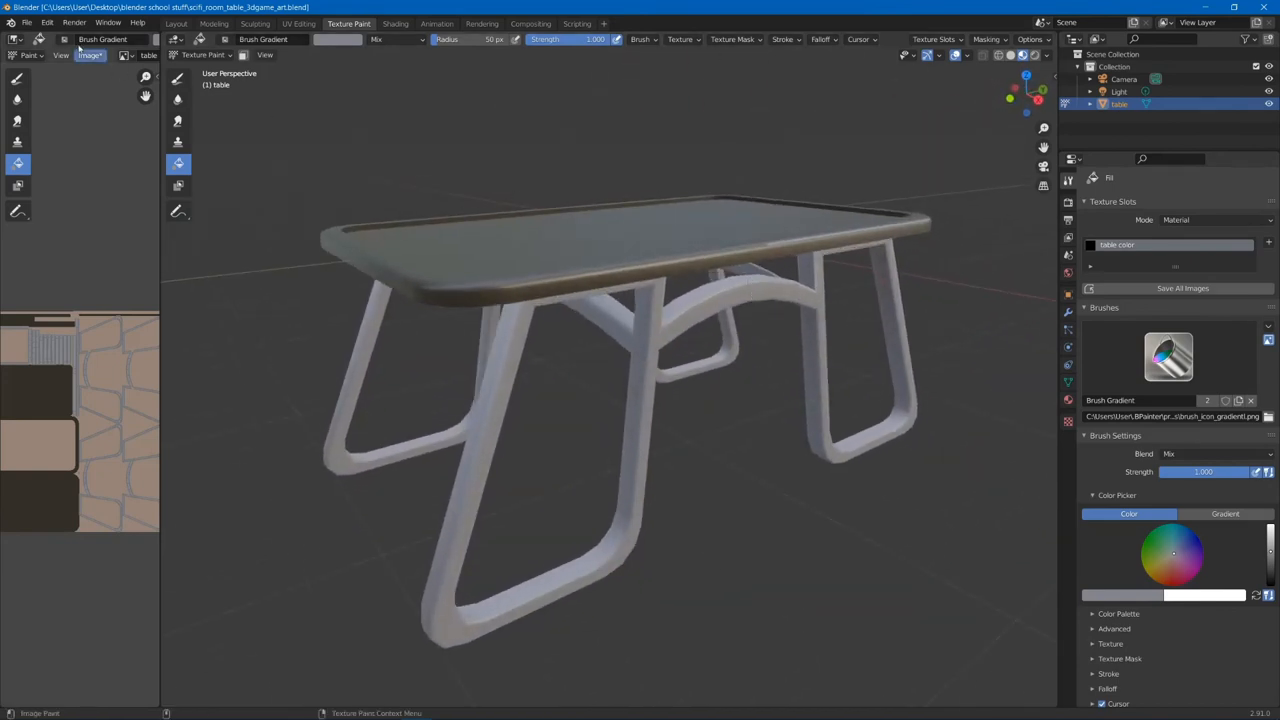
pyautogui.click(26, 22)
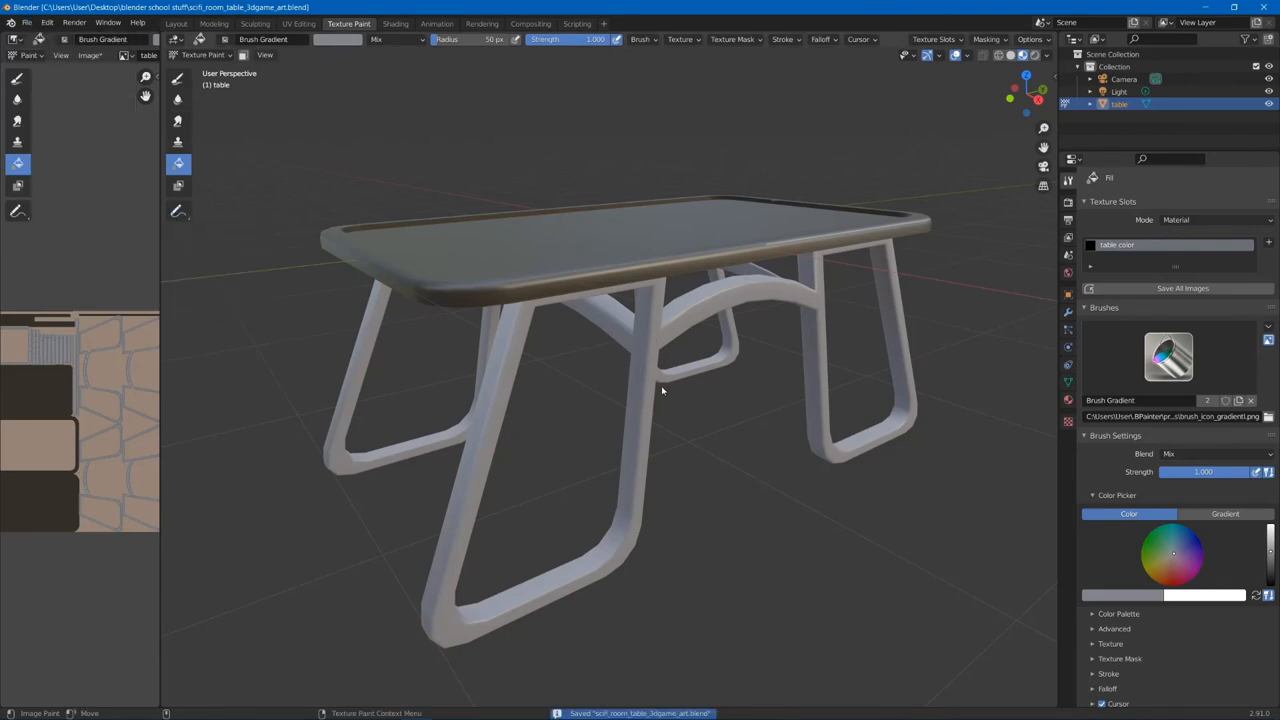
pyautogui.moveTo(584, 269)
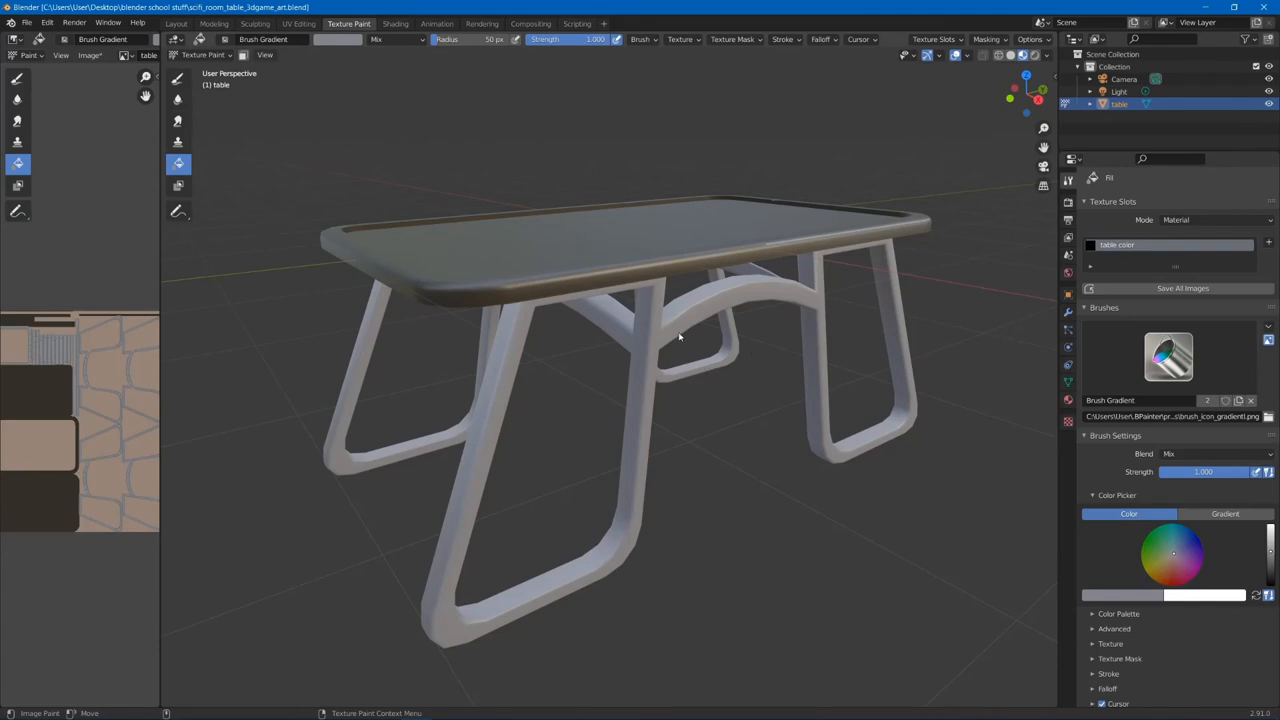
# Step: Inspect the painted tabletop, then show the Principled BSDF material settings
pyautogui.moveTo(680, 340); pyautogui.dragTo(690, 353)
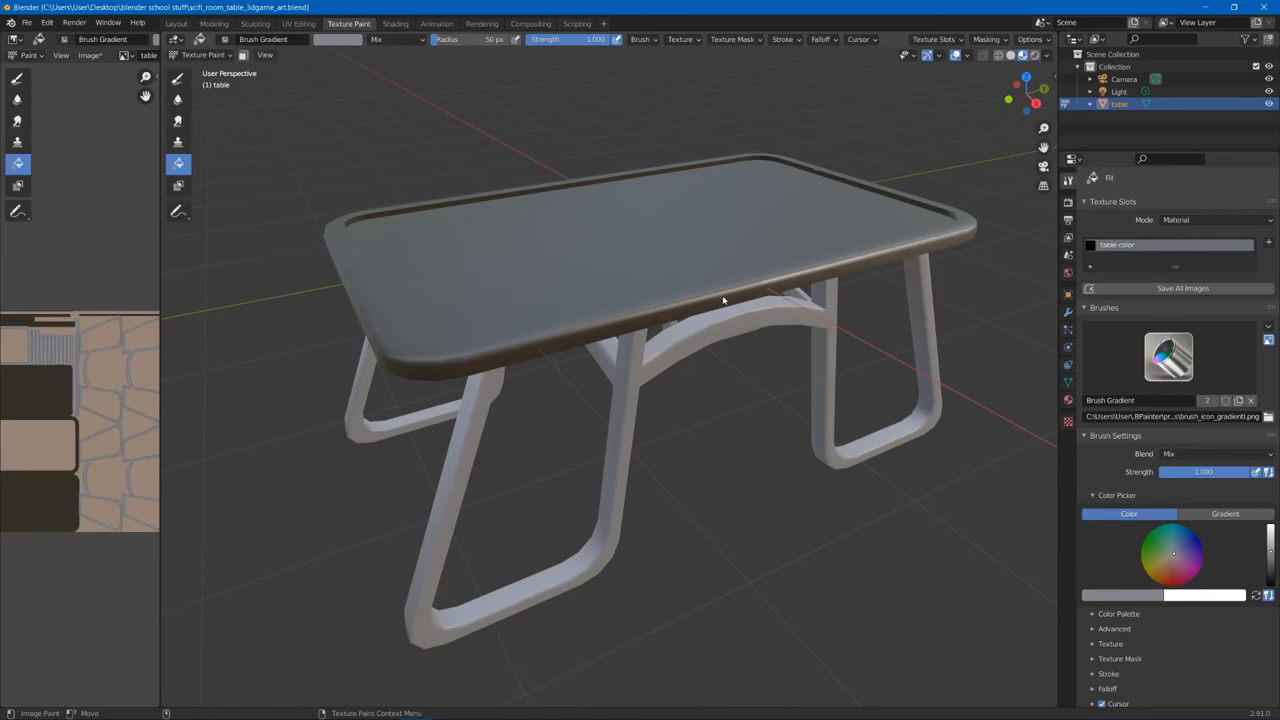
pyautogui.moveTo(700, 303)
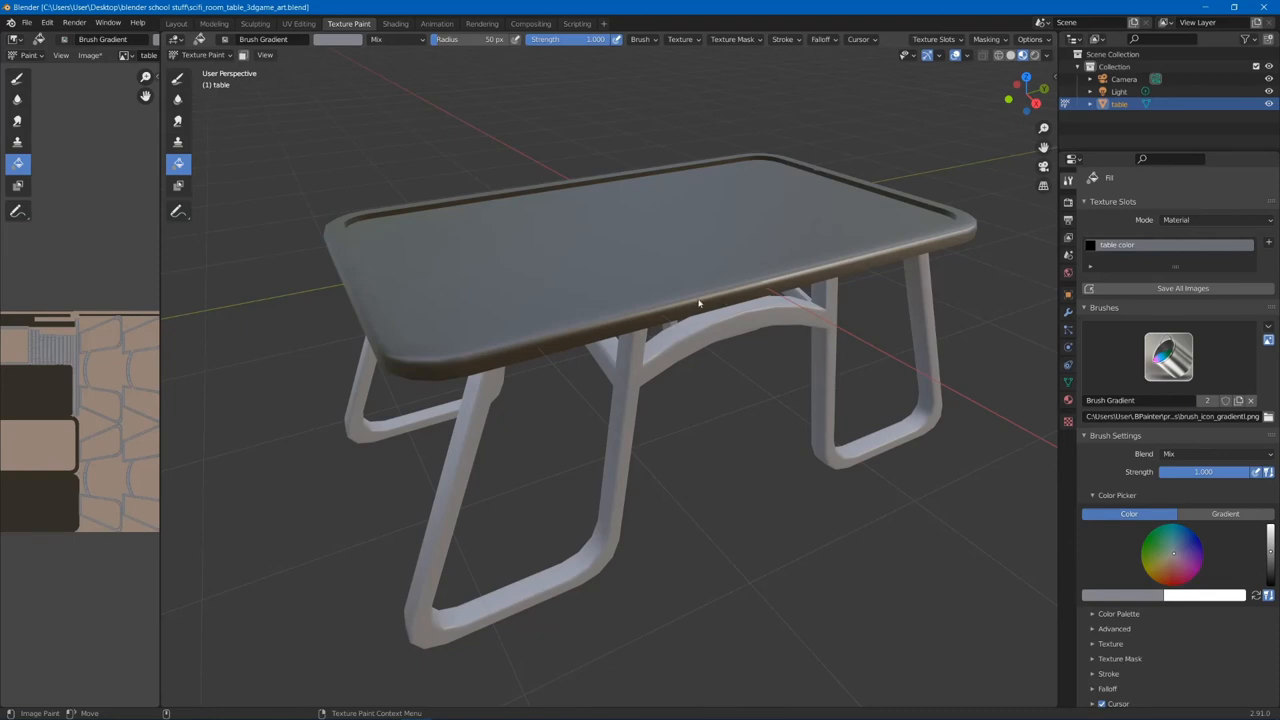
pyautogui.moveTo(700, 300); pyautogui.dragTo(690, 316)
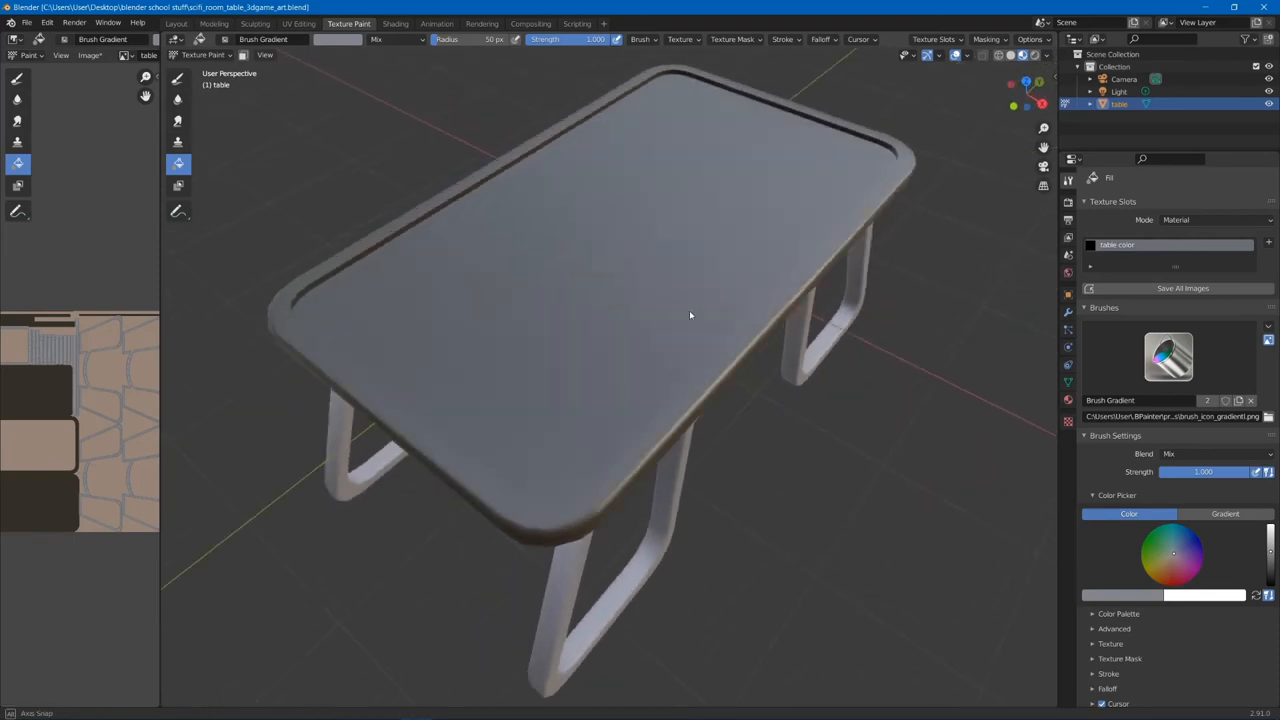
pyautogui.moveTo(690, 316); pyautogui.dragTo(745, 288)
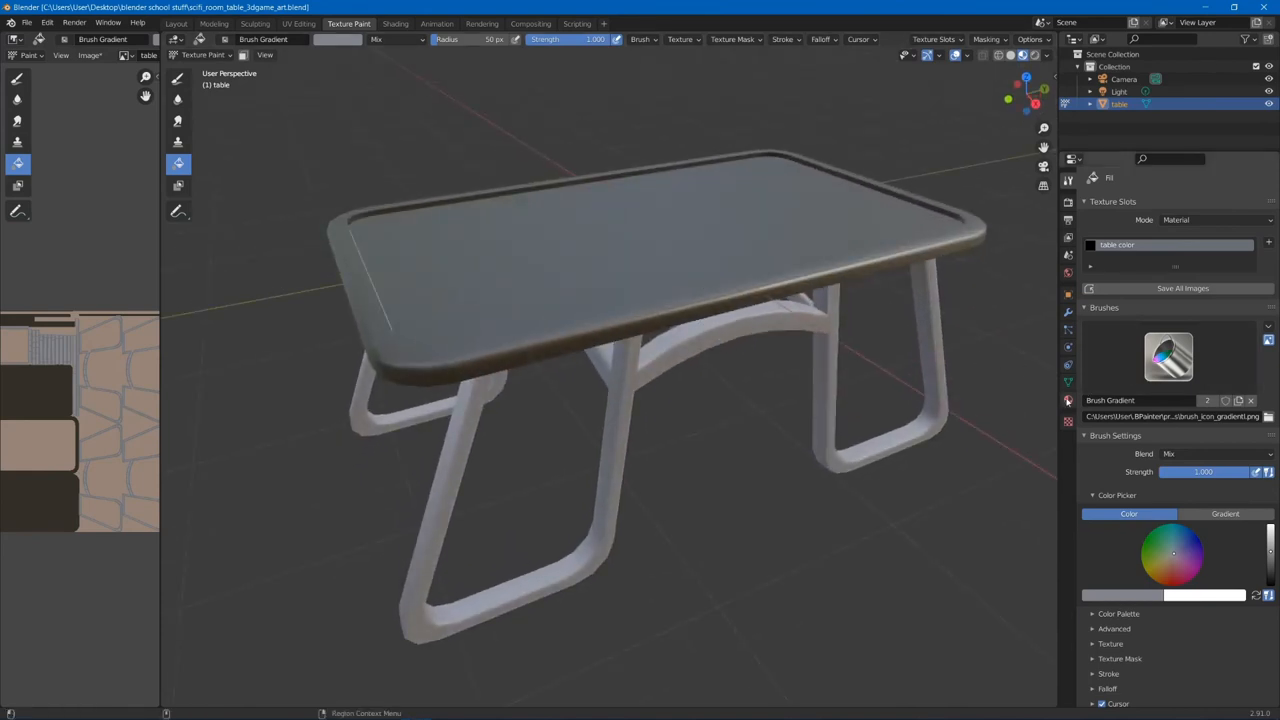
pyautogui.click(1067, 399)
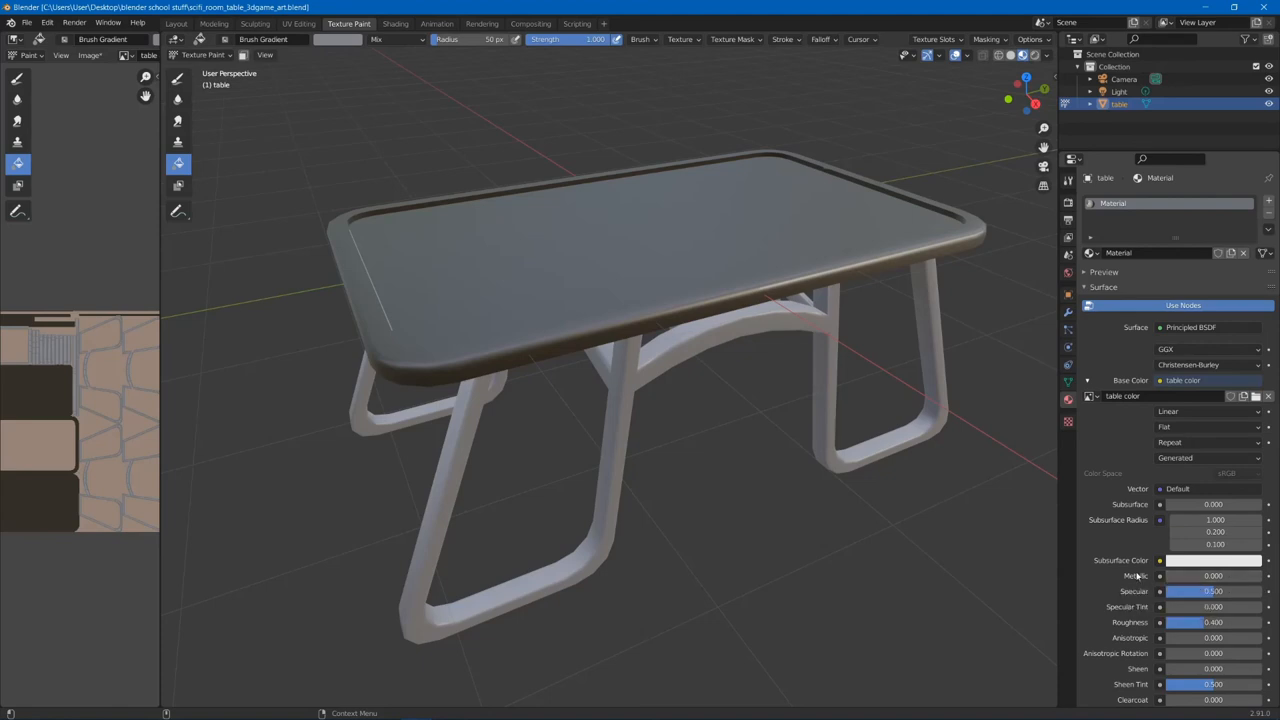
# Step: Set the Principled BSDF Metallic to 0.829, Roughness to 0.022 and Specular to 0.725
pyautogui.moveTo(1175, 575); pyautogui.dragTo(1210, 575)
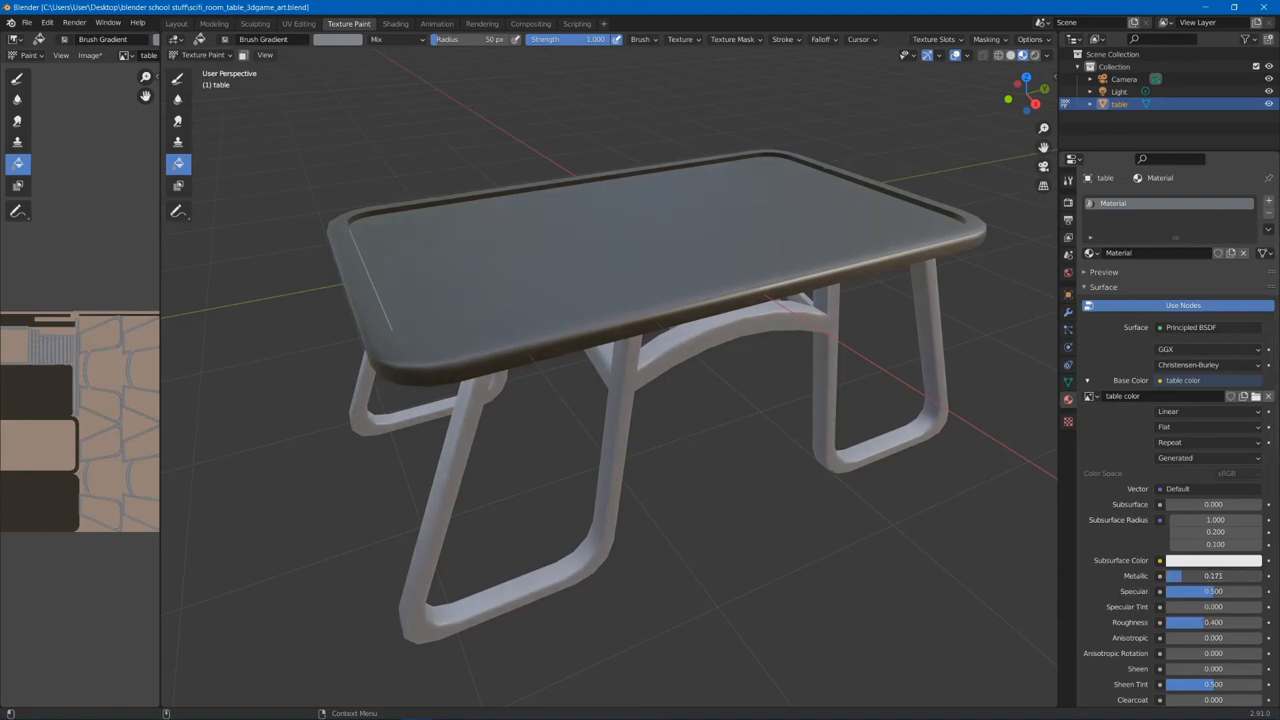
pyautogui.moveTo(1175, 575); pyautogui.dragTo(1250, 575)
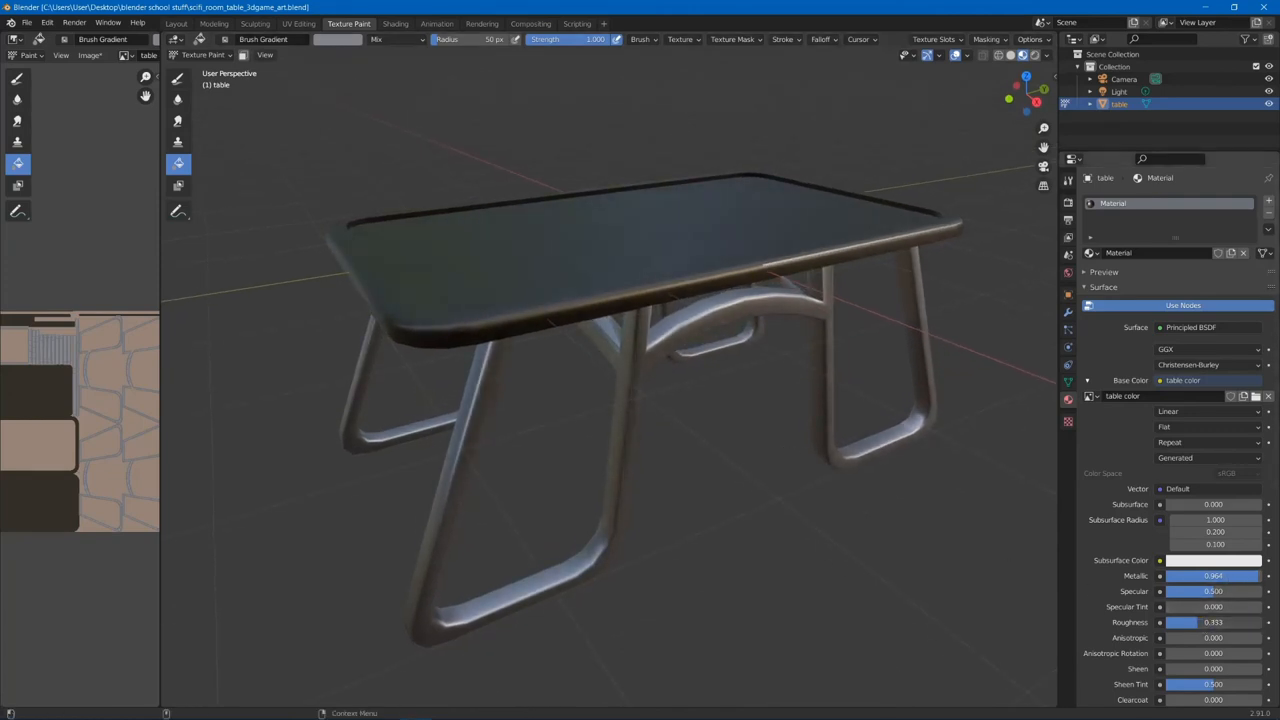
pyautogui.moveTo(1200, 622); pyautogui.dragTo(1170, 622)
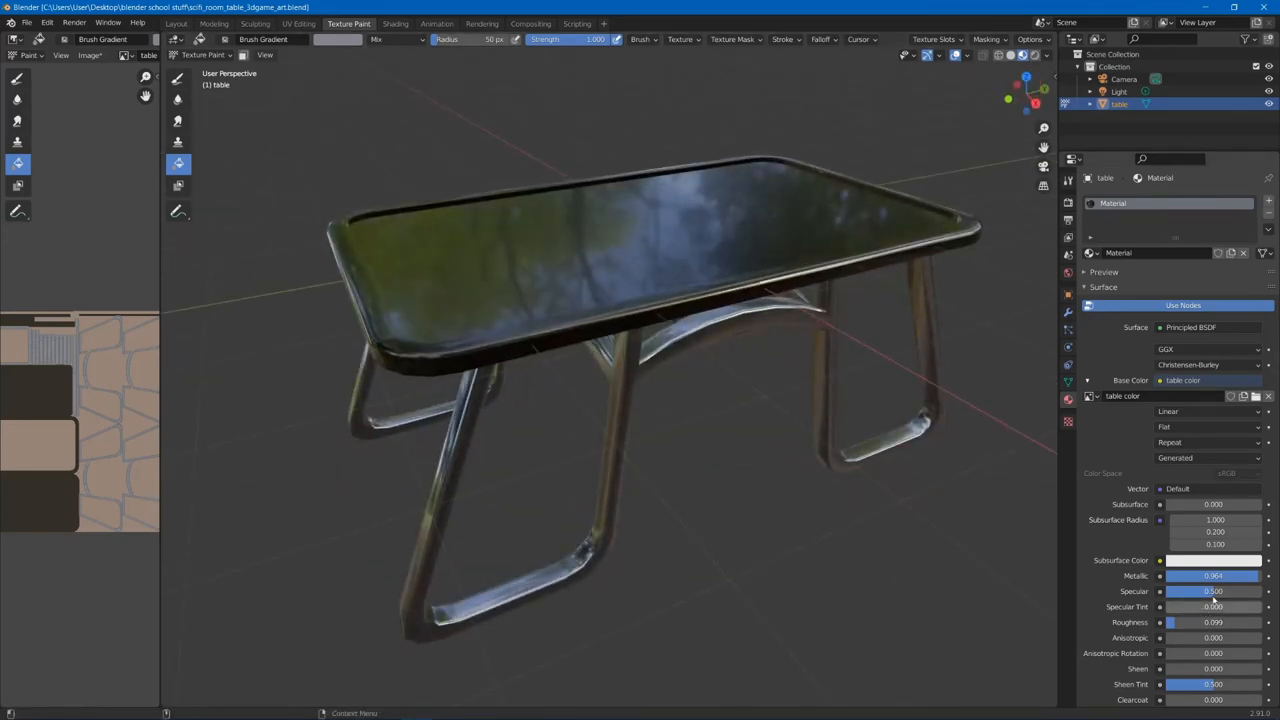
pyautogui.moveTo(1230, 575); pyautogui.dragTo(1210, 575)
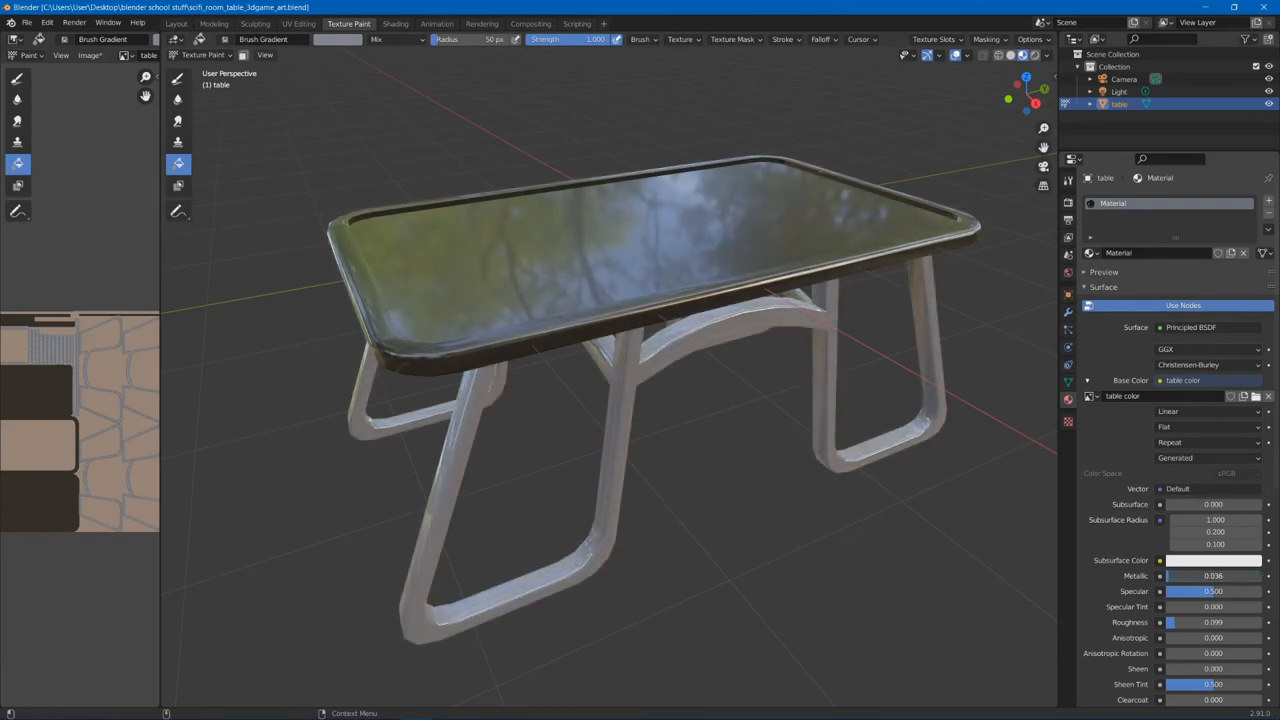
pyautogui.moveTo(1185, 575); pyautogui.dragTo(1240, 575)
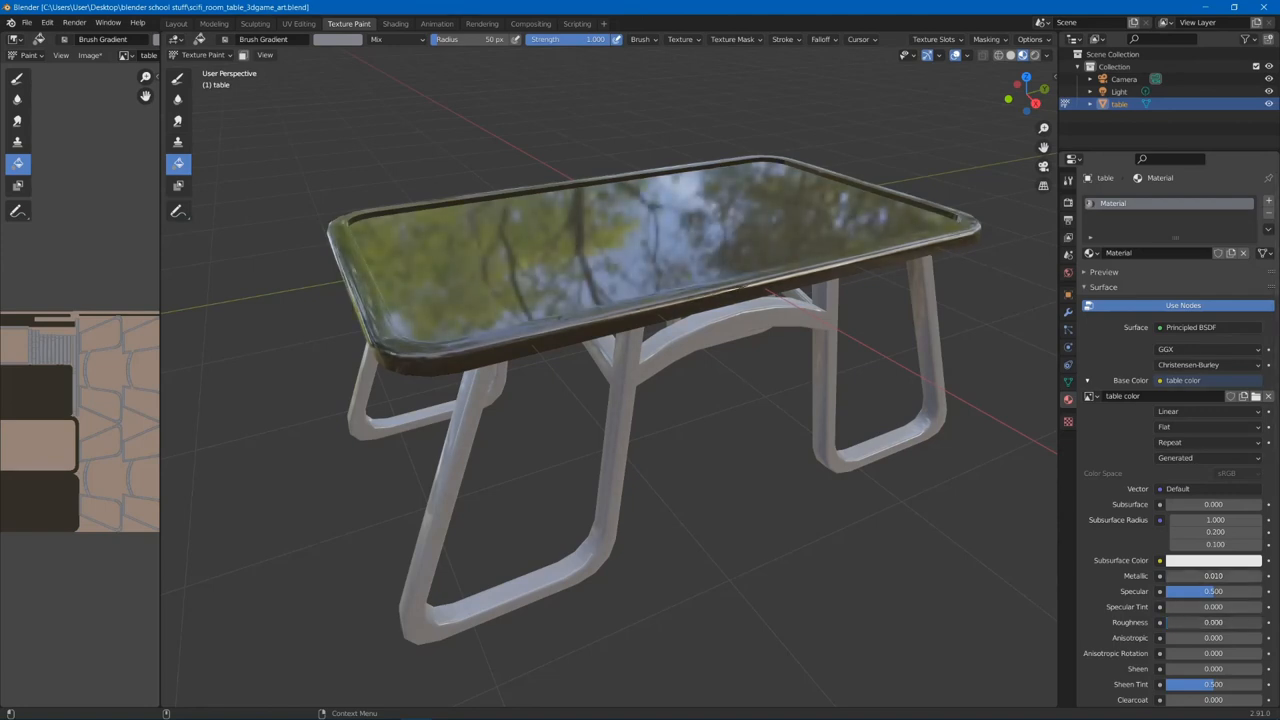
pyautogui.moveTo(1240, 622); pyautogui.dragTo(1190, 622)
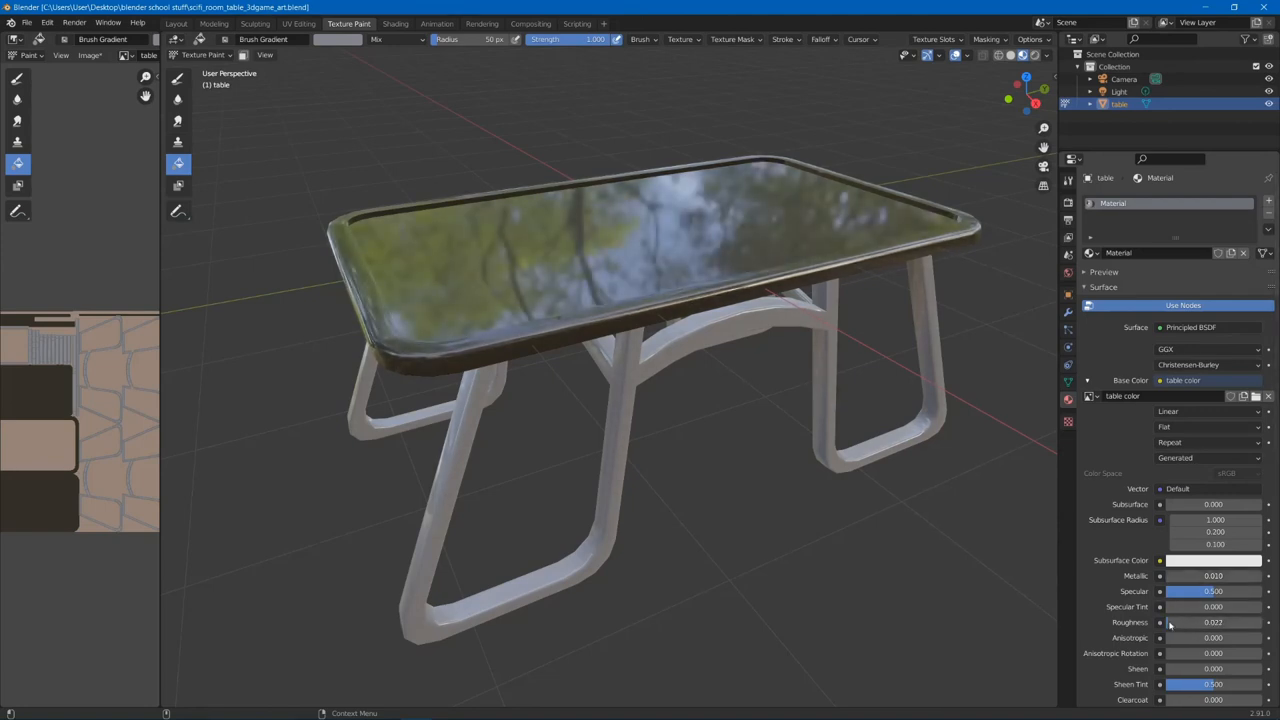
pyautogui.moveTo(1180, 575); pyautogui.dragTo(1215, 575)
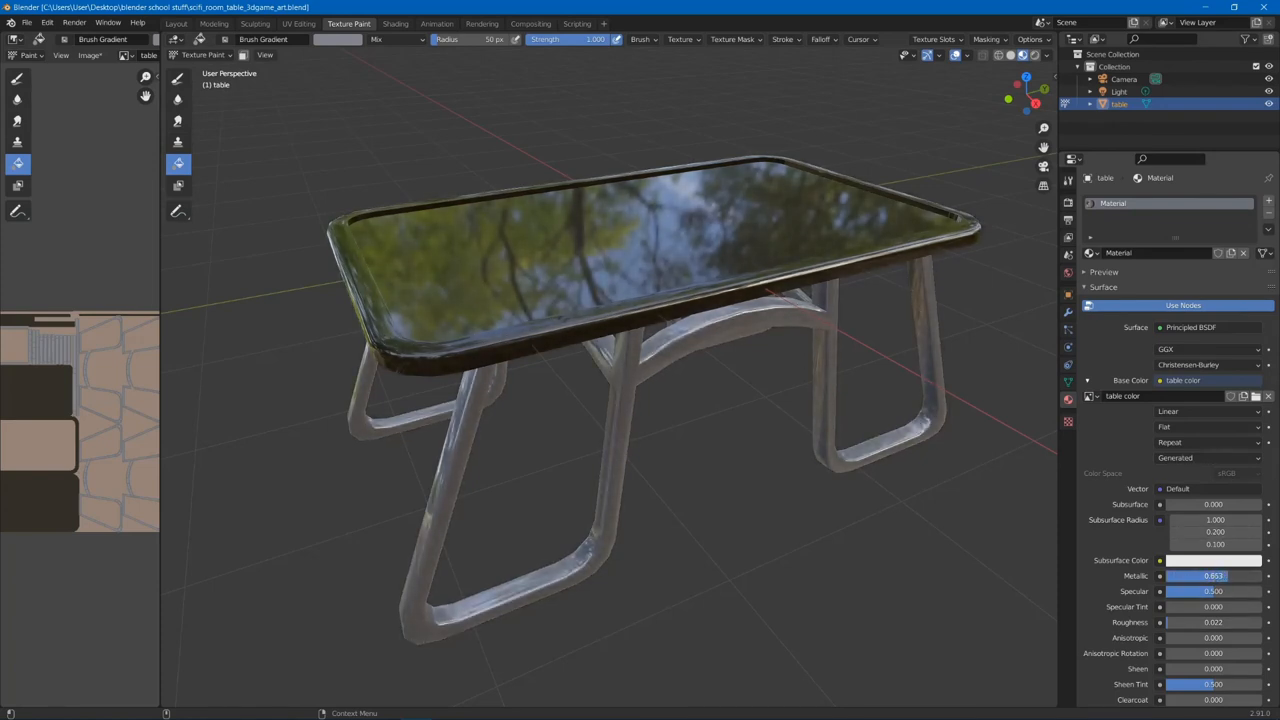
pyautogui.moveTo(1180, 575); pyautogui.dragTo(1215, 575)
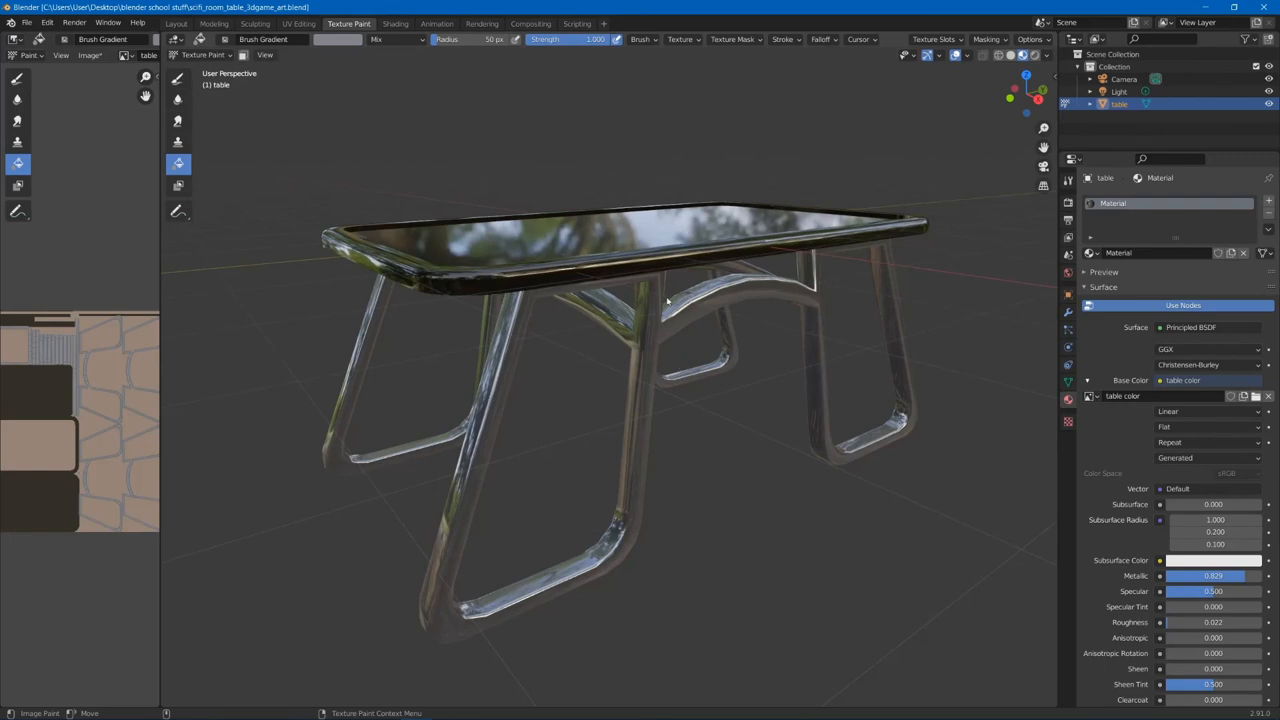
pyautogui.moveTo(641, 343)
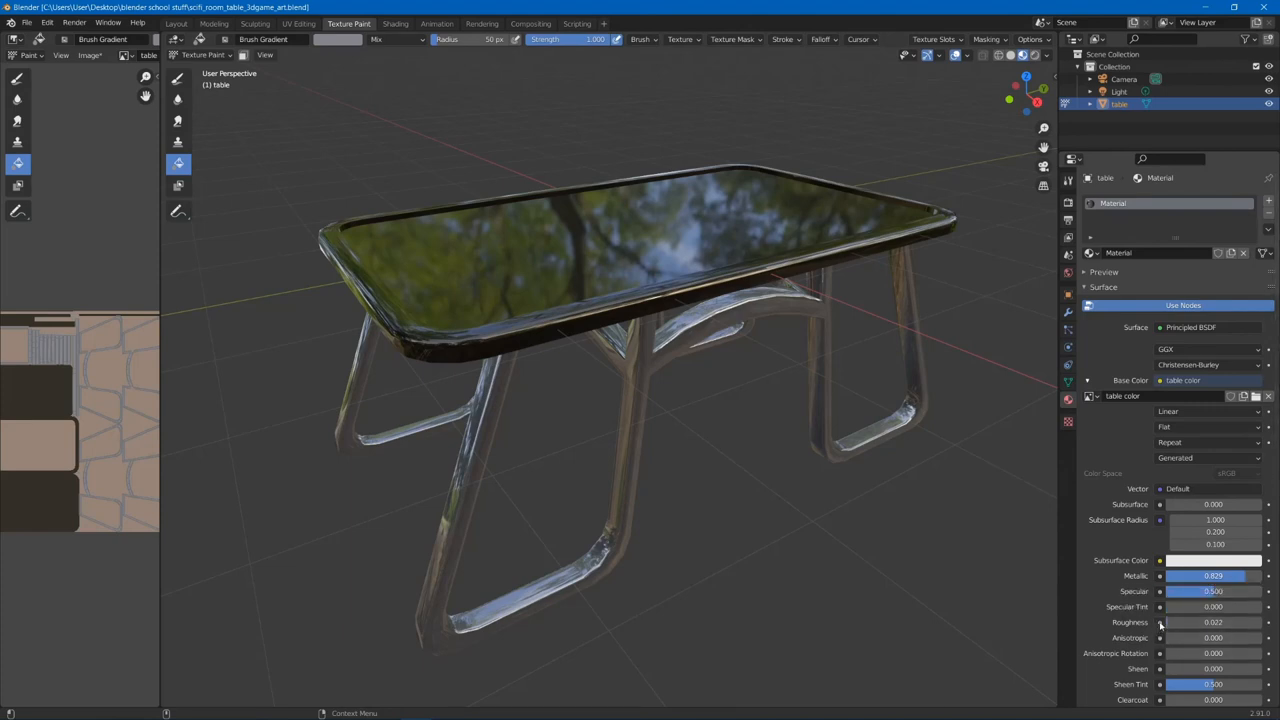
pyautogui.moveTo(1067, 401)
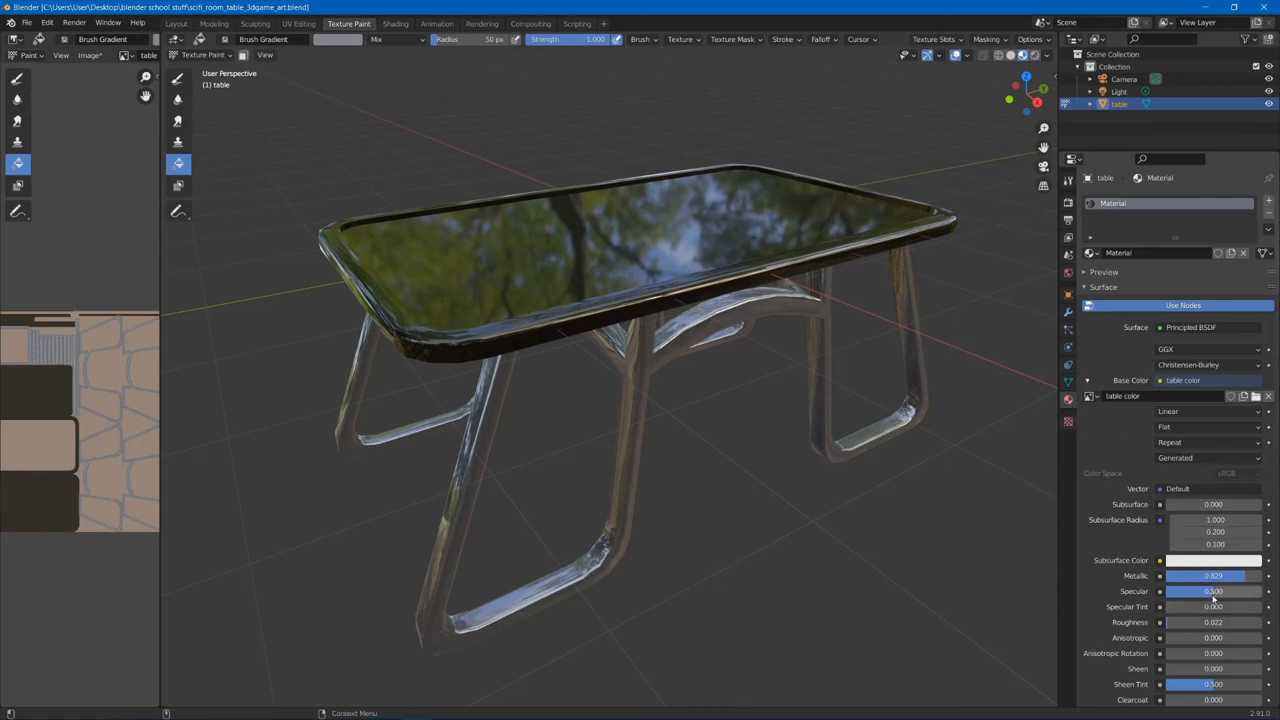
pyautogui.moveTo(1180, 591); pyautogui.dragTo(1230, 591)
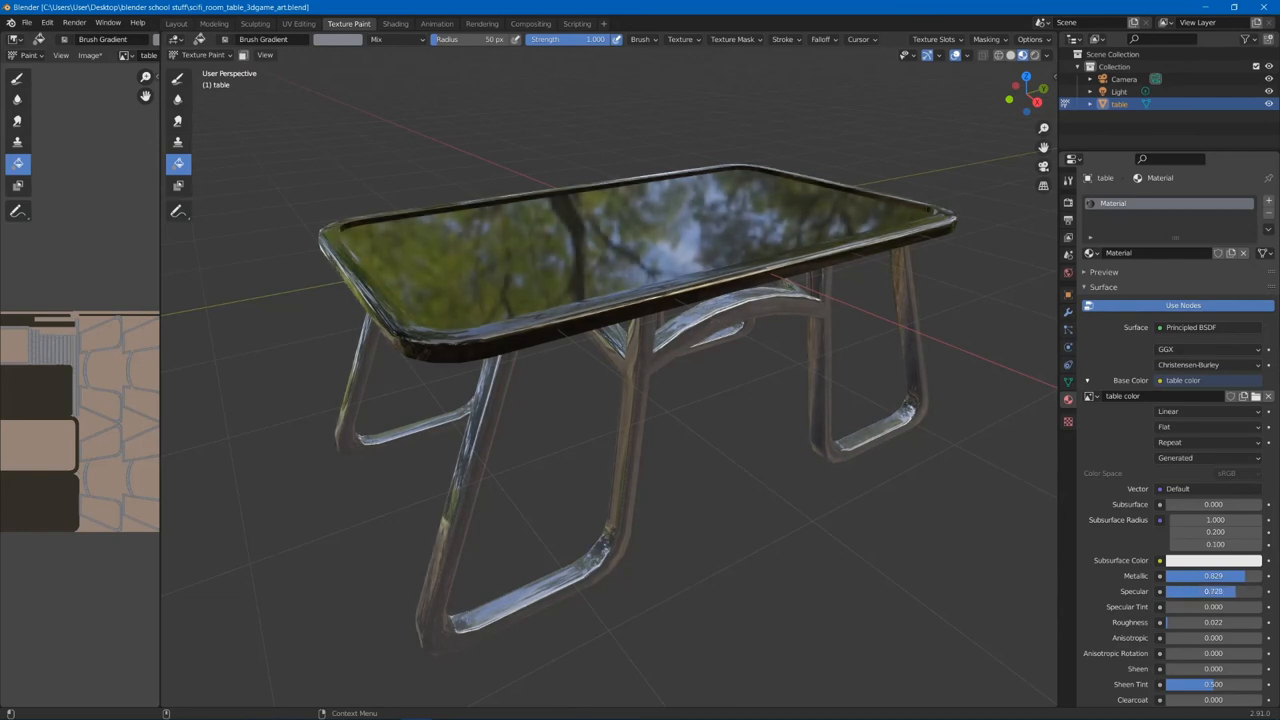